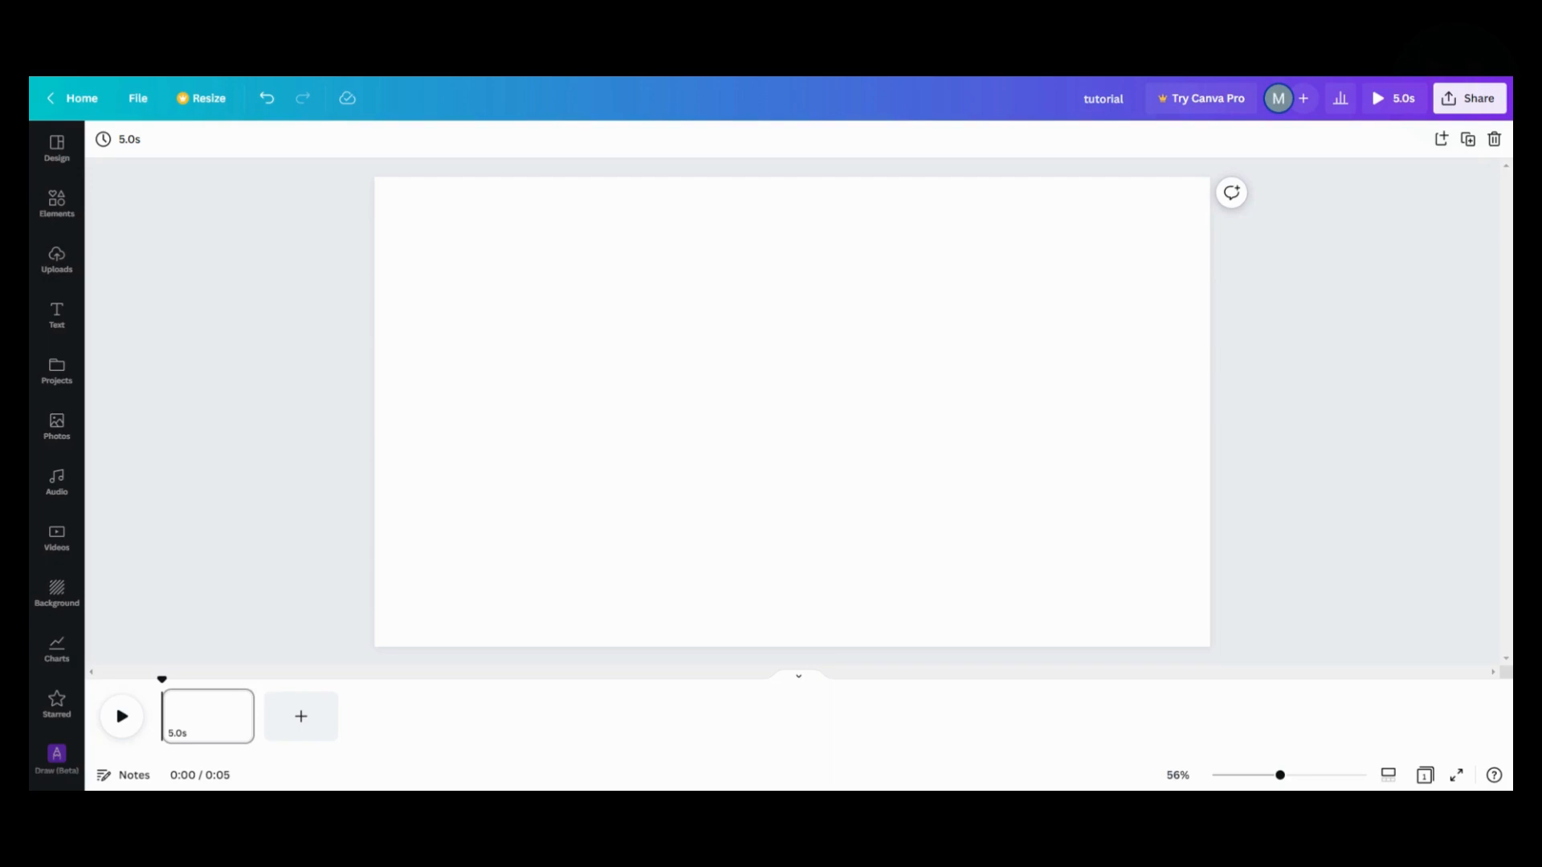
# Add the uploaded black ACTION image to the page and reselect it.
pyautogui.click(56, 260)
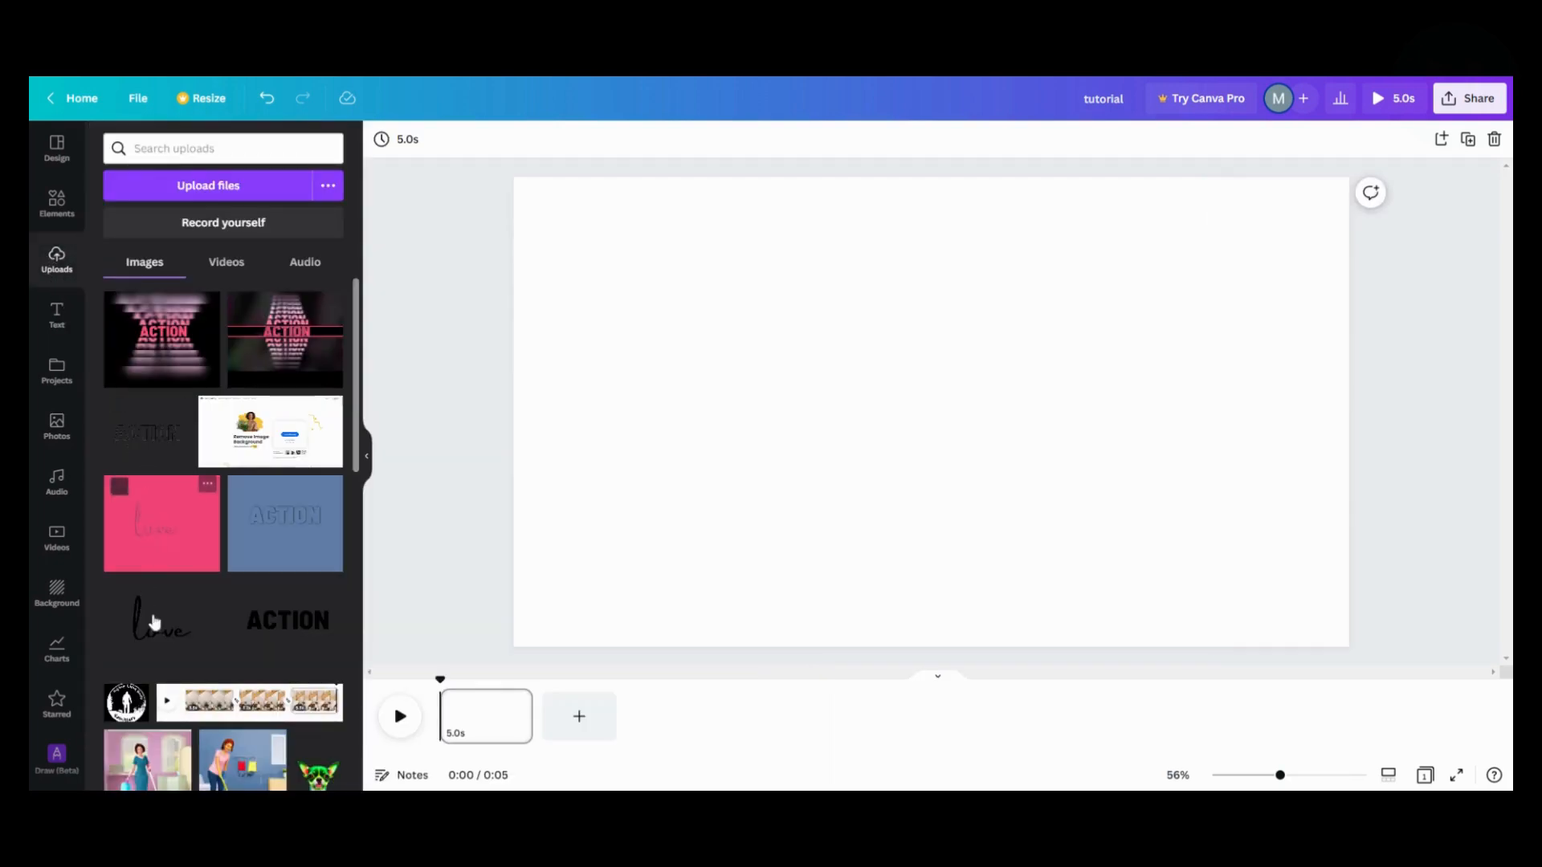
pyautogui.click(286, 619)
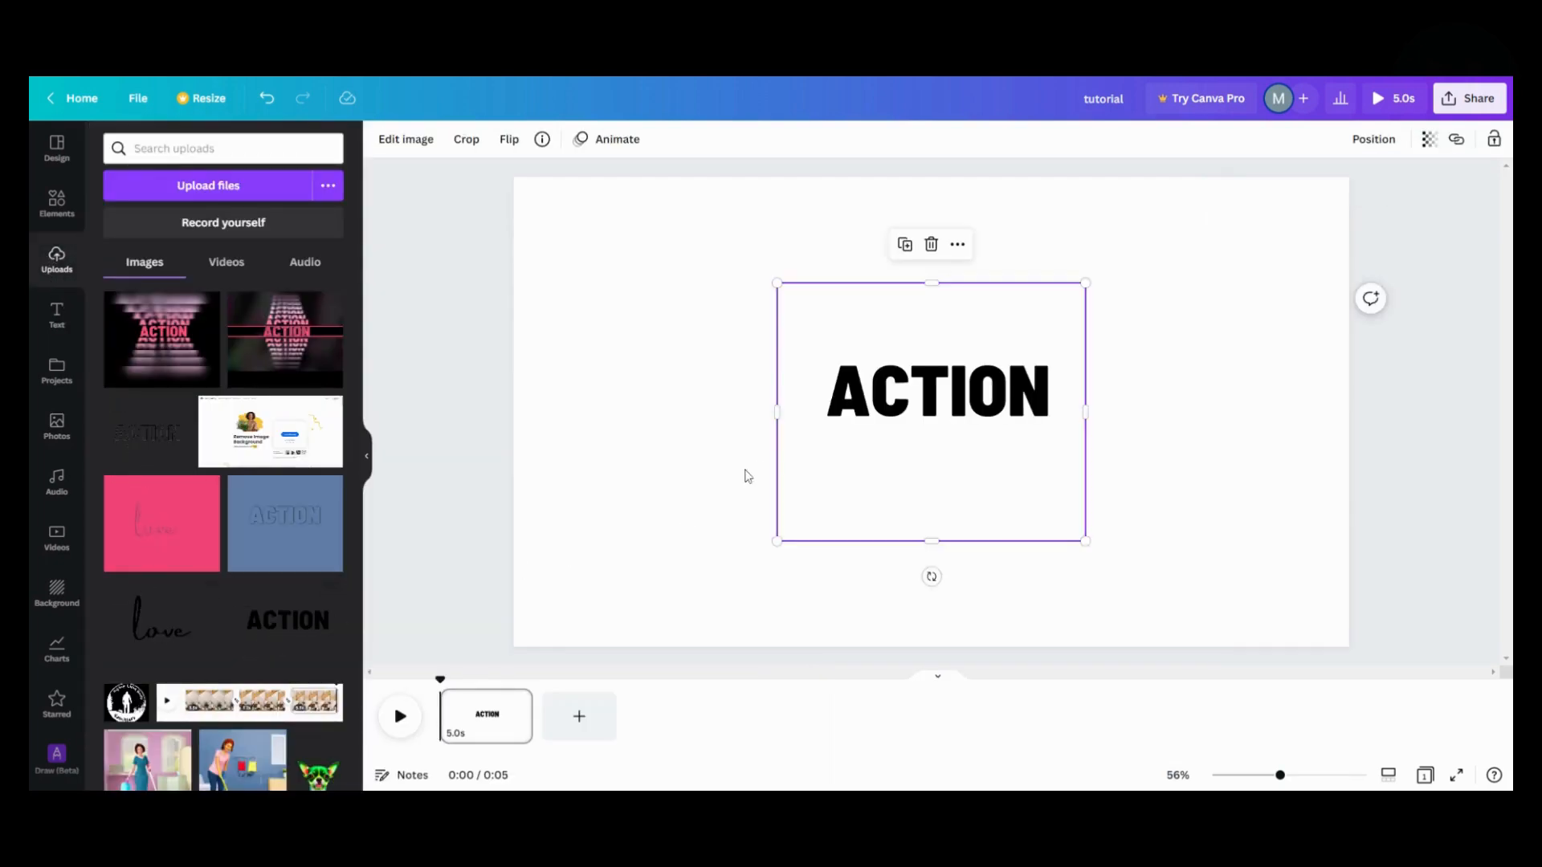
pyautogui.click(704, 499)
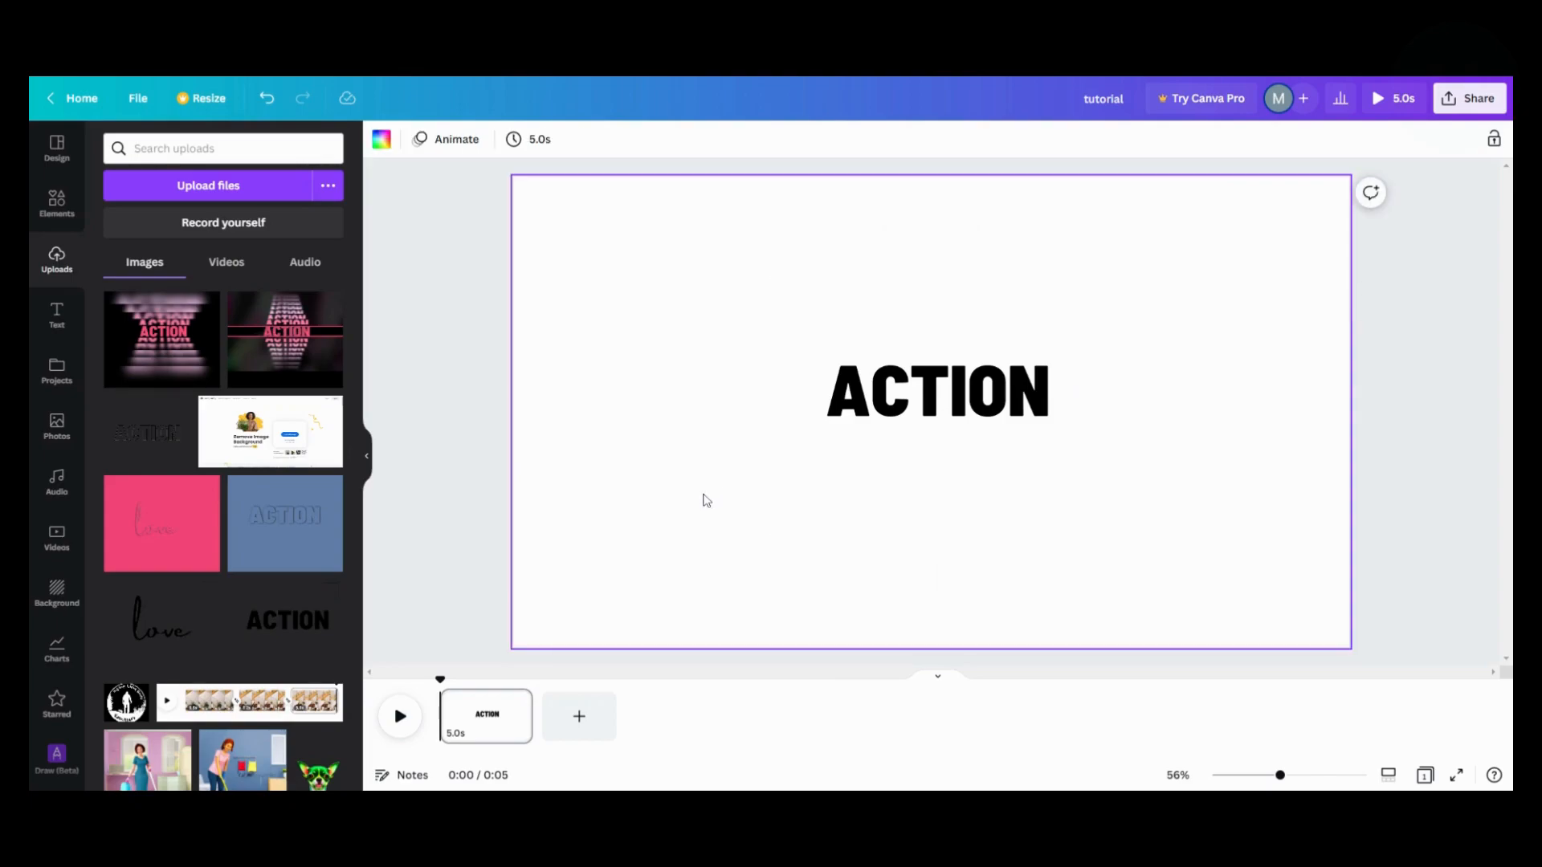
pyautogui.moveTo(704, 499)
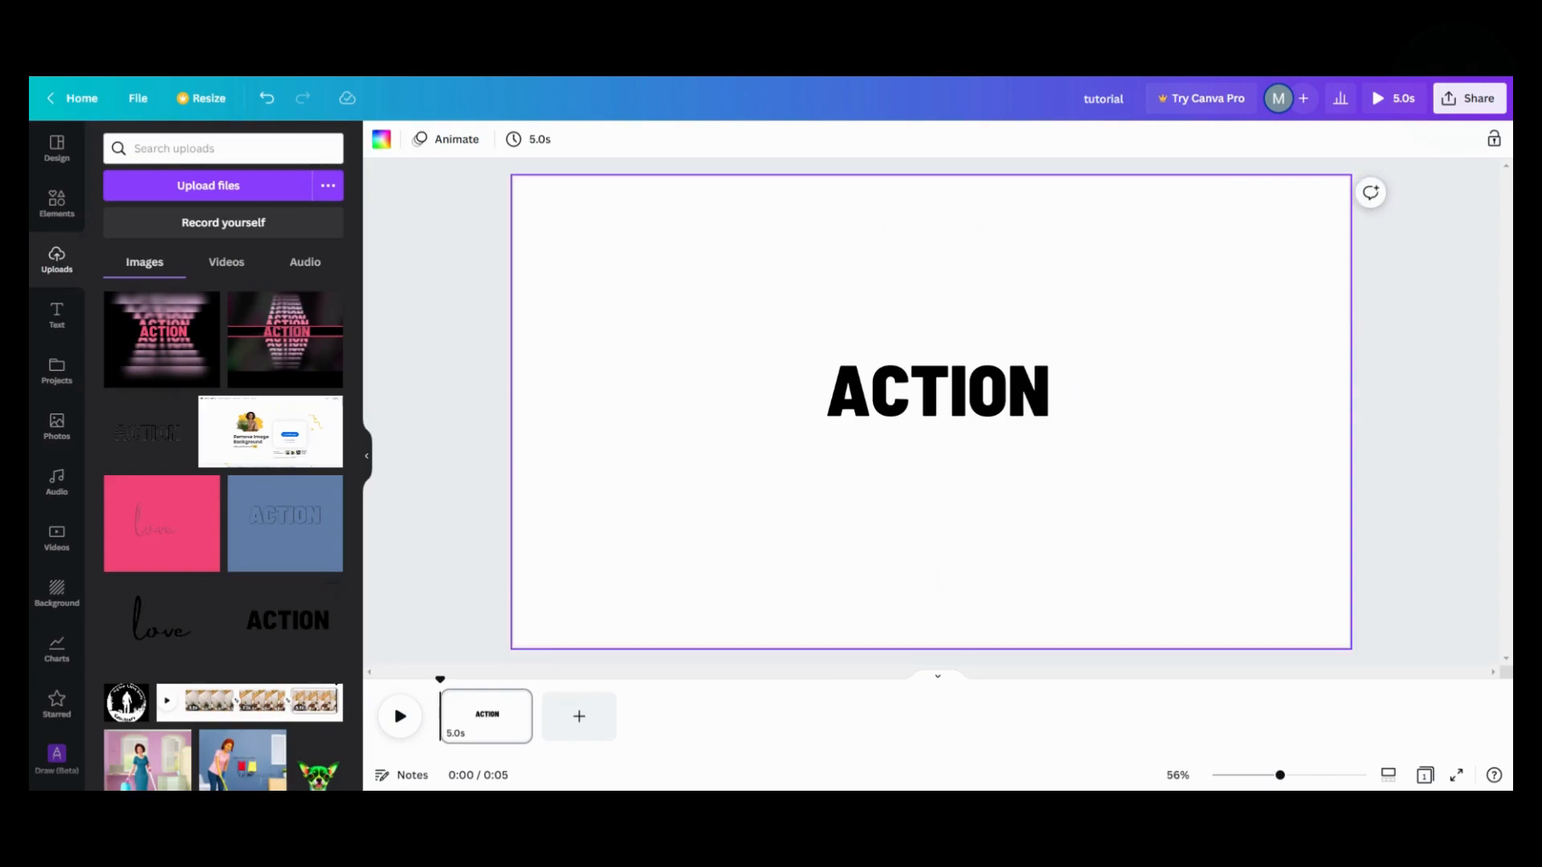
pyautogui.click(936, 391)
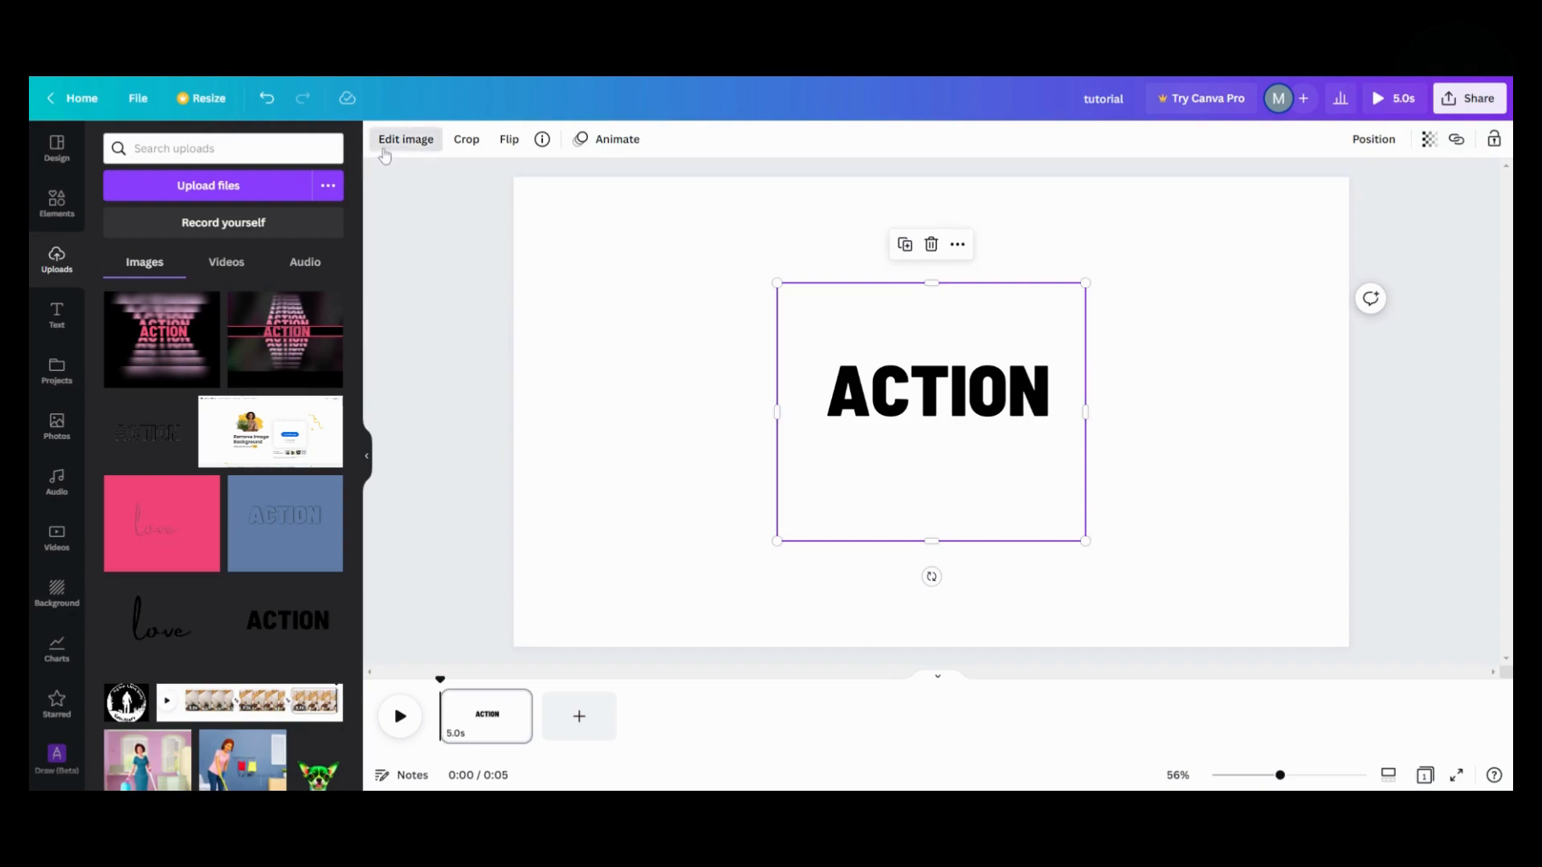
# Inspect the ACTION image's Adjust sliders, leaving them at zero, then return to Uploads.
pyautogui.click(405, 139)
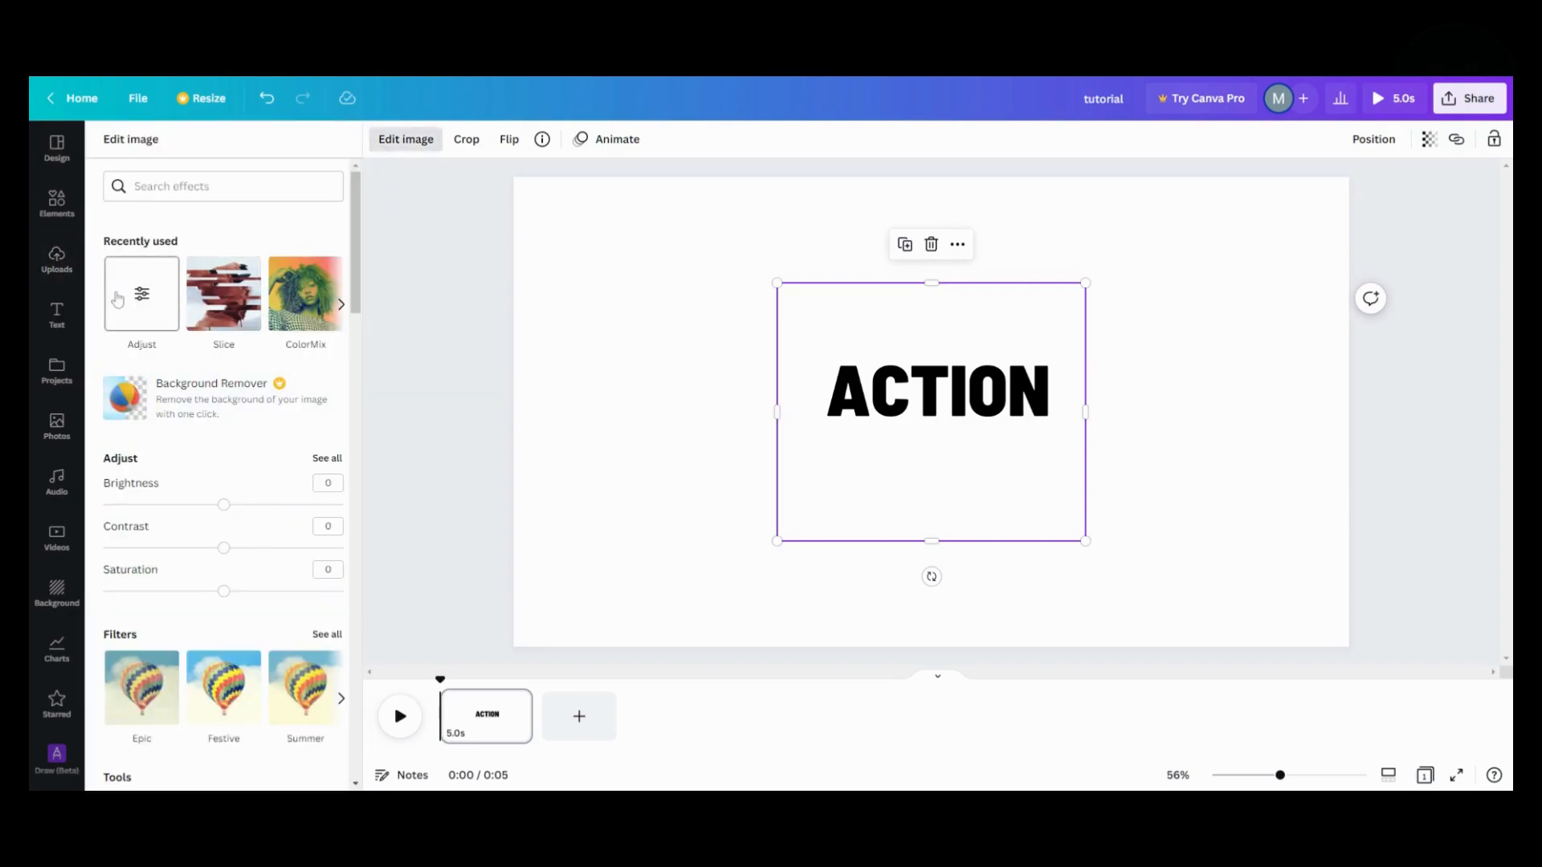
pyautogui.click(327, 456)
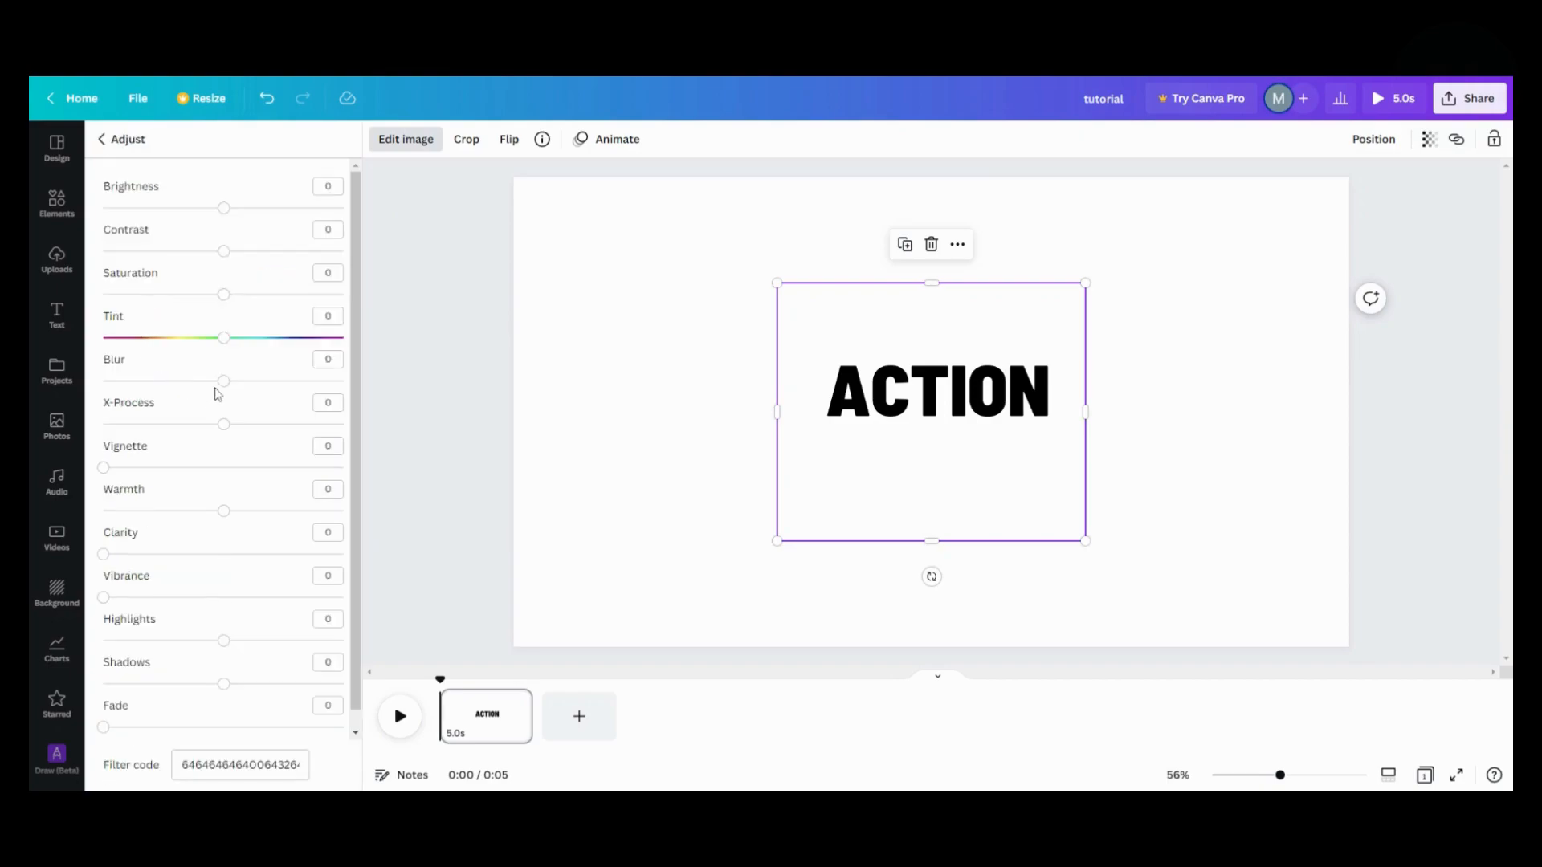
pyautogui.click(57, 261)
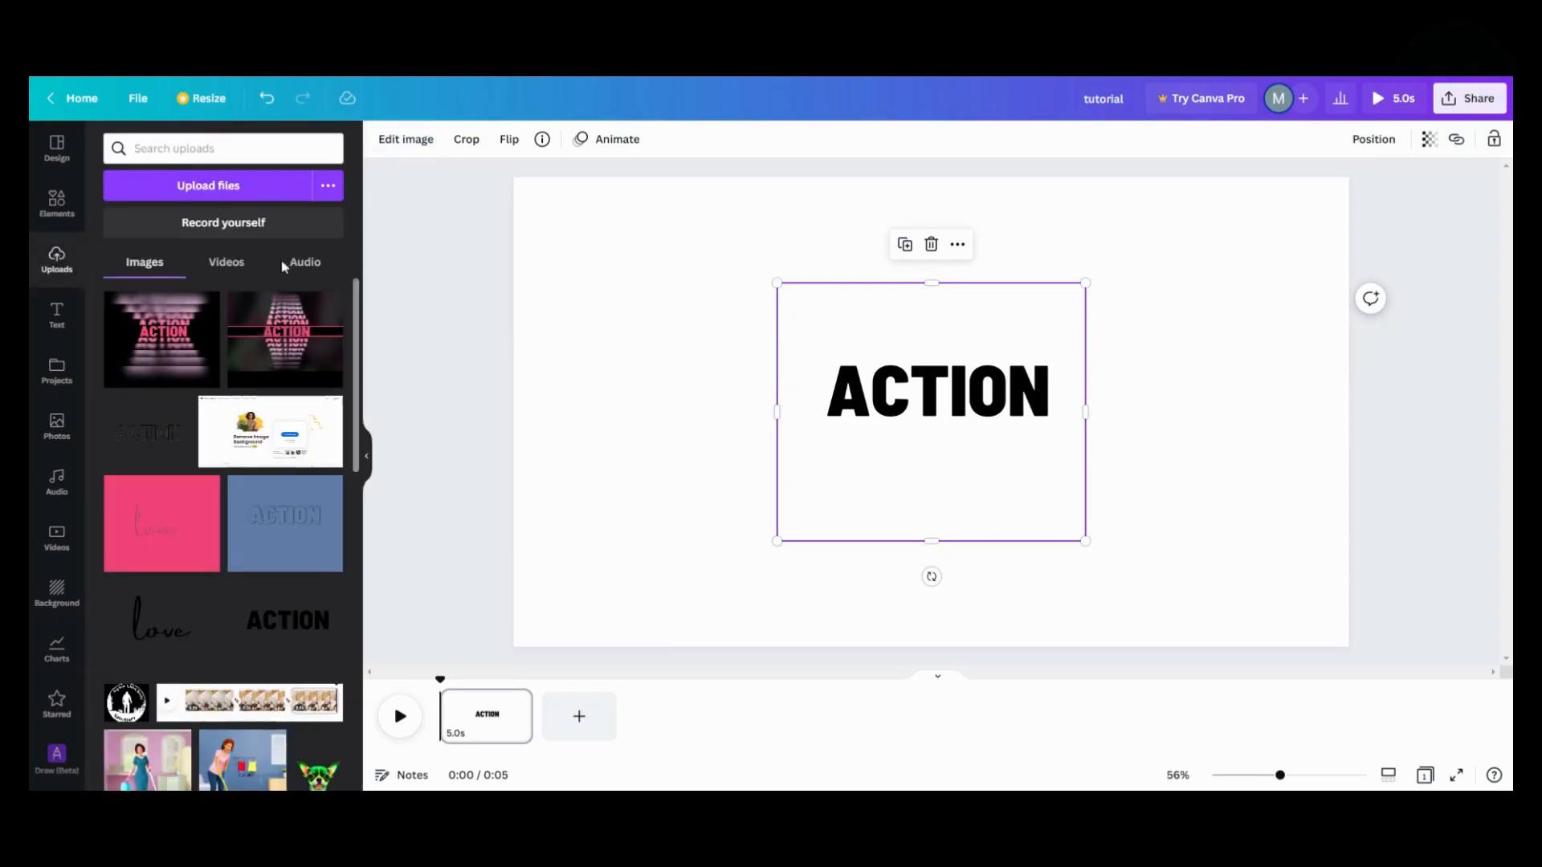
pyautogui.moveTo(49, 342)
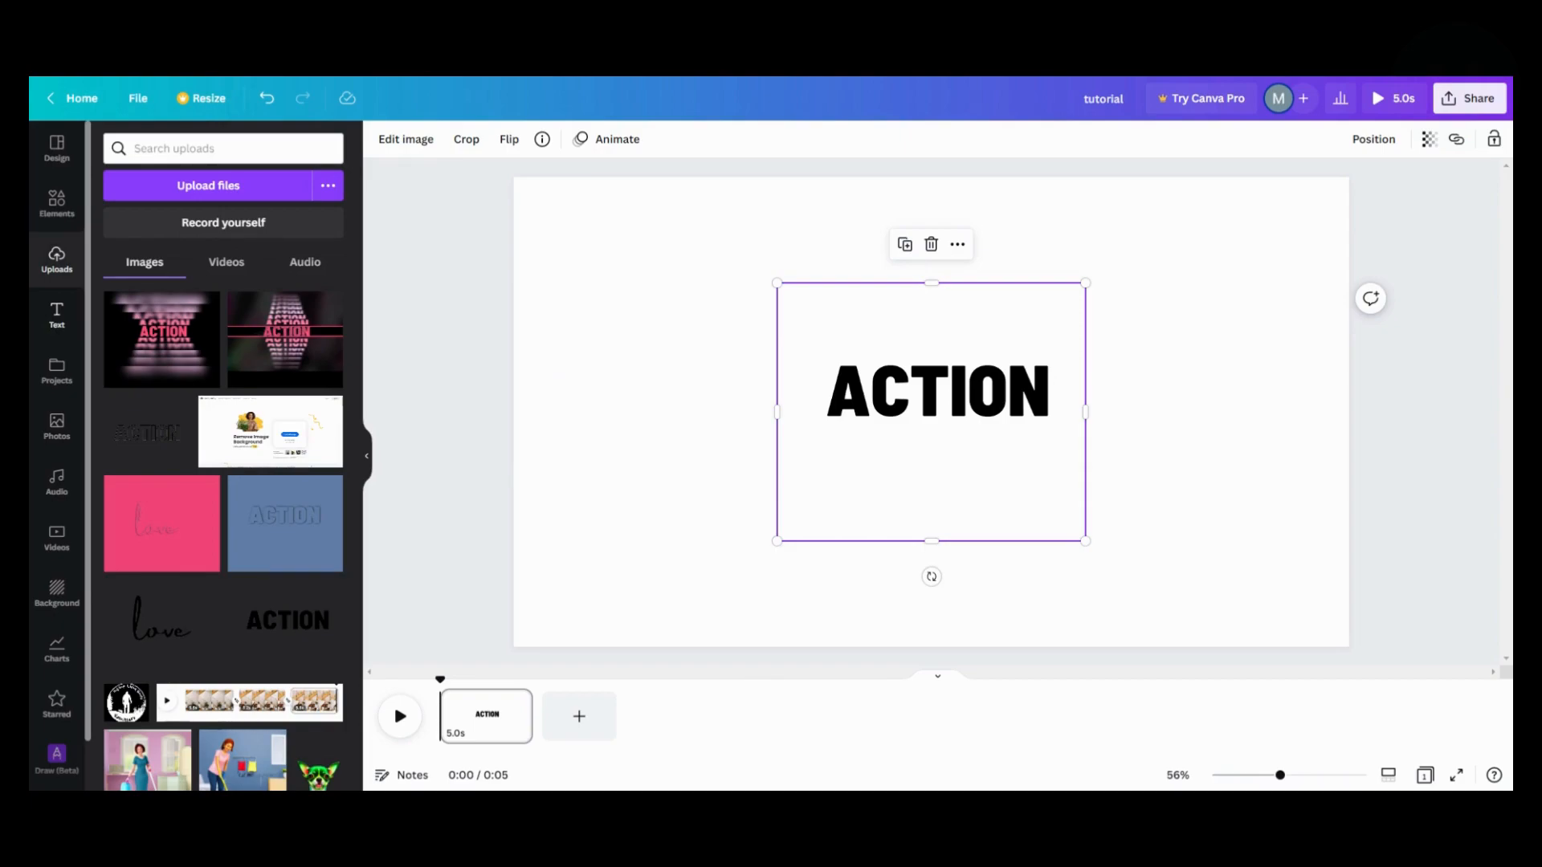
pyautogui.moveTo(377, 504)
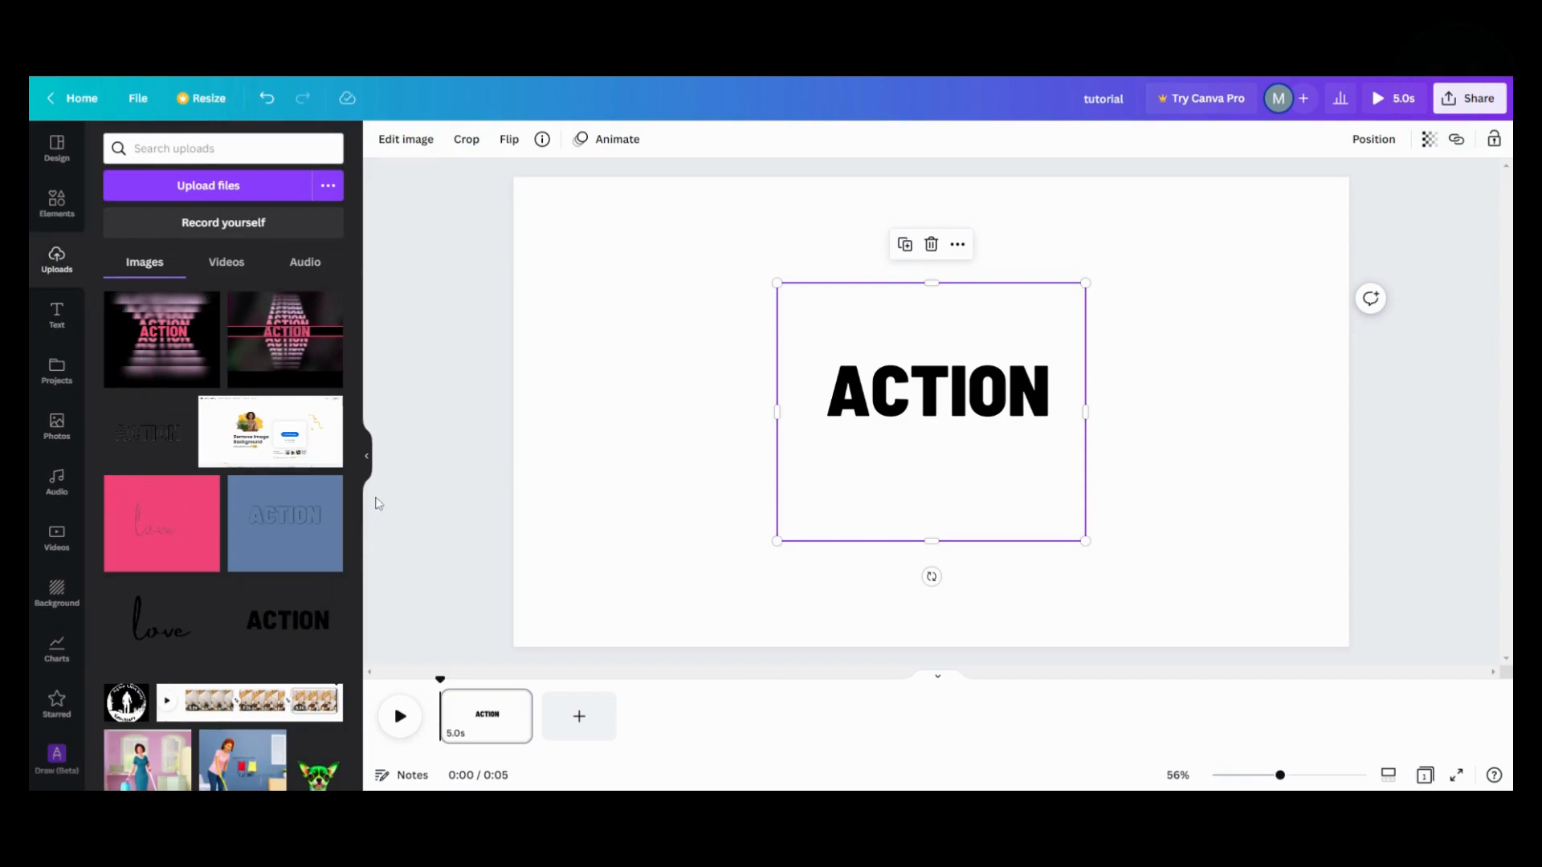
pyautogui.moveTo(368, 456)
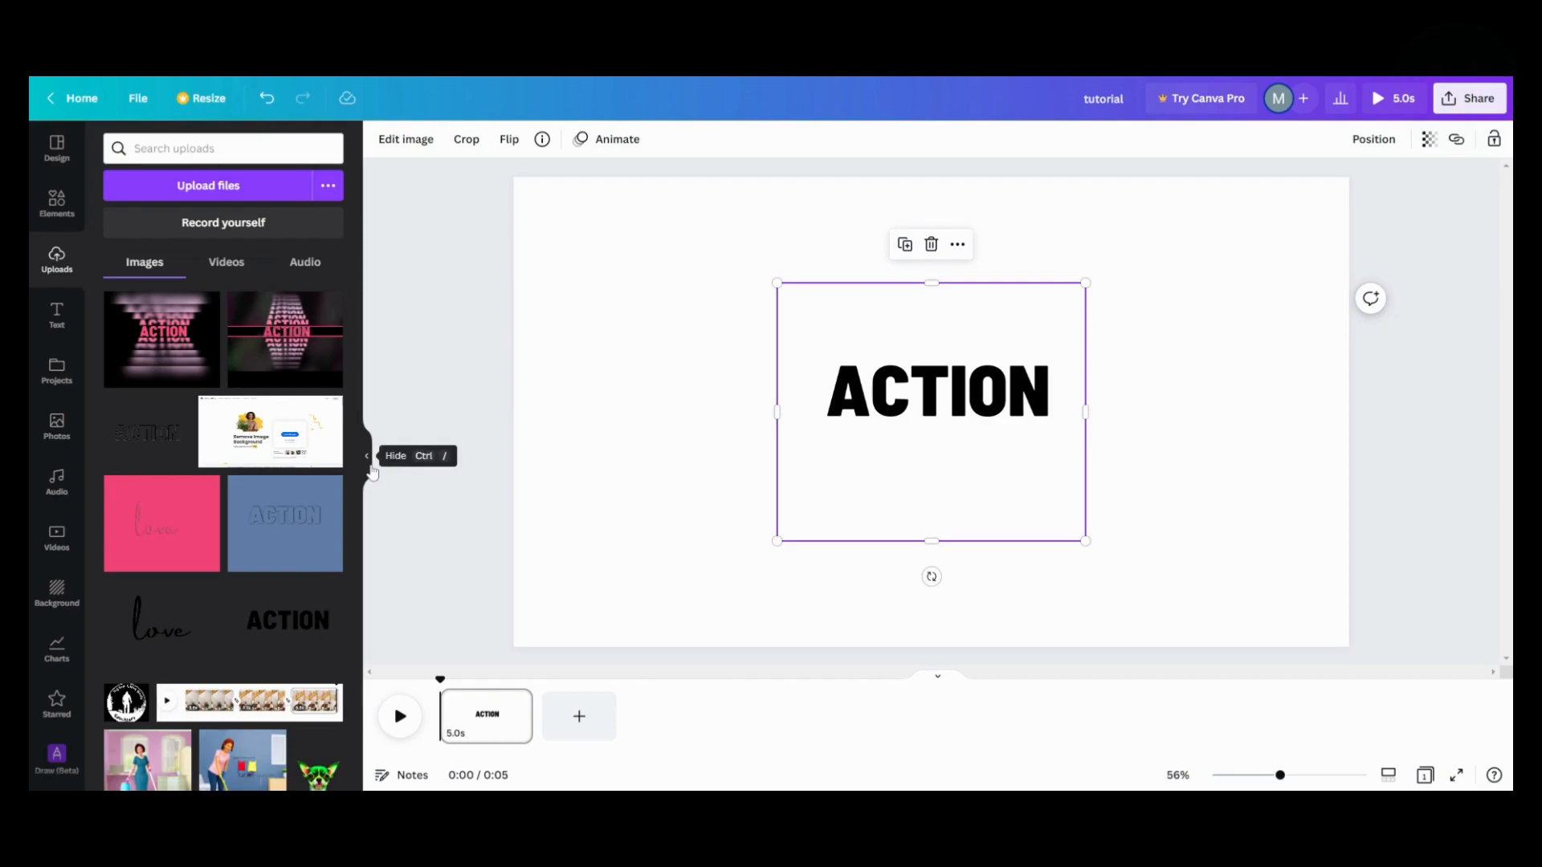
pyautogui.moveTo(372, 473)
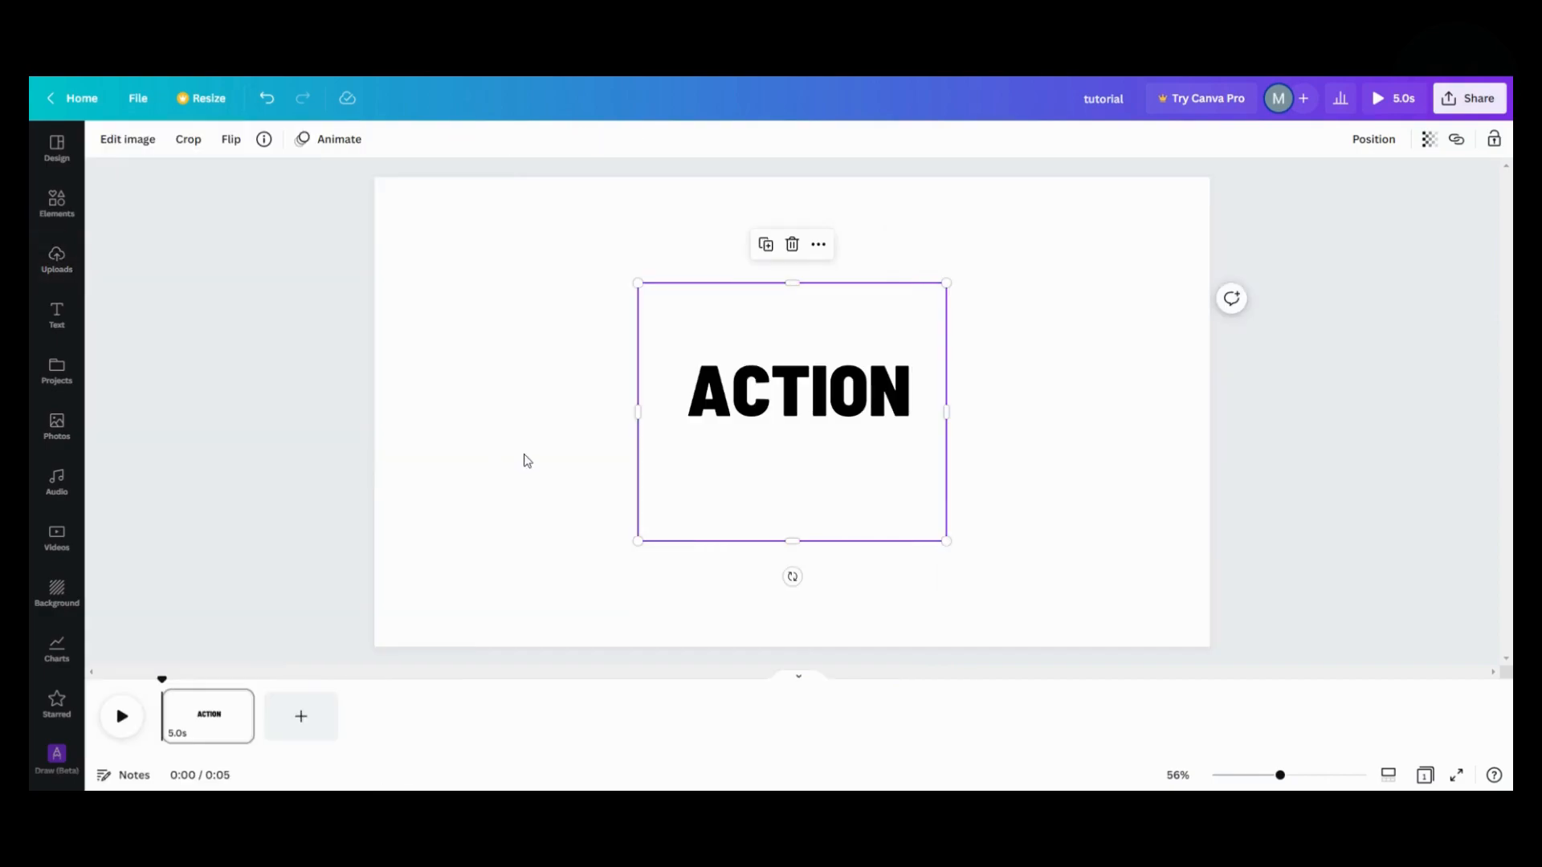
pyautogui.moveTo(302, 207)
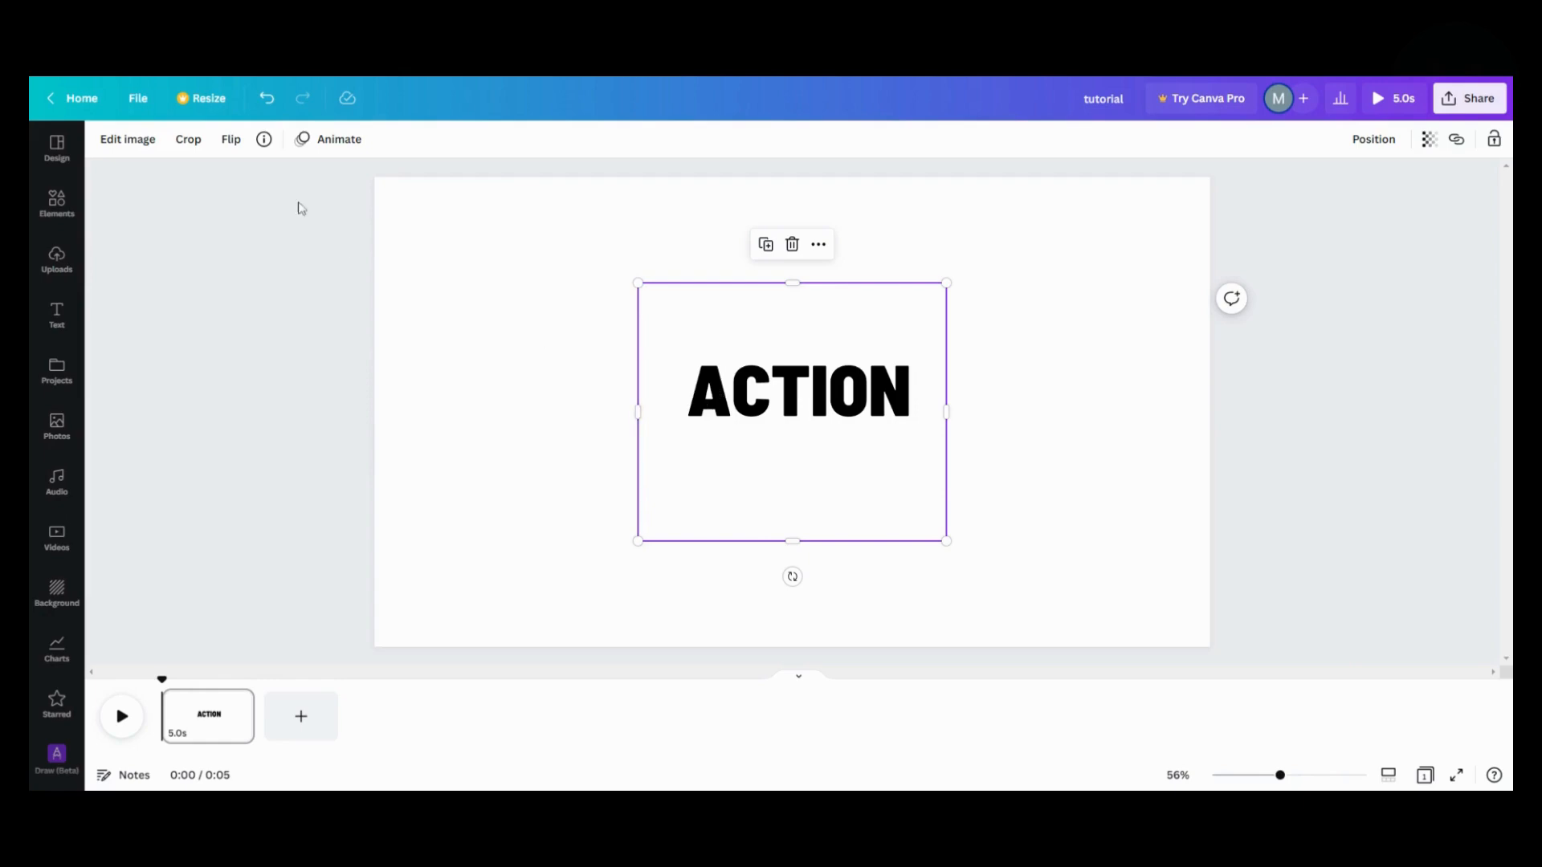
# Apply the Lavender Duotone preset to turn the ACTION image blue.
pyautogui.click(127, 139)
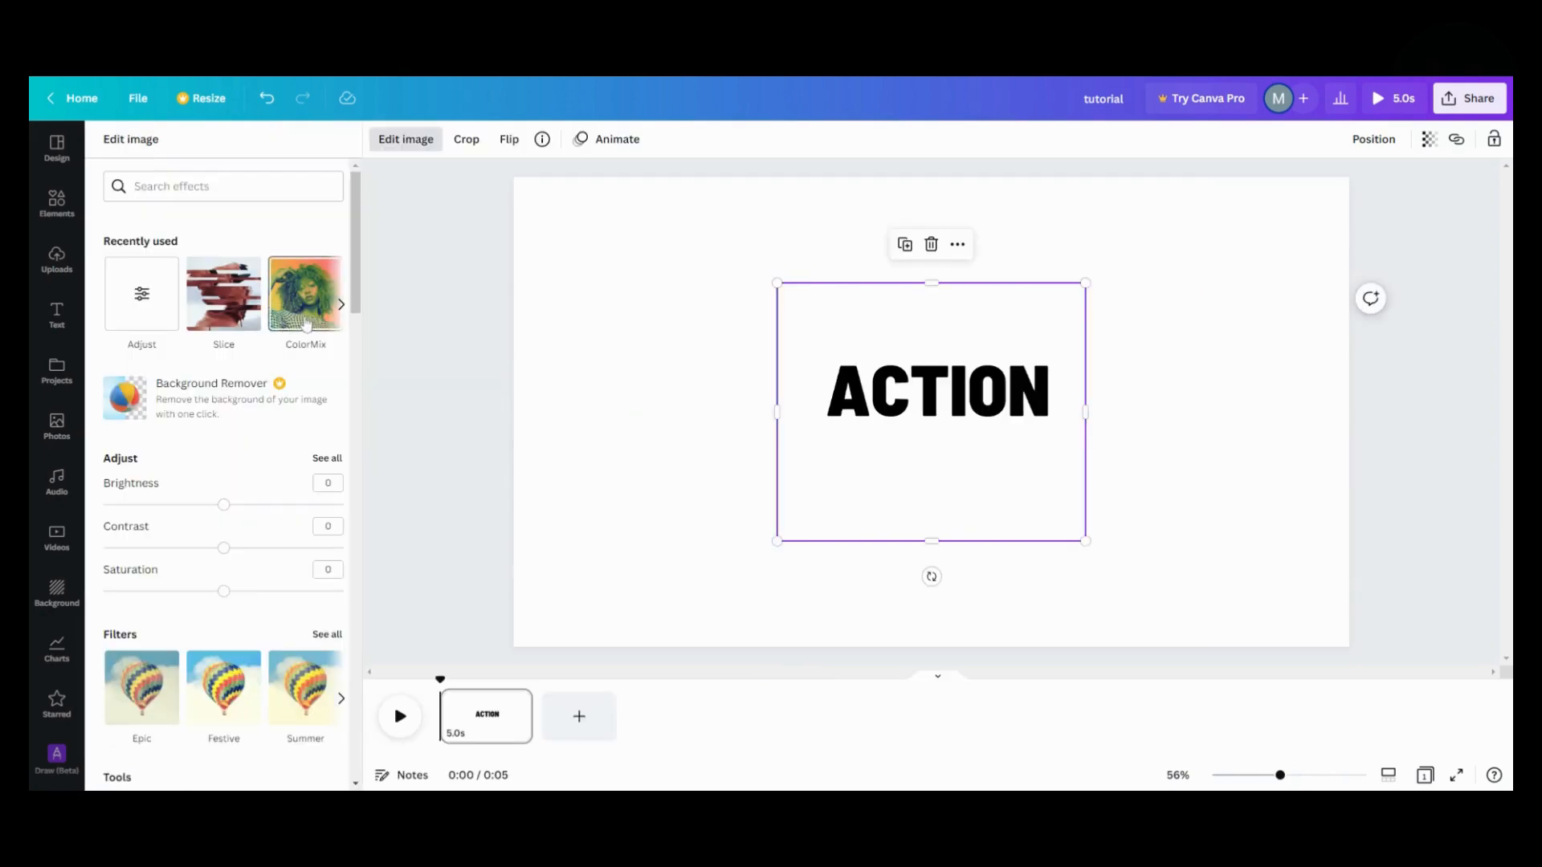
pyautogui.click(305, 293)
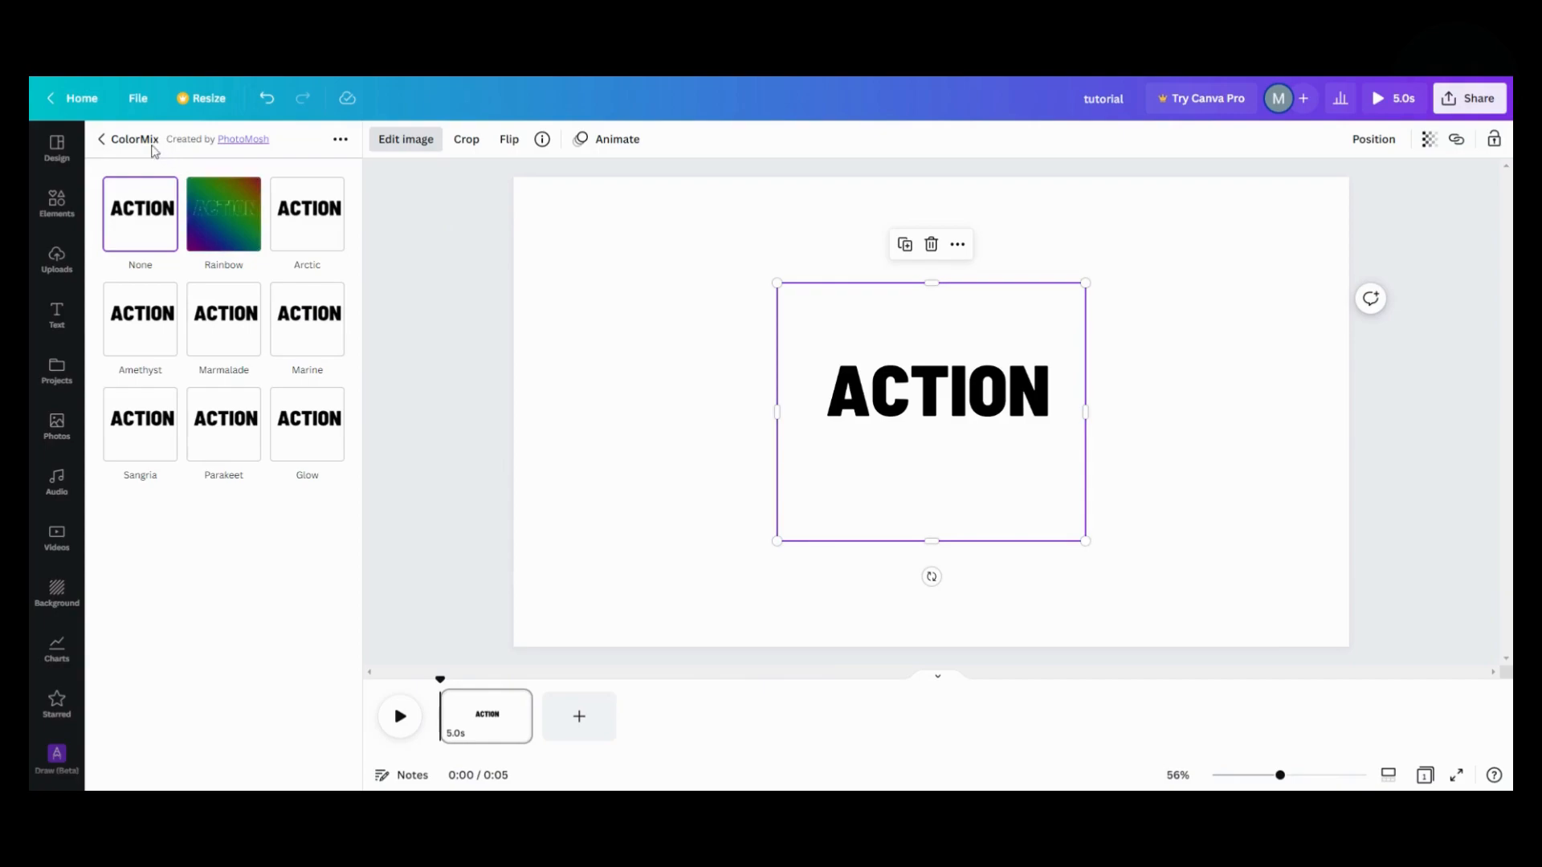
pyautogui.click(101, 139)
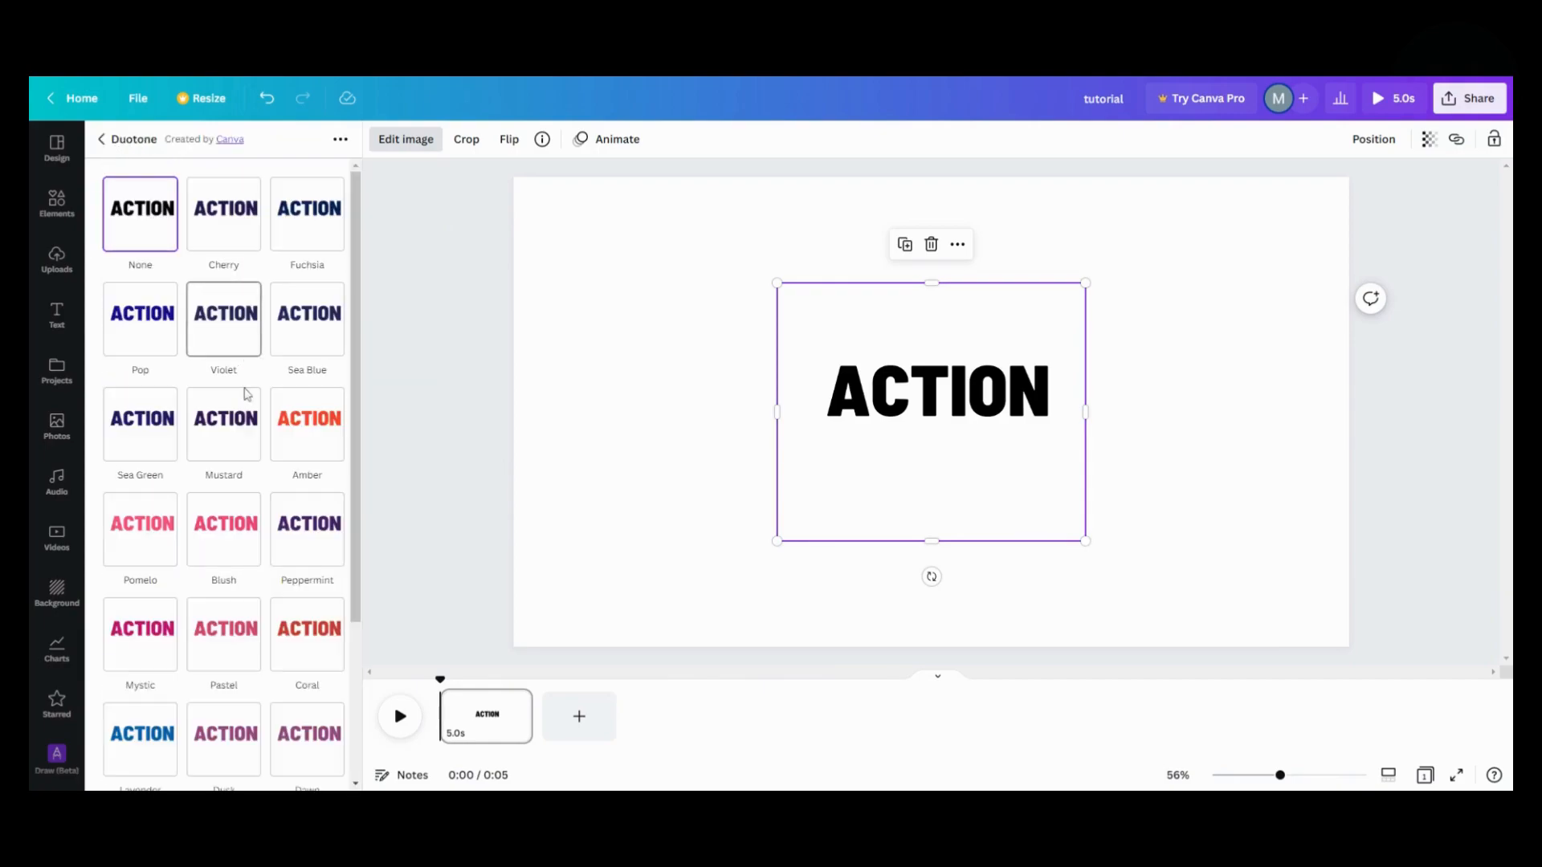
pyautogui.moveTo(224, 530)
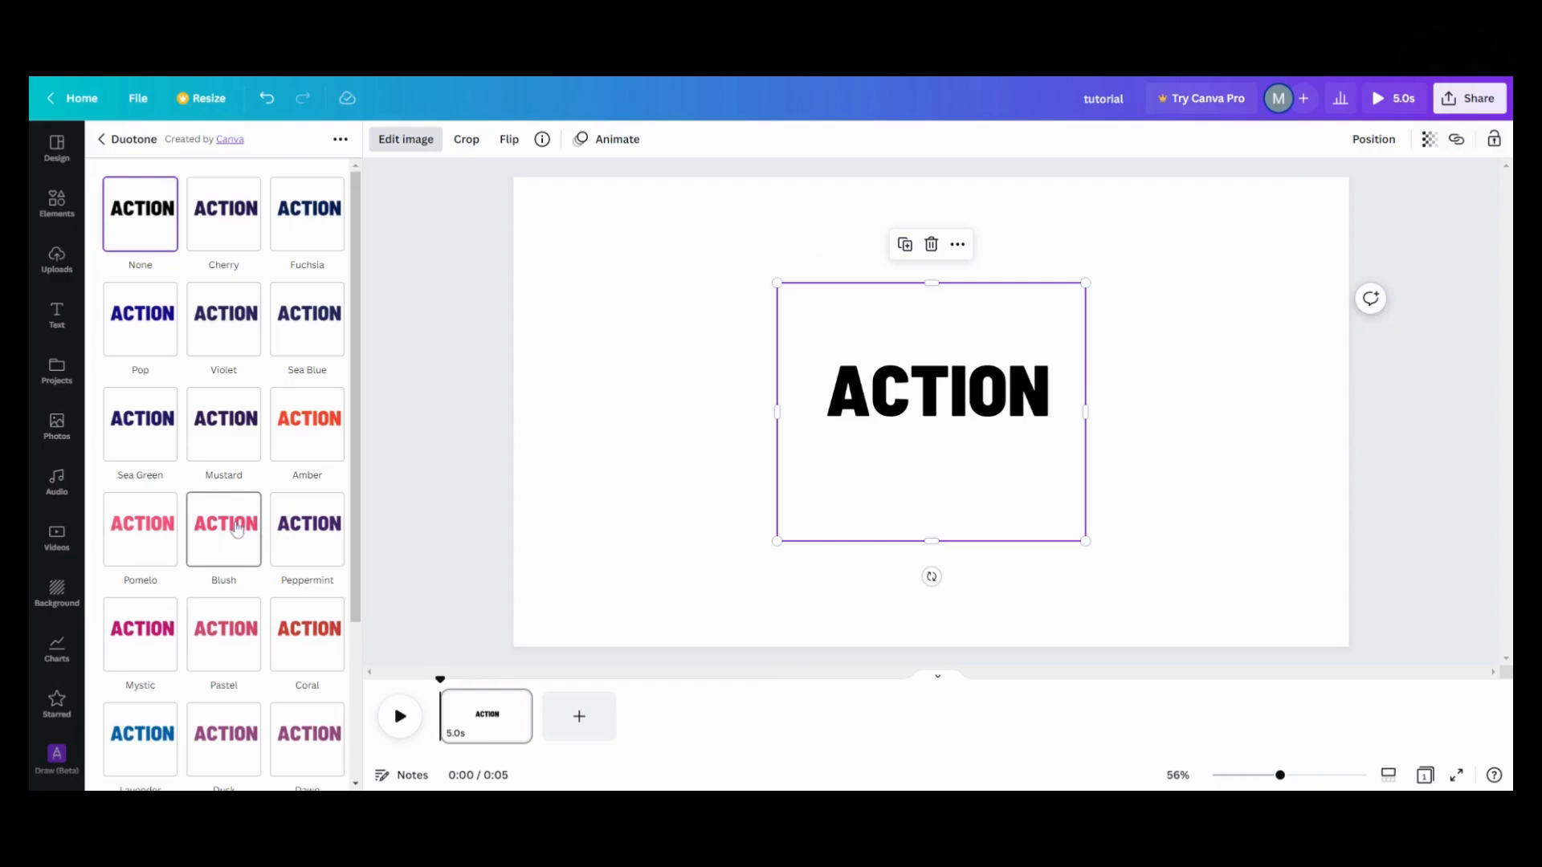
pyautogui.scroll(-3)
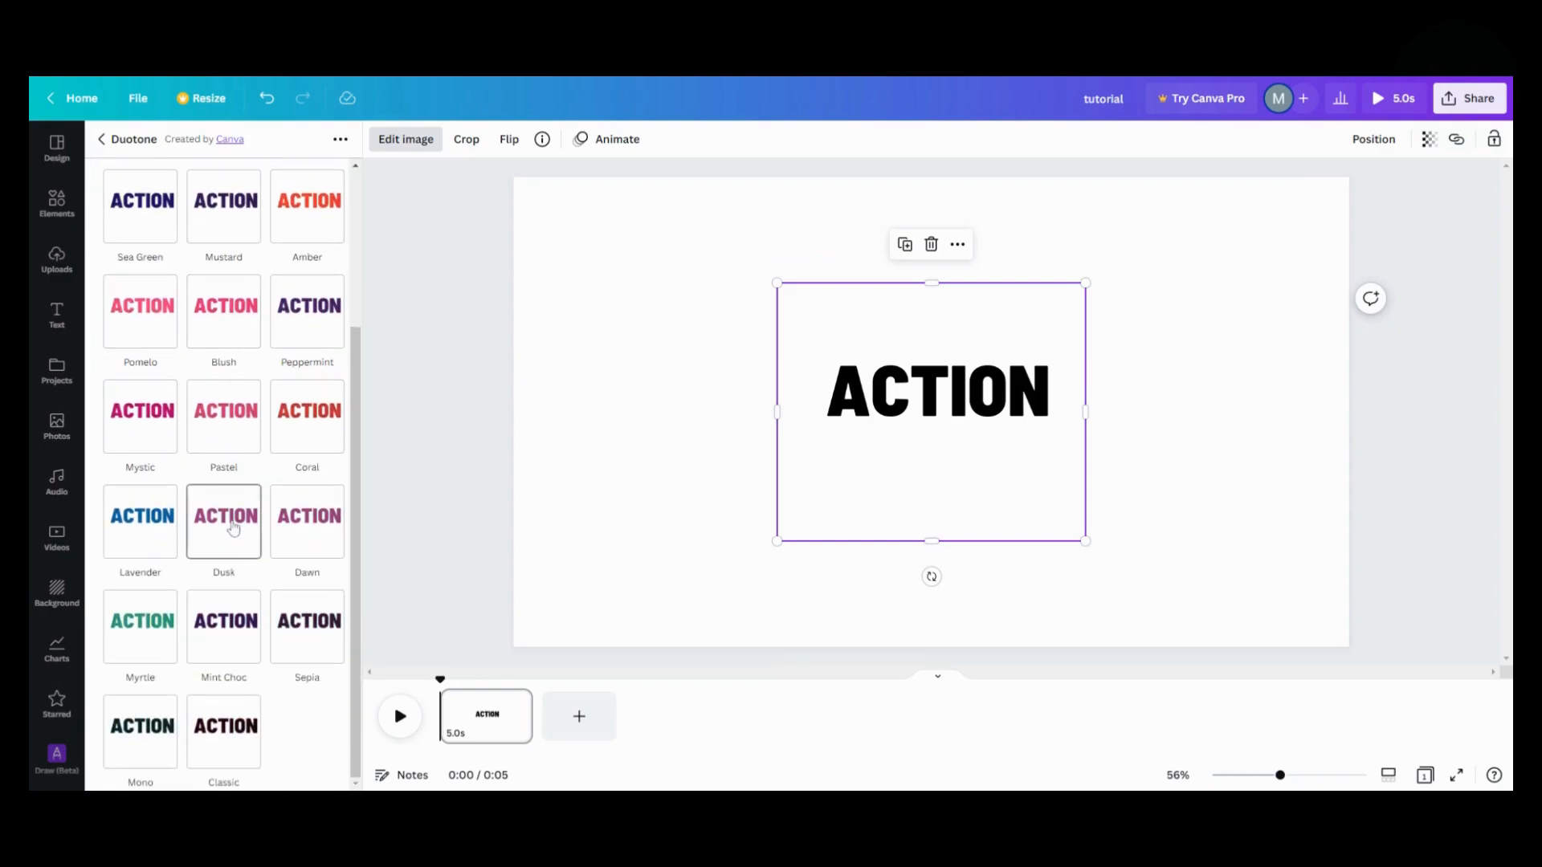
pyautogui.moveTo(172, 534)
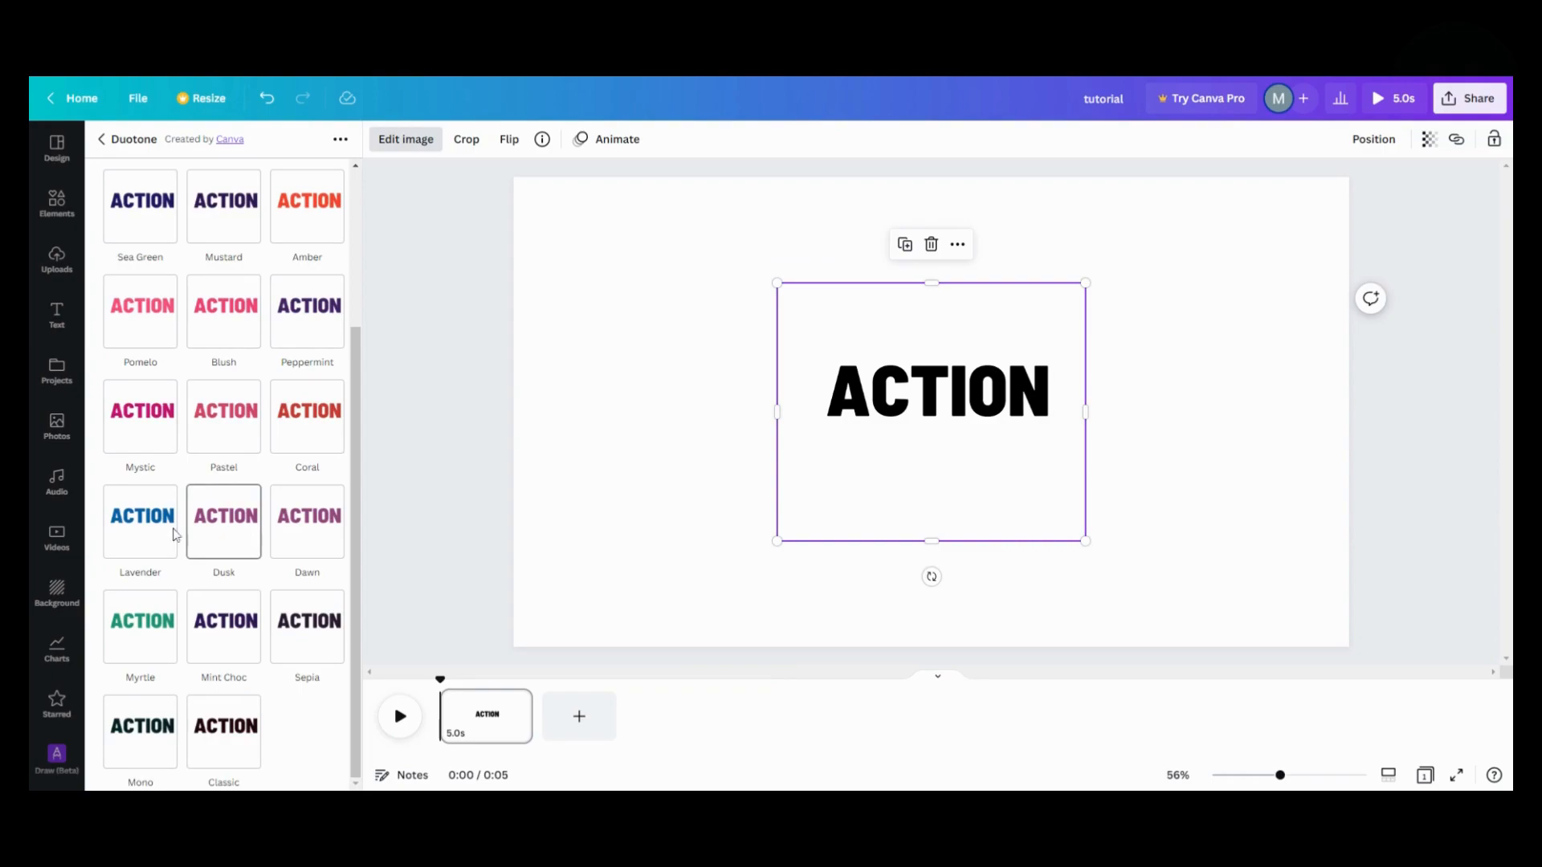
pyautogui.click(140, 516)
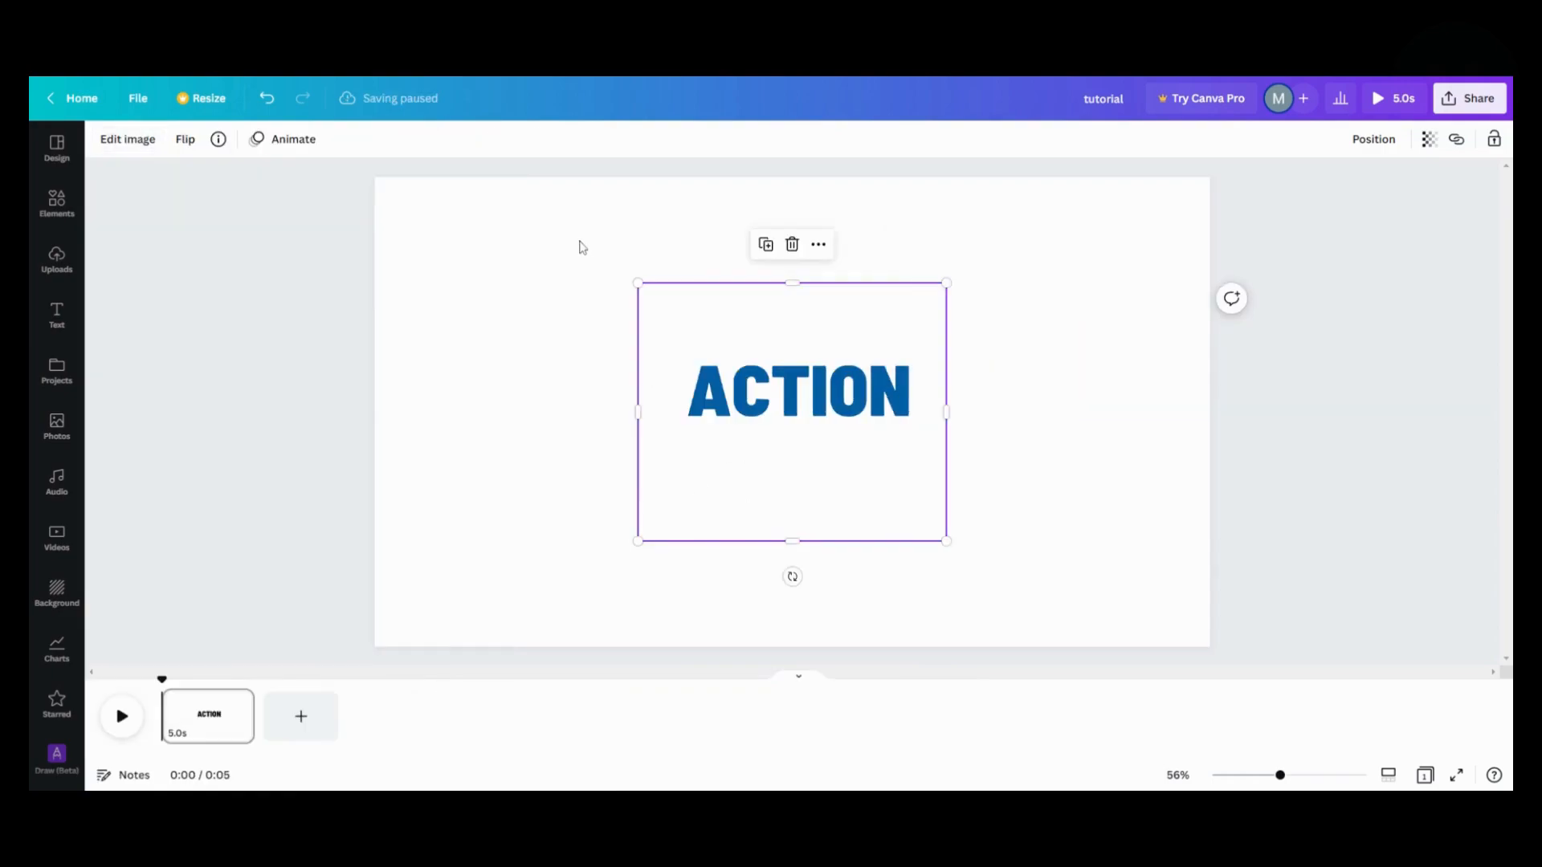
# Set the page background to black and crop empty space above and below ACTION.
pyautogui.click(579, 245)
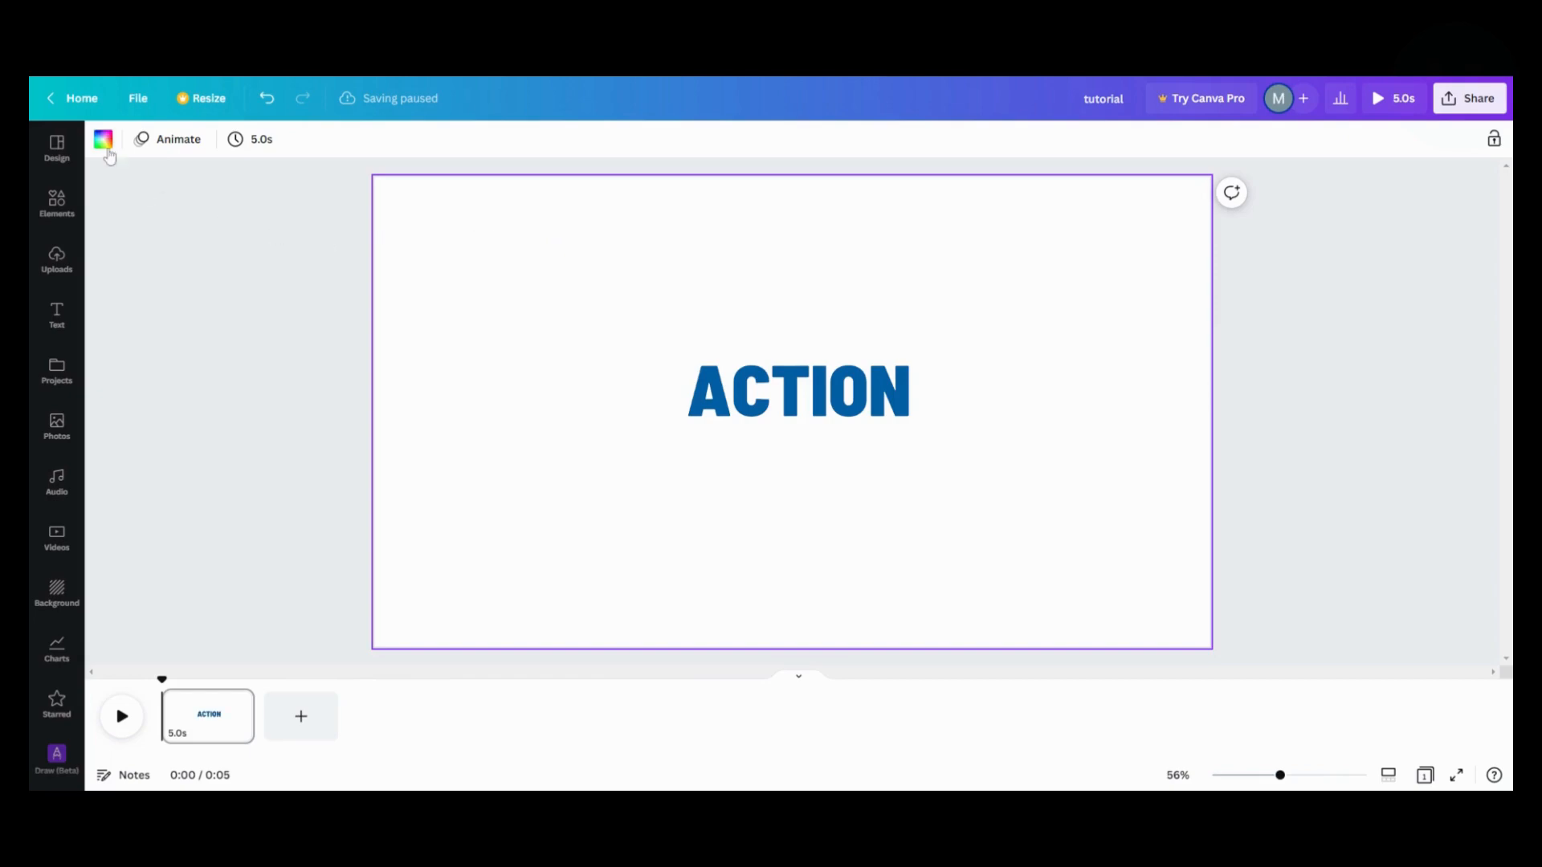
pyautogui.click(103, 139)
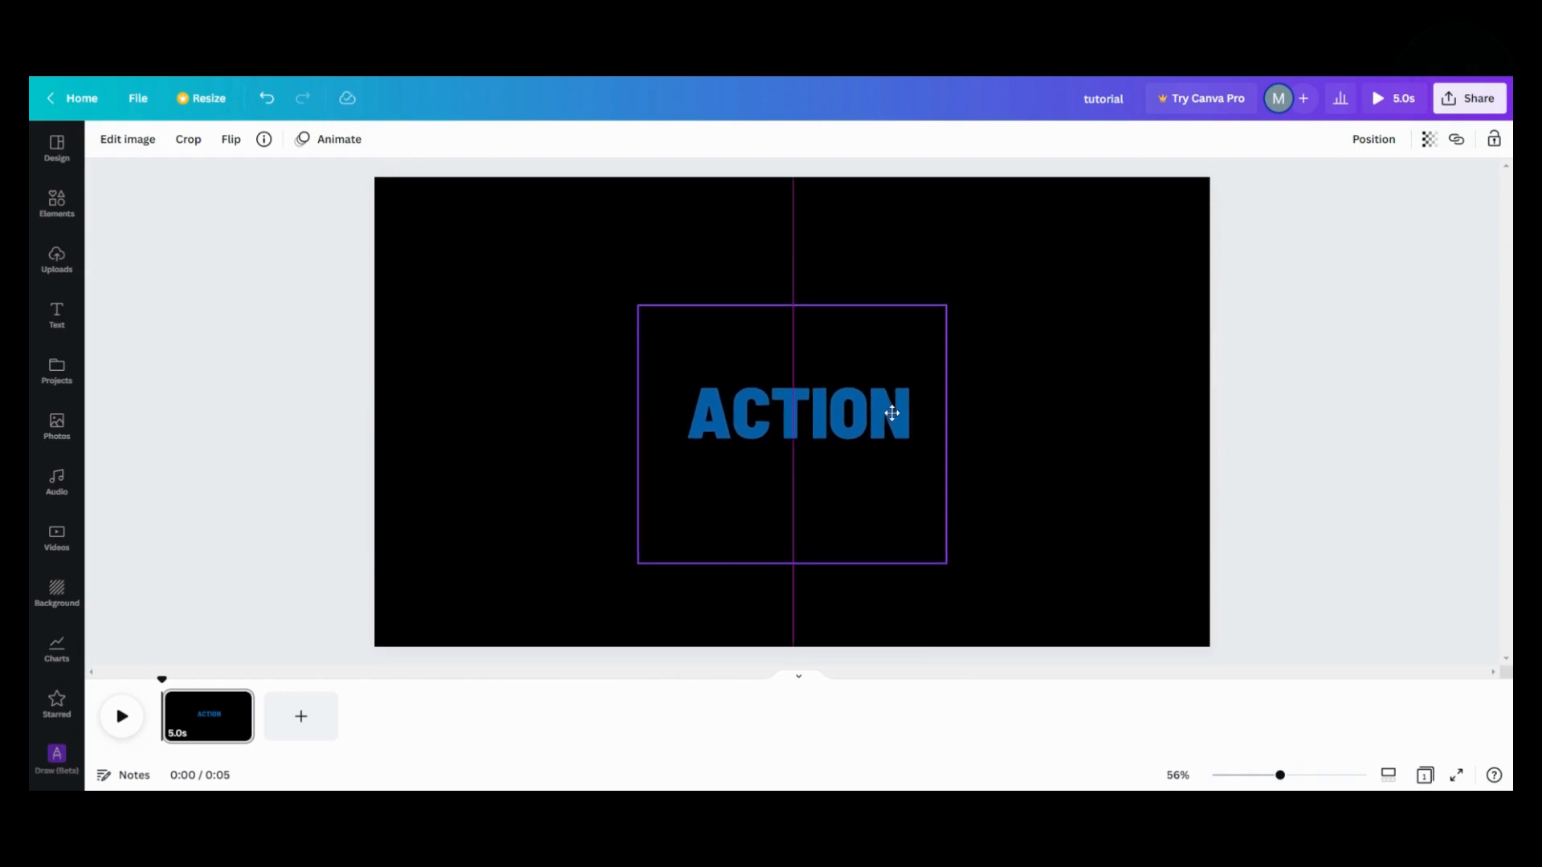
pyautogui.click(797, 413)
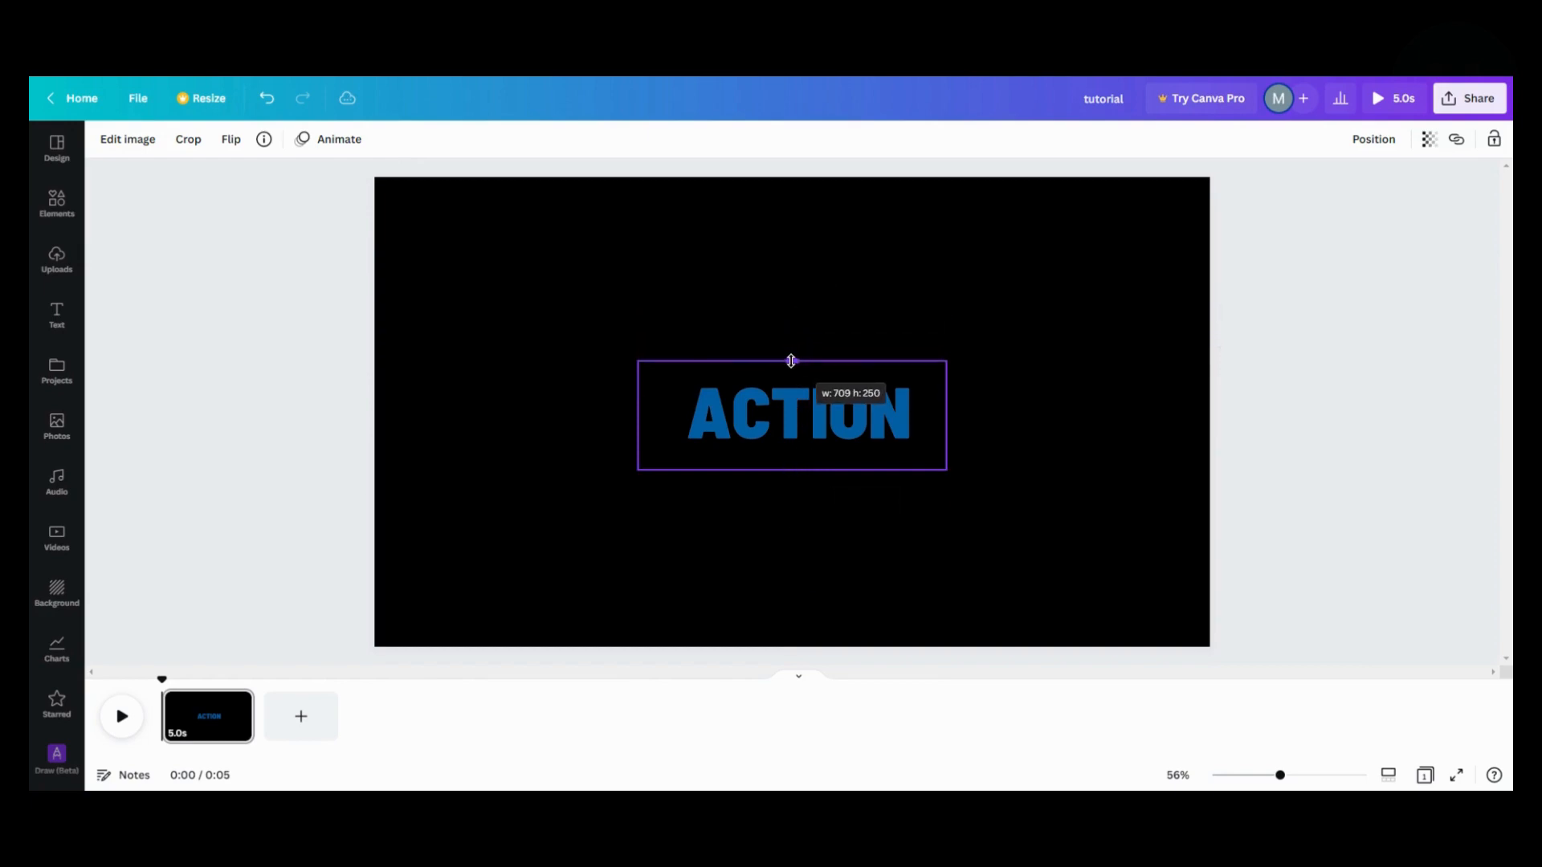
pyautogui.click(792, 416)
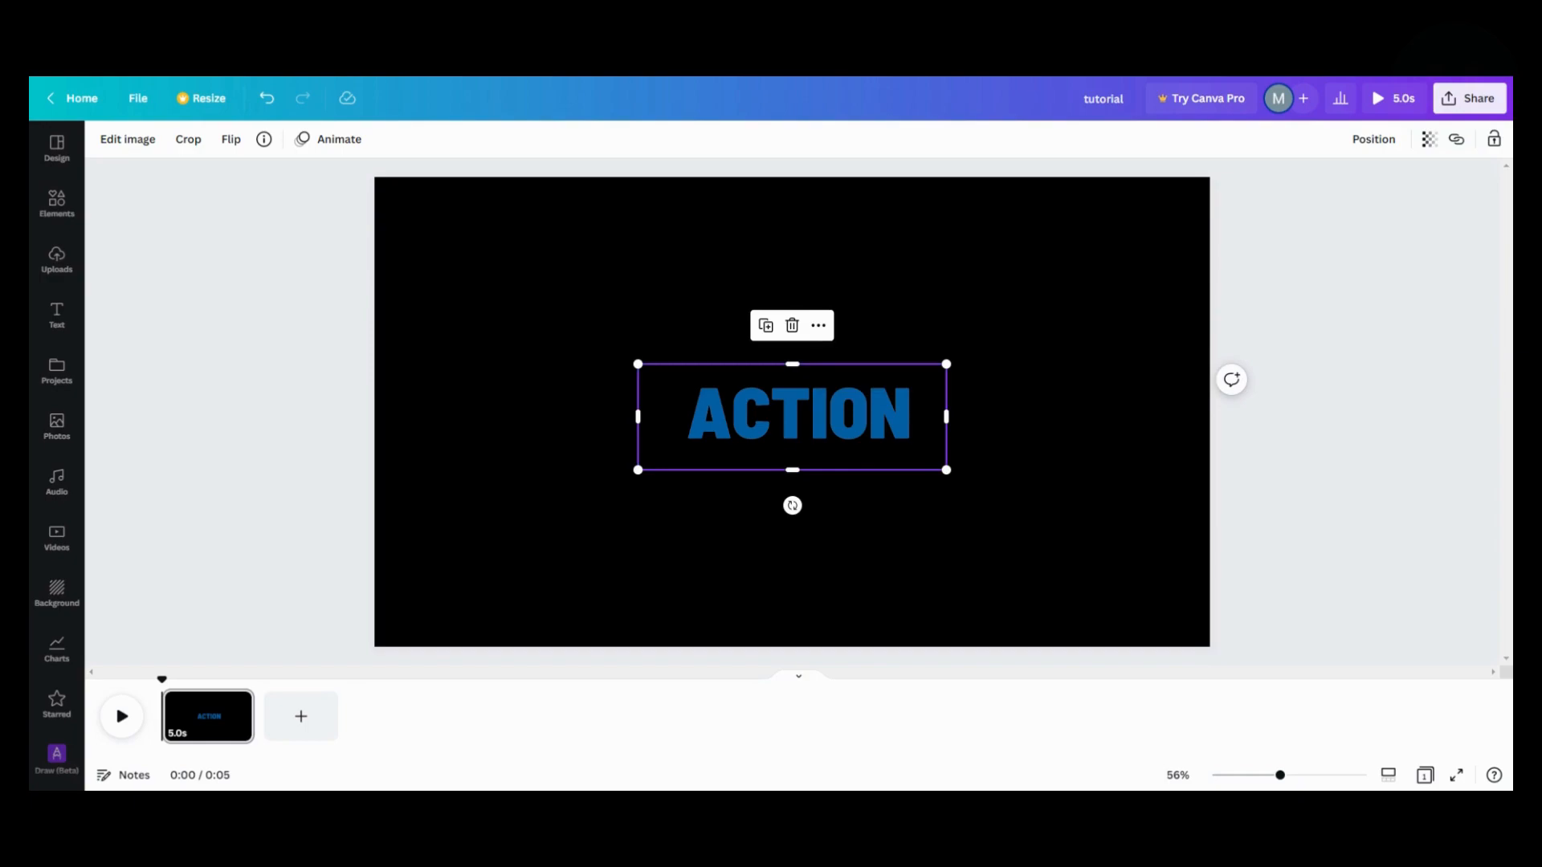
pyautogui.moveTo(786, 412)
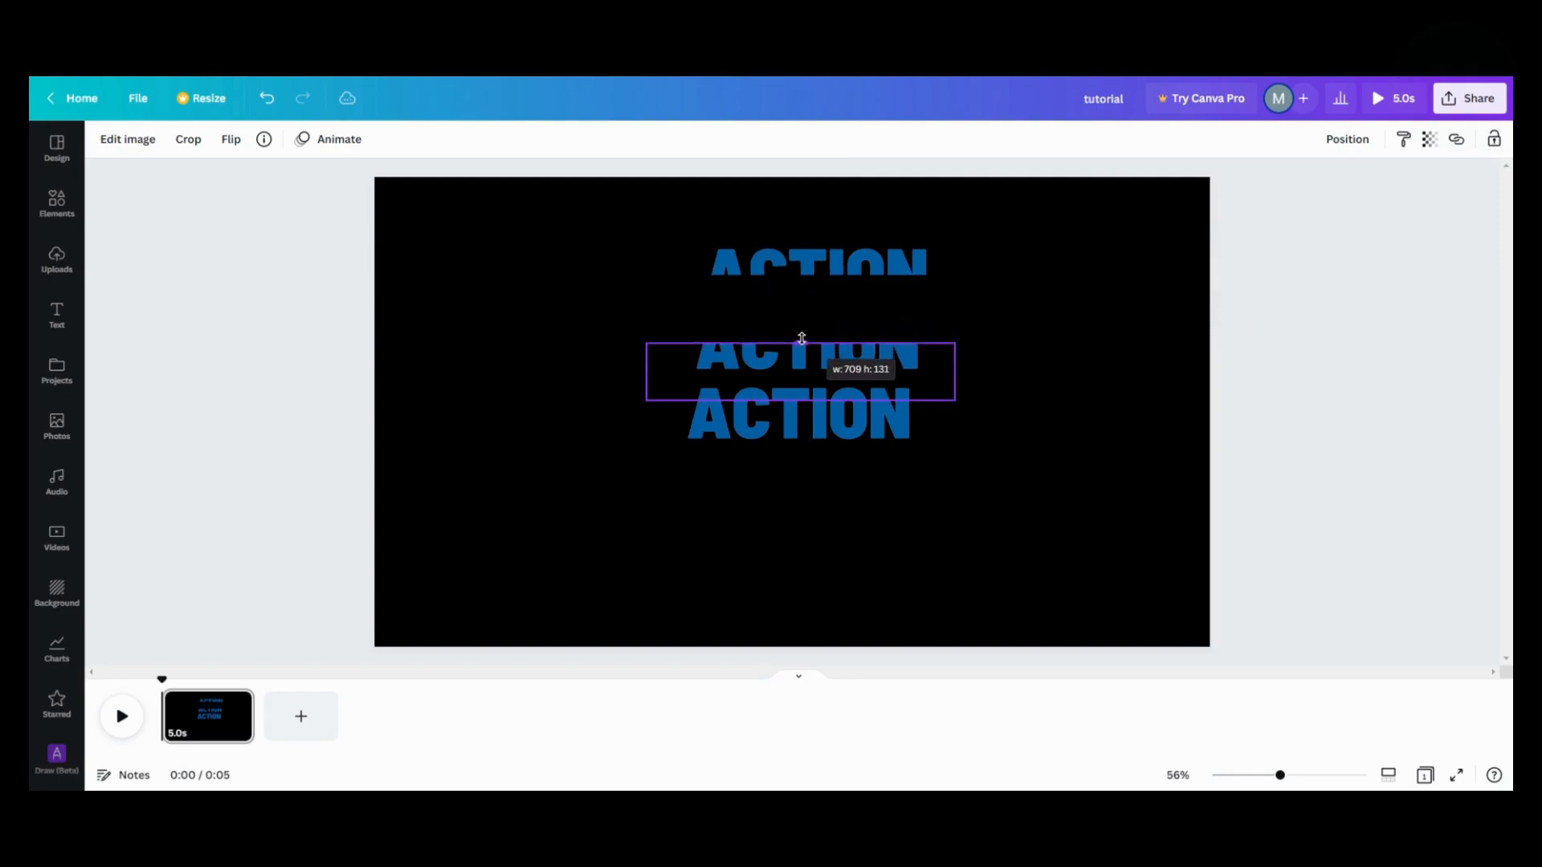
# Place two cropped duplicates of the ACTION word directly above and below it.
pyautogui.click(798, 372)
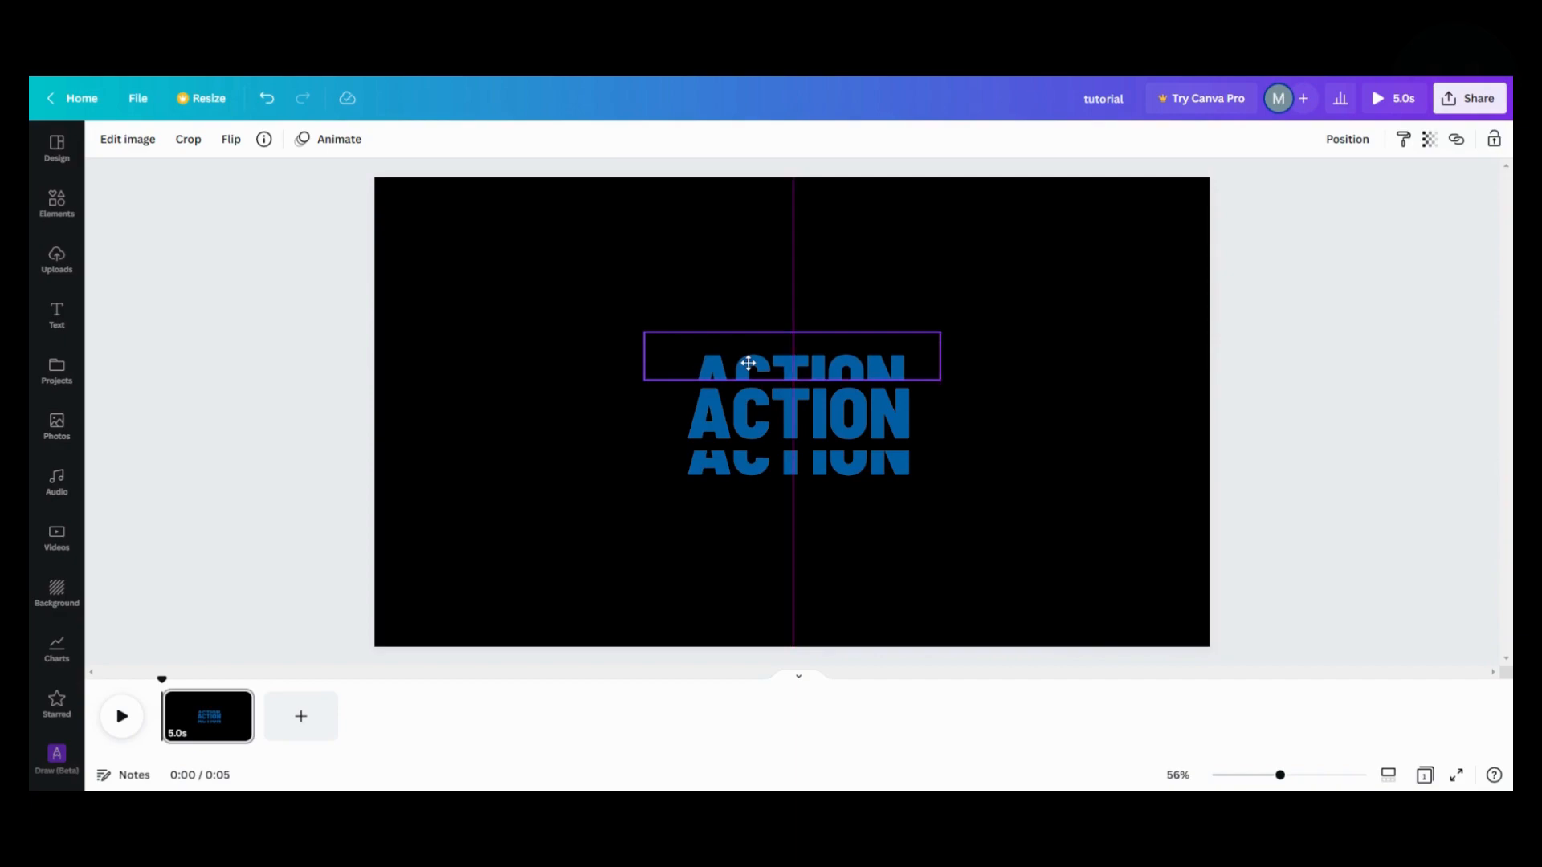
pyautogui.click(792, 356)
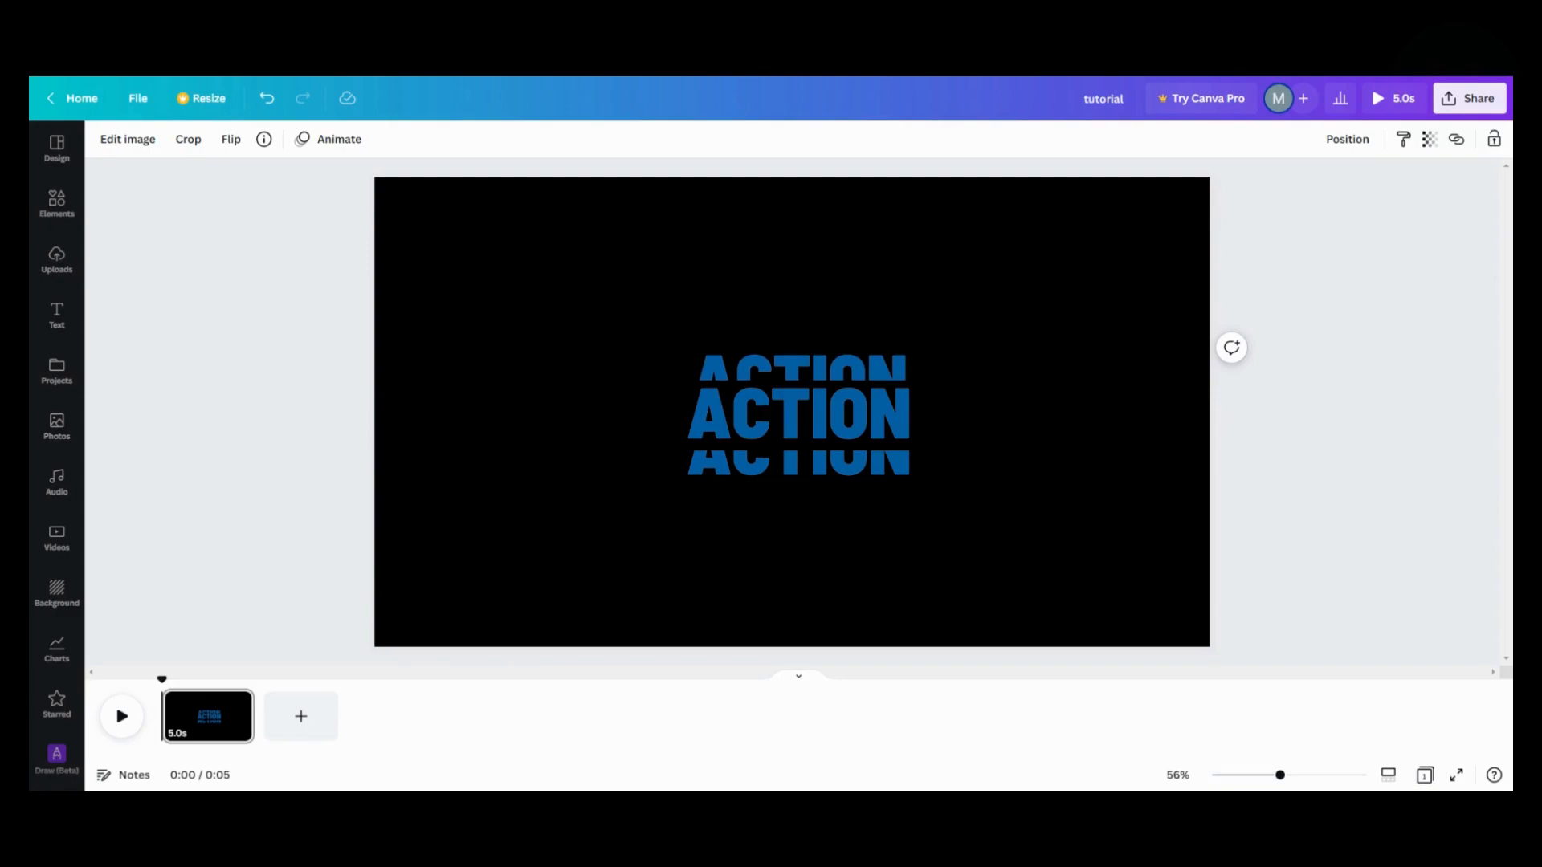
# Align the lower ACTION copy on the vertical centre guide, matching the upper copy.
pyautogui.click(792, 354)
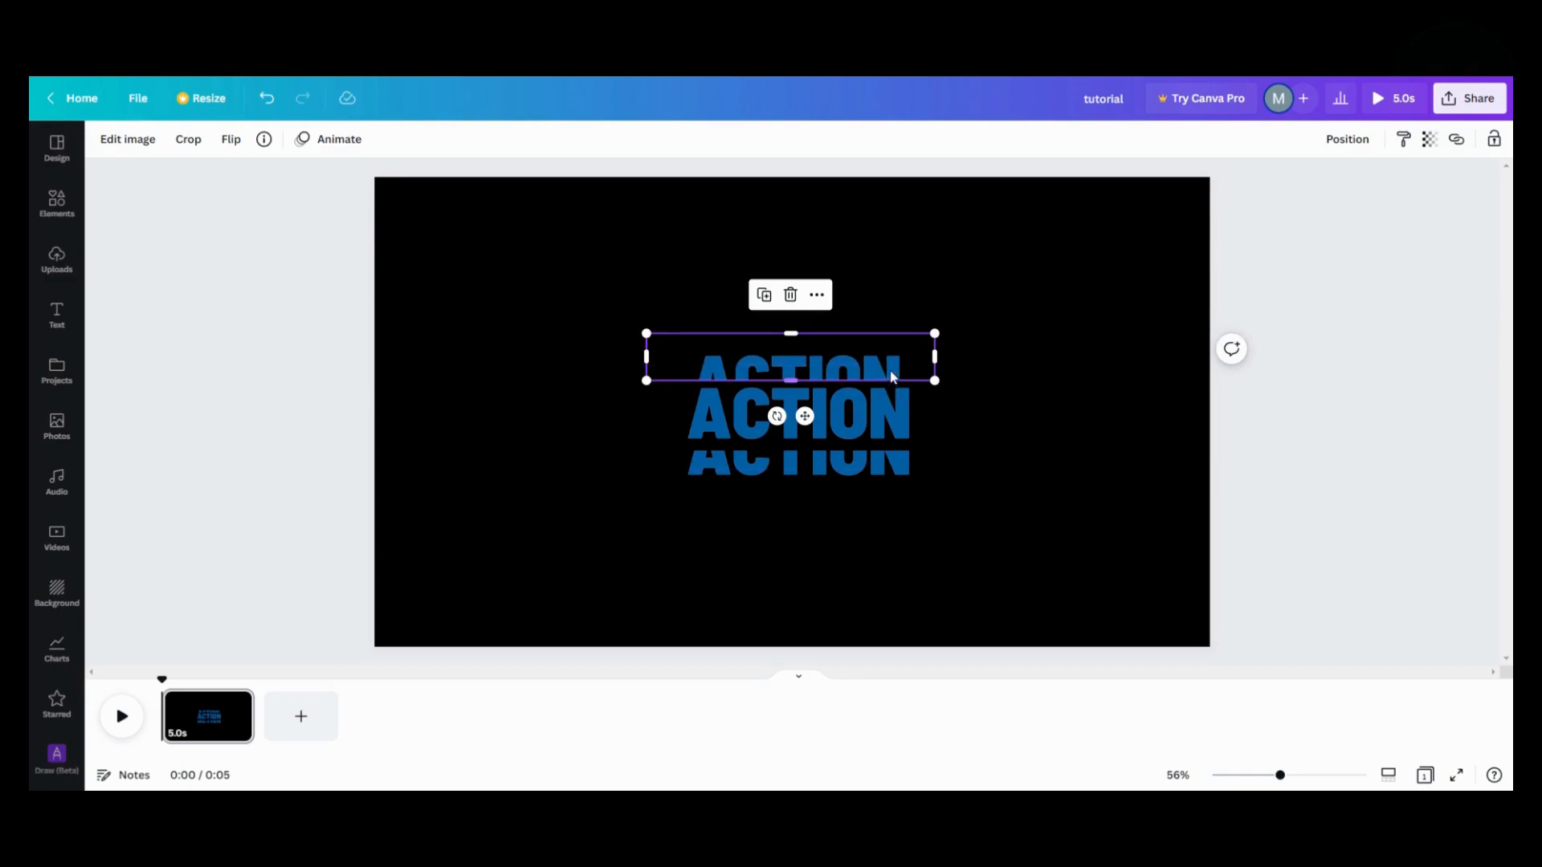
pyautogui.moveTo(765, 368)
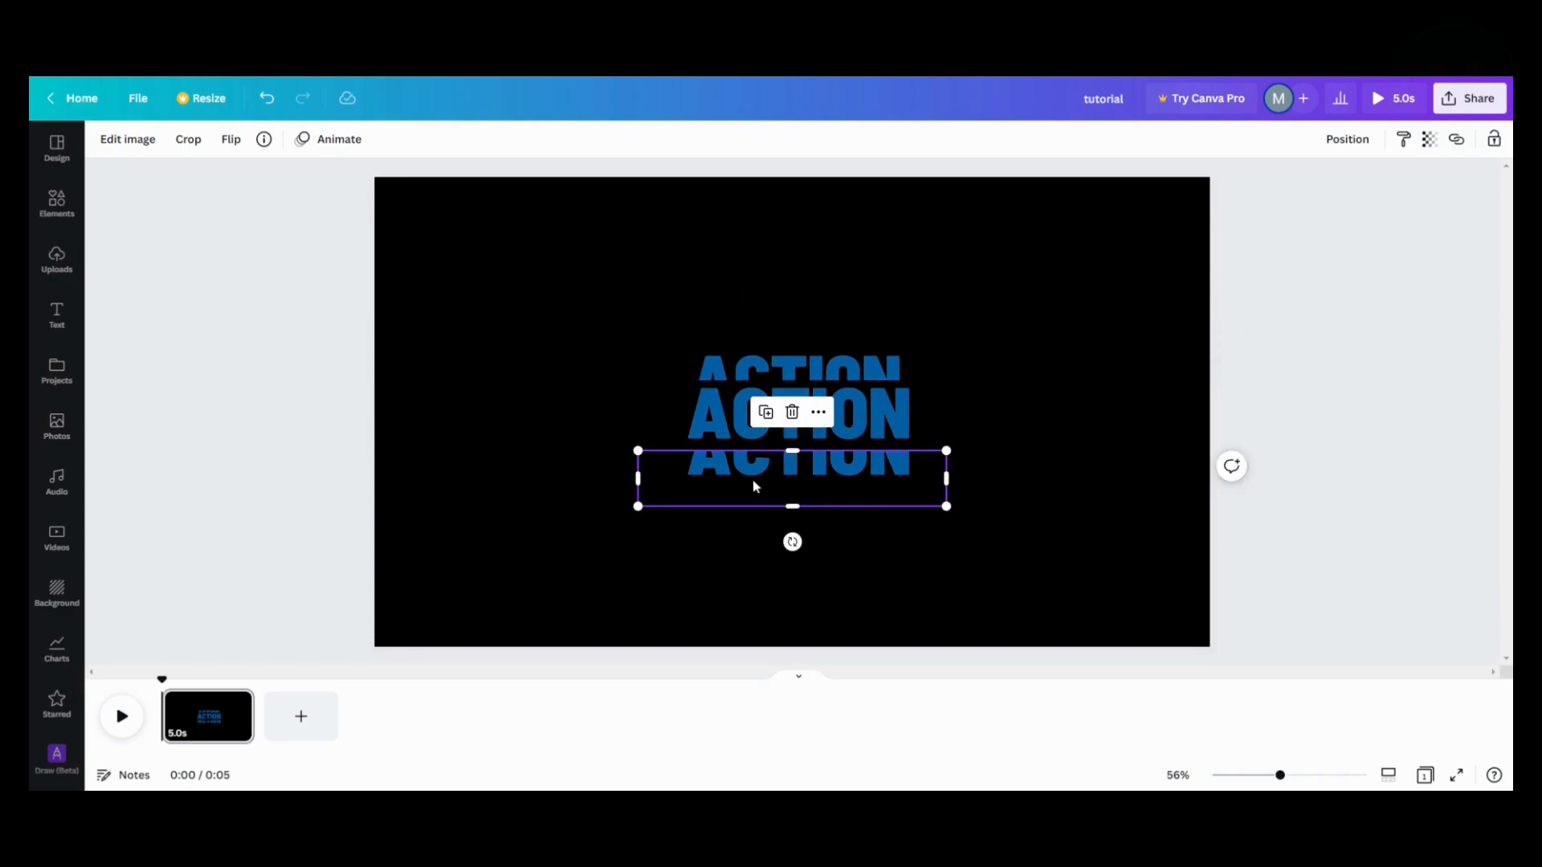
pyautogui.moveTo(727, 481)
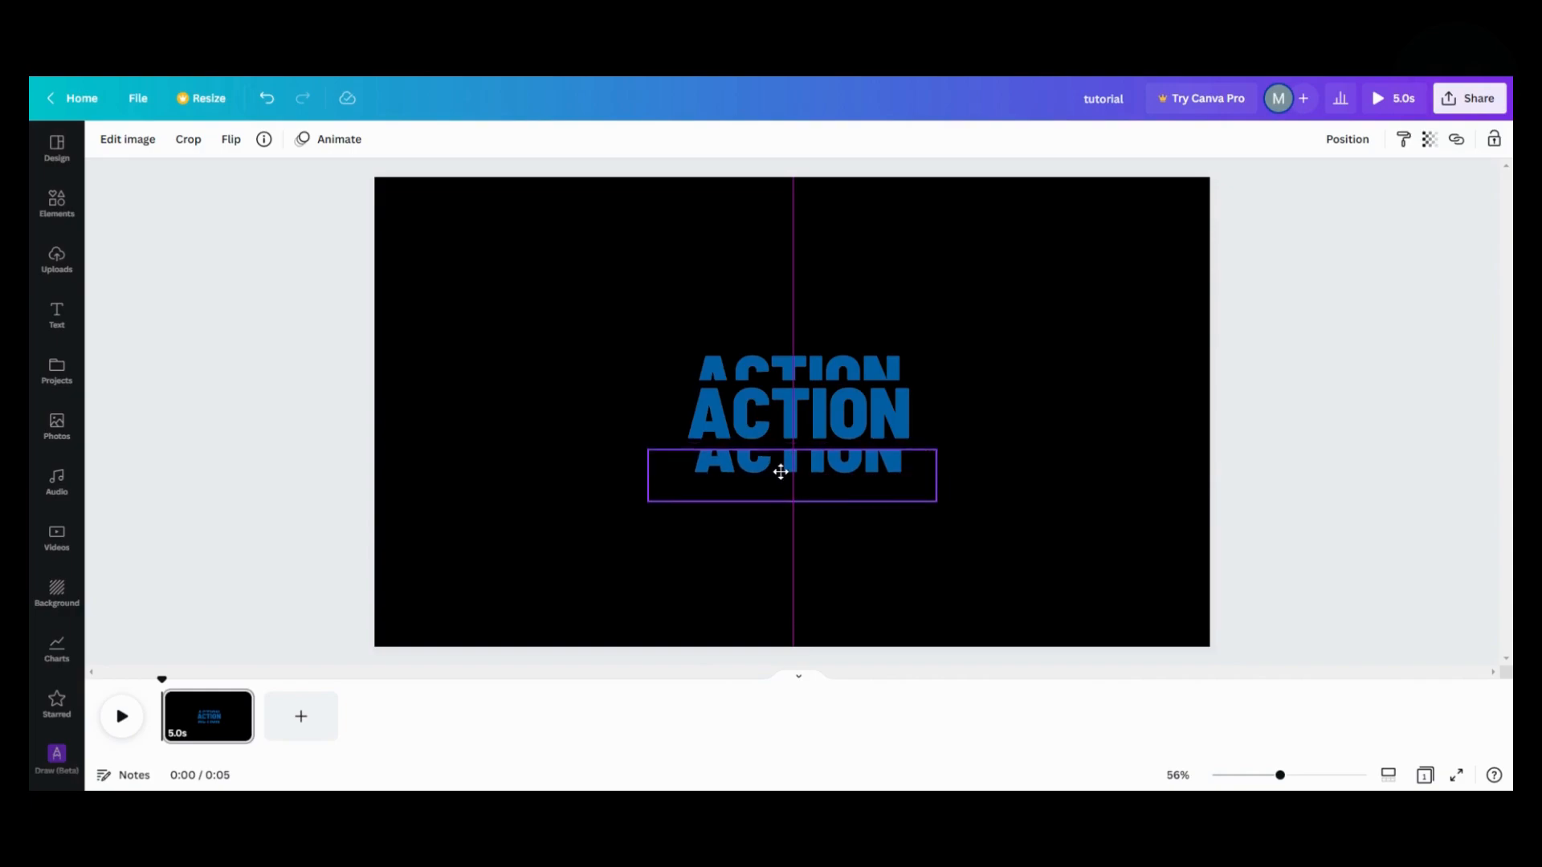
# Duplicate ACTION copies to build three stacked slices above and three below the word.
pyautogui.click(792, 475)
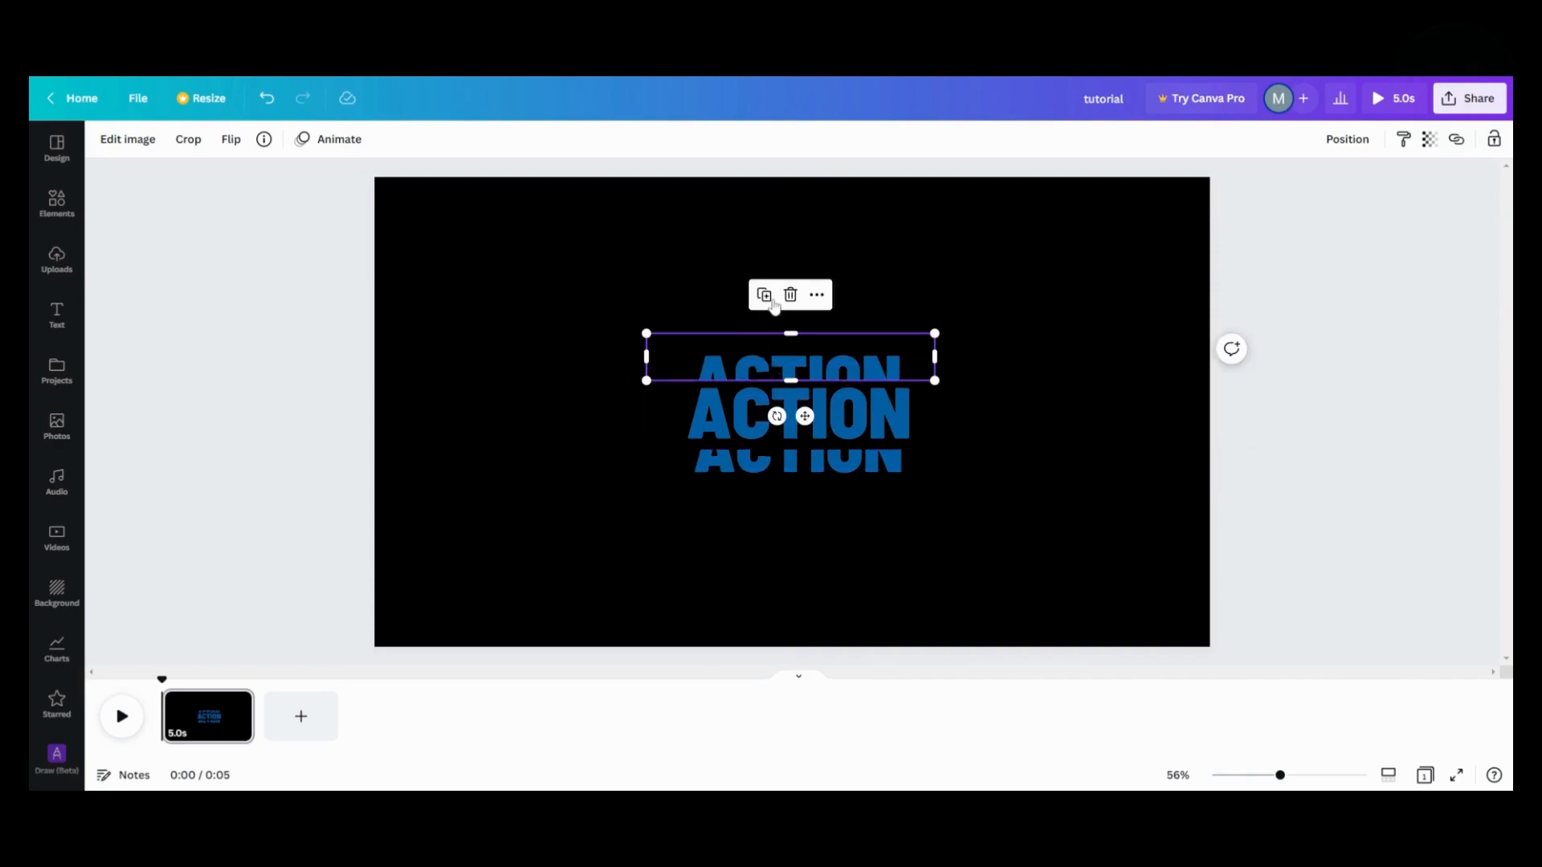
pyautogui.moveTo(767, 310)
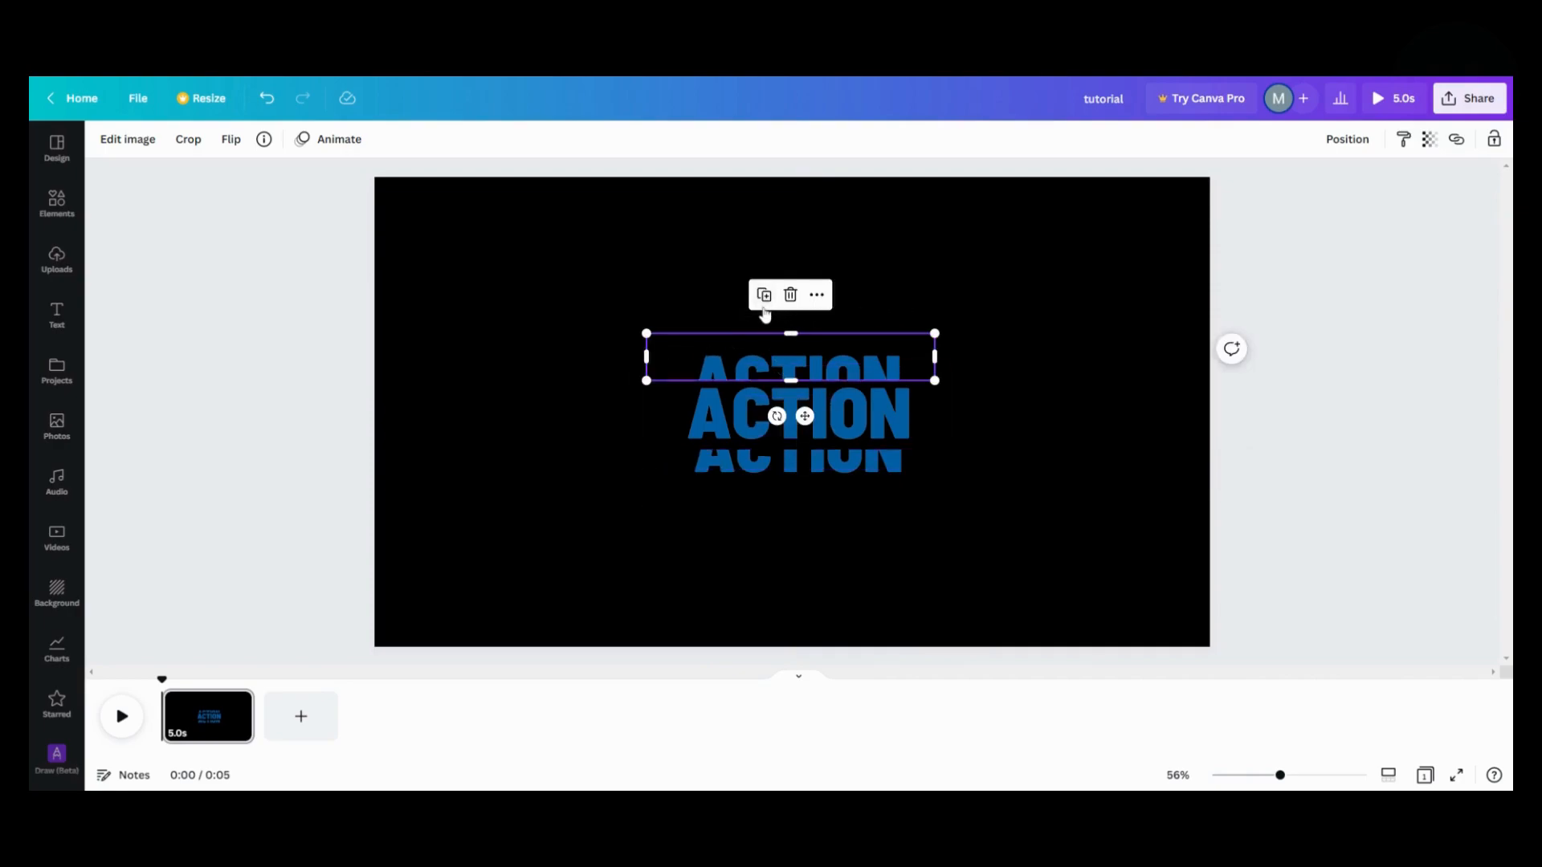
pyautogui.moveTo(764, 294)
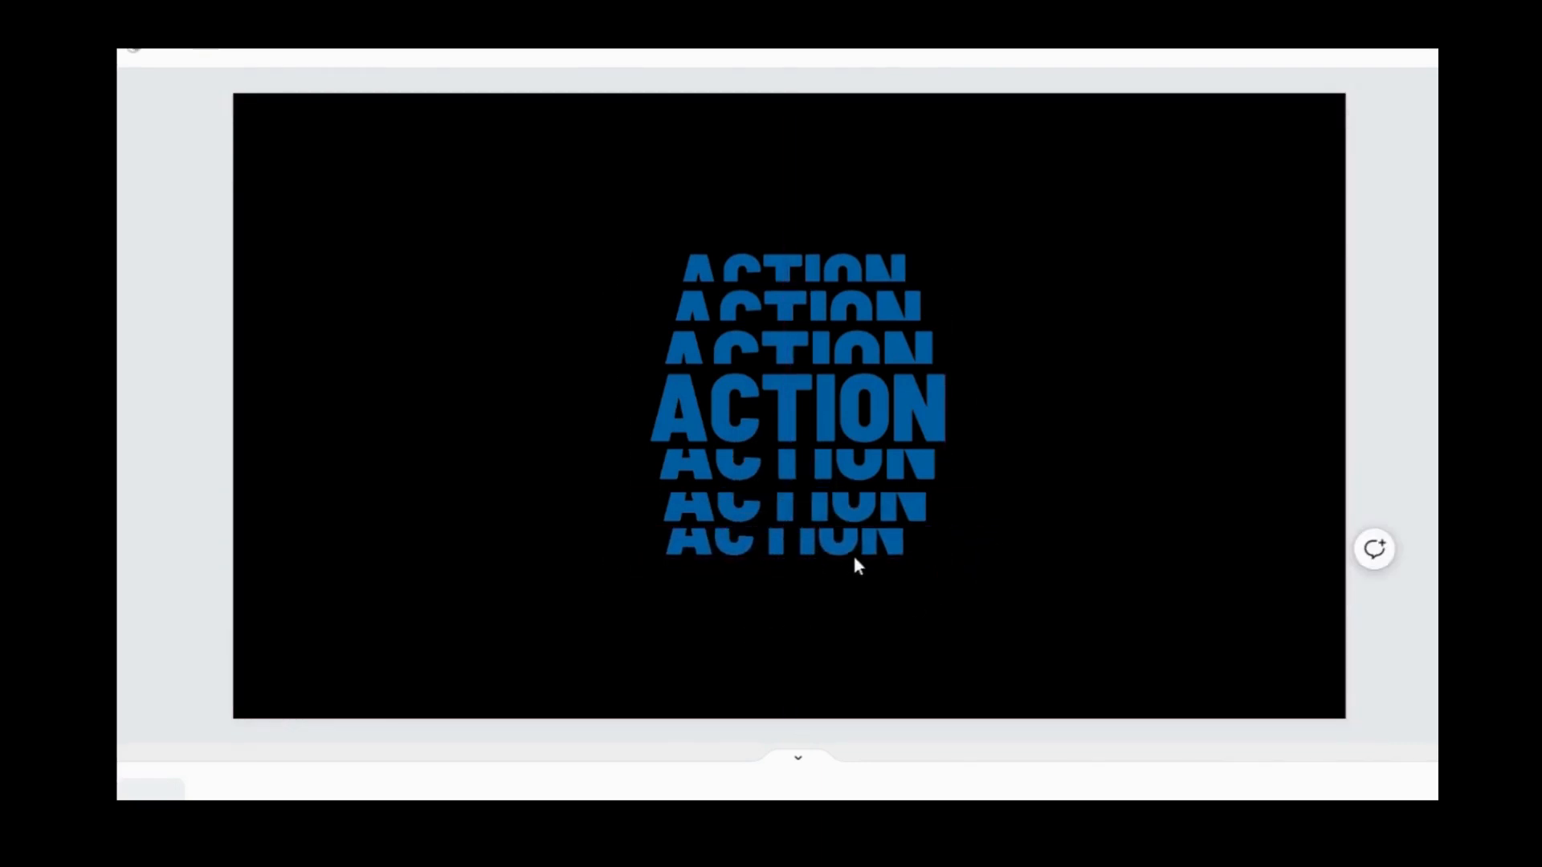
pyautogui.click(798, 522)
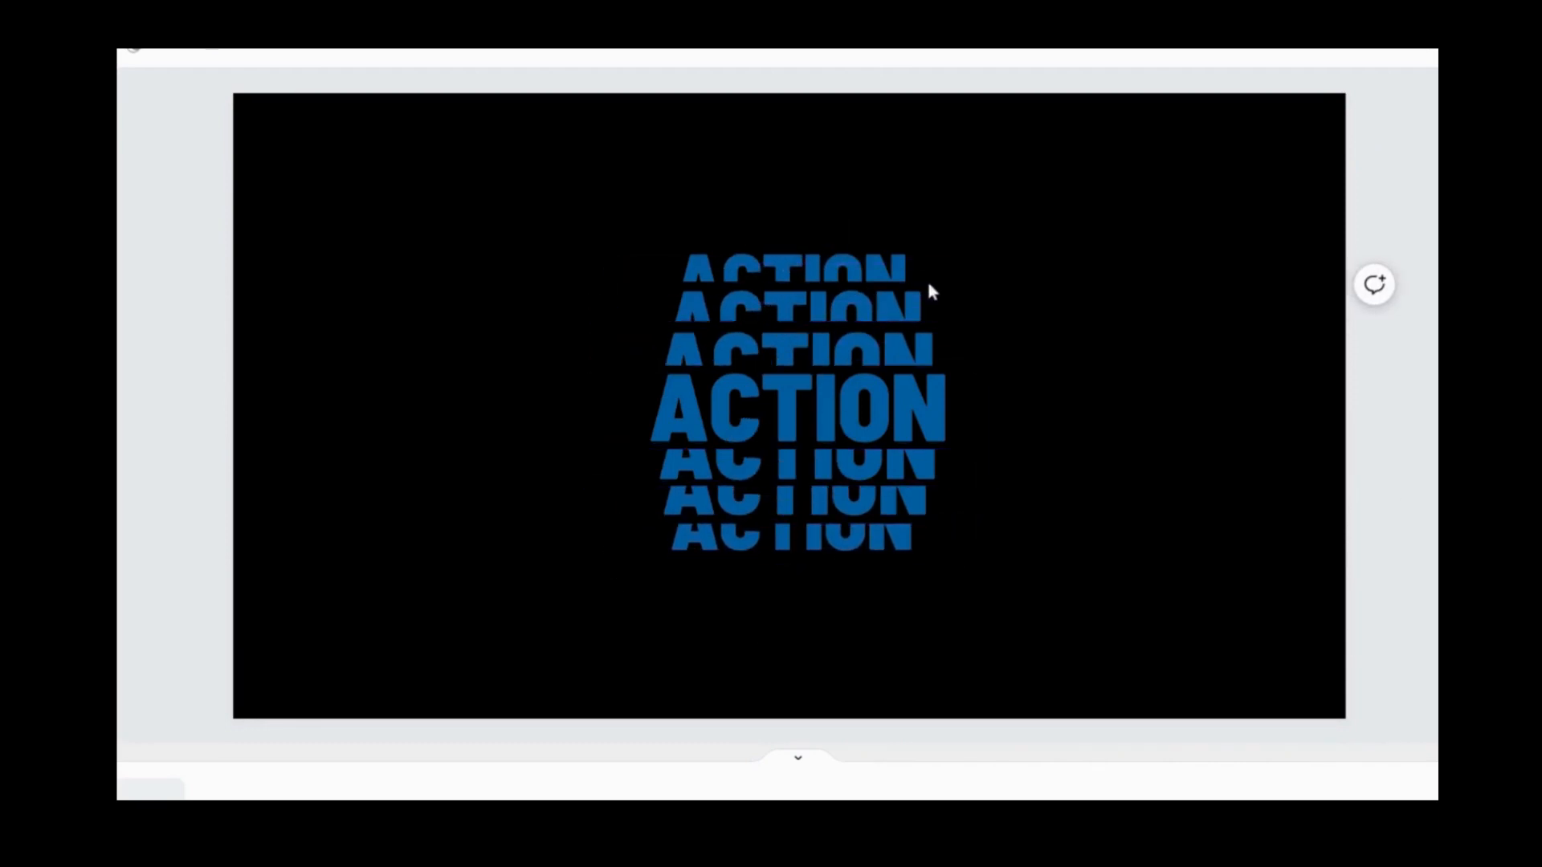
pyautogui.click(794, 266)
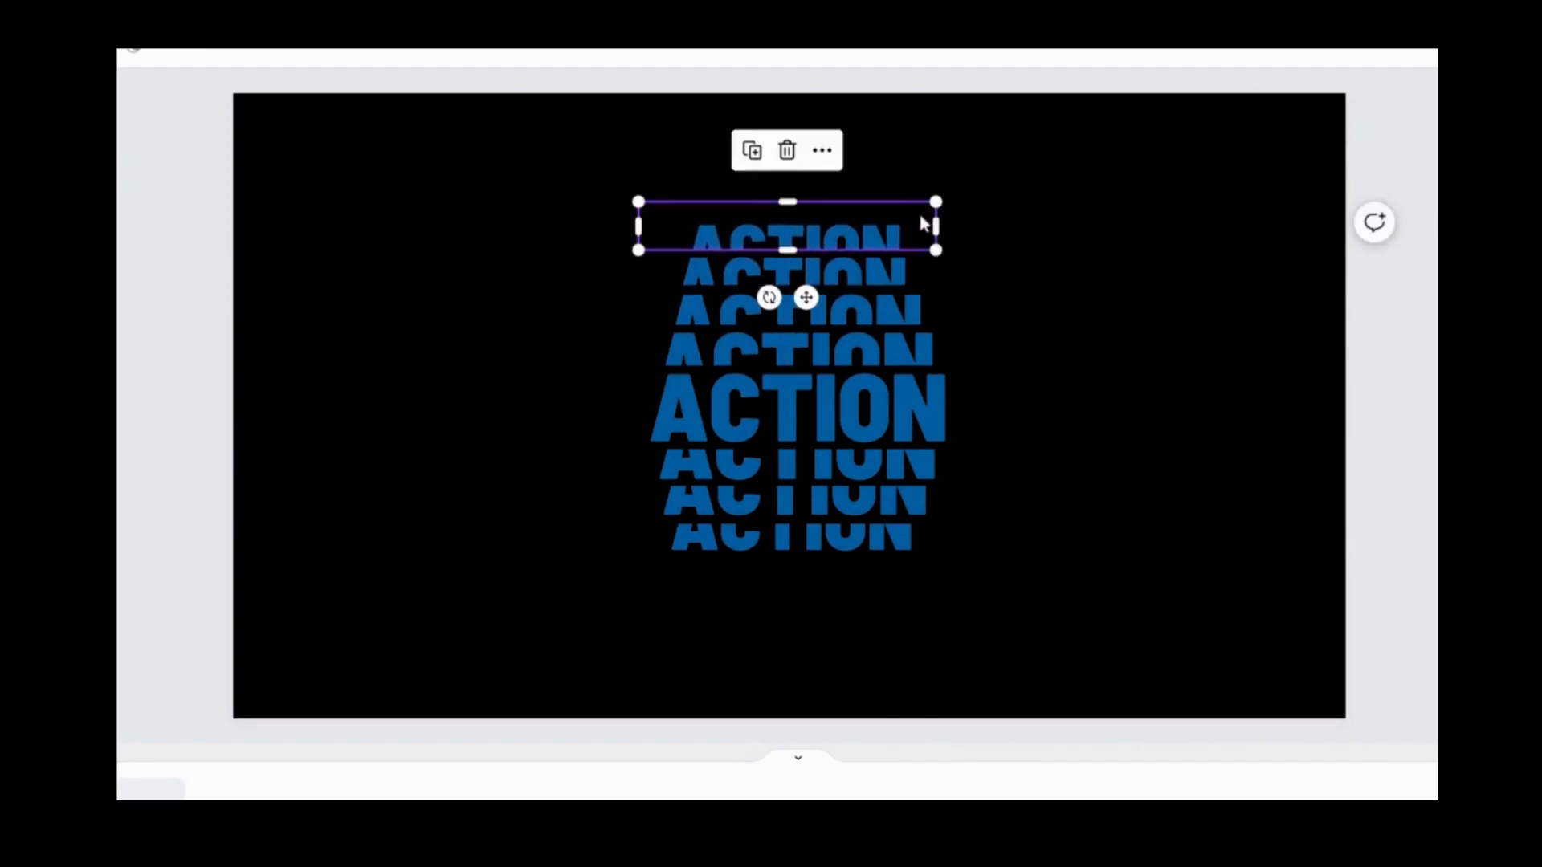
pyautogui.click(783, 548)
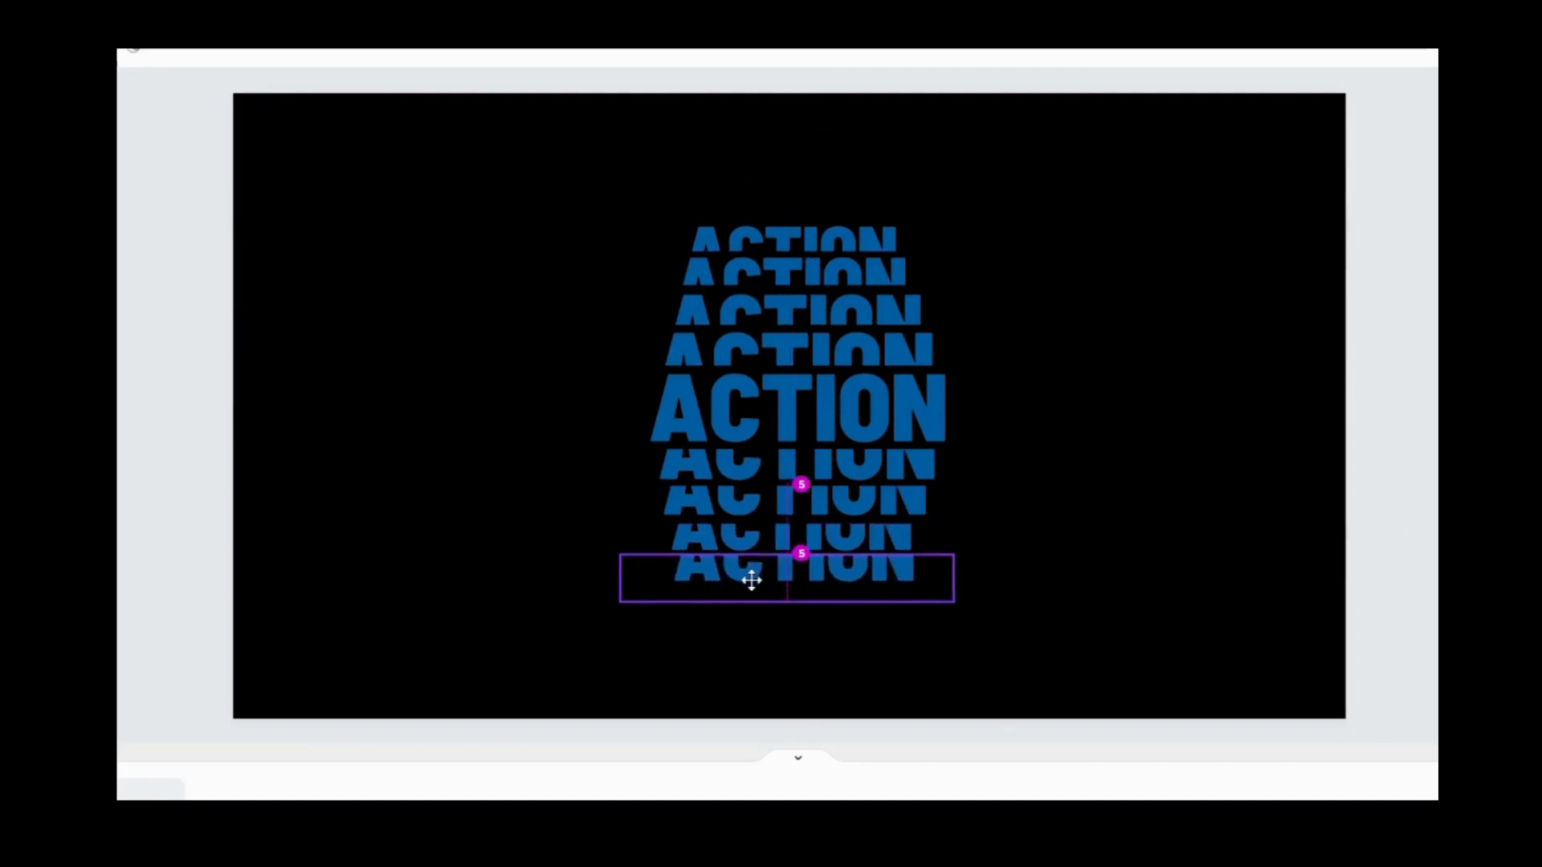
pyautogui.click(787, 578)
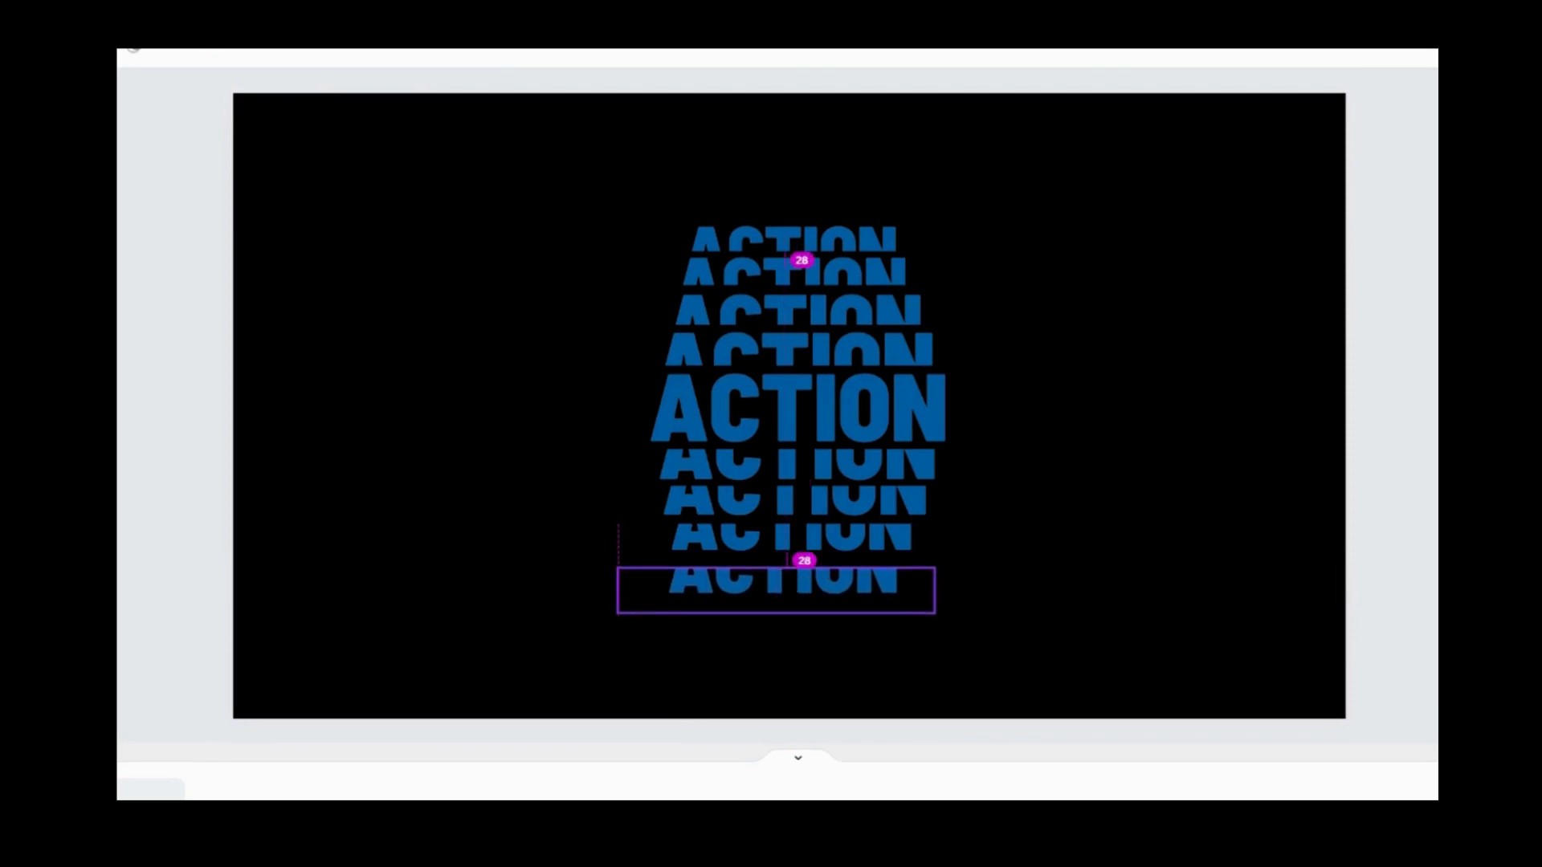
pyautogui.click(775, 580)
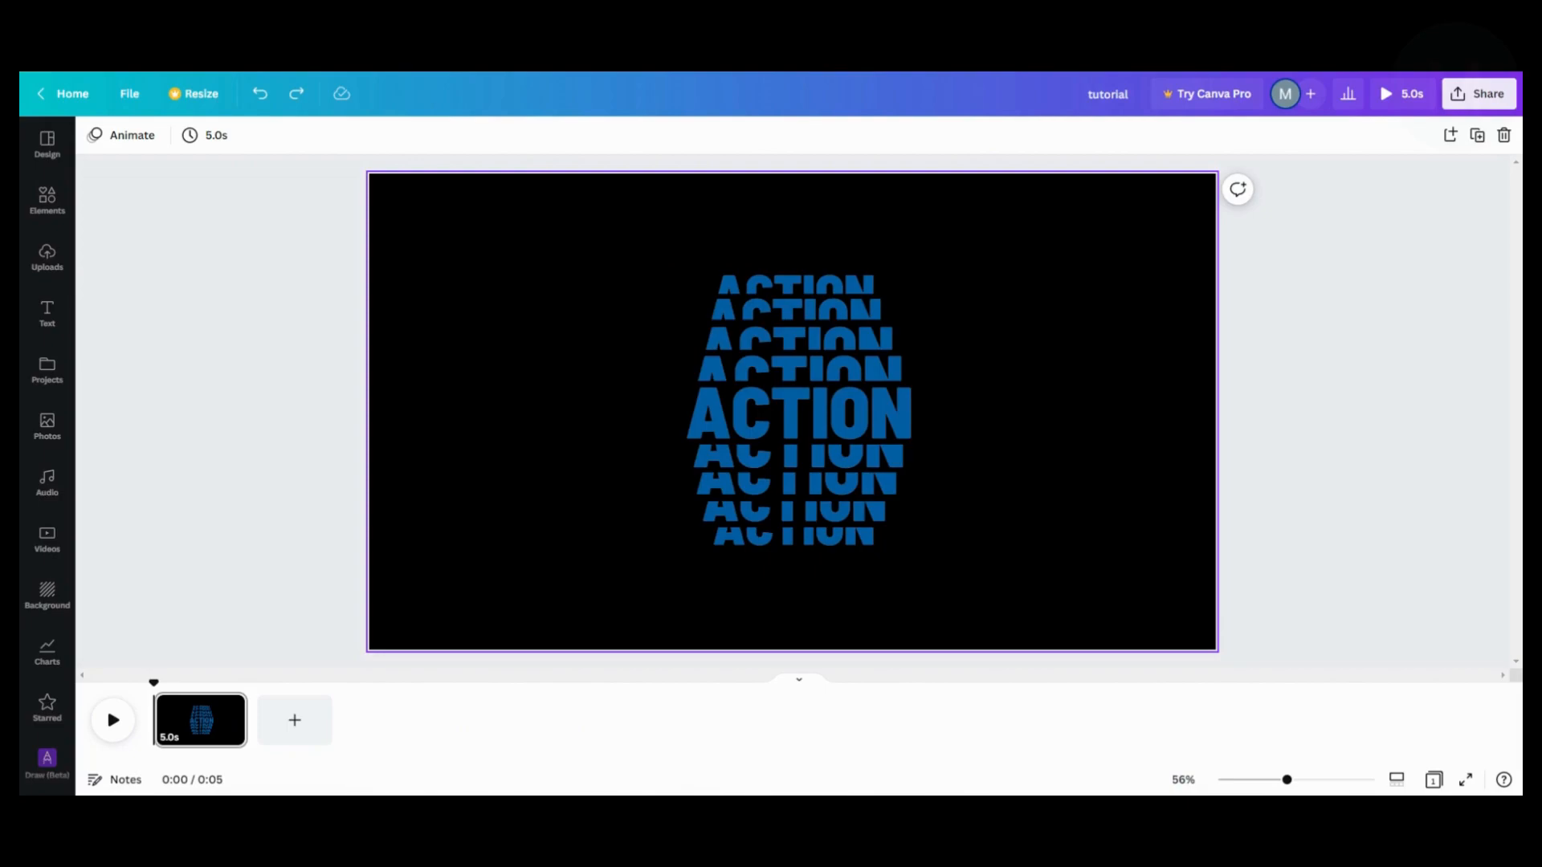
# Set Brightness to 10 on the ACTION copies just above and below the center word.
pyautogui.click(708, 357)
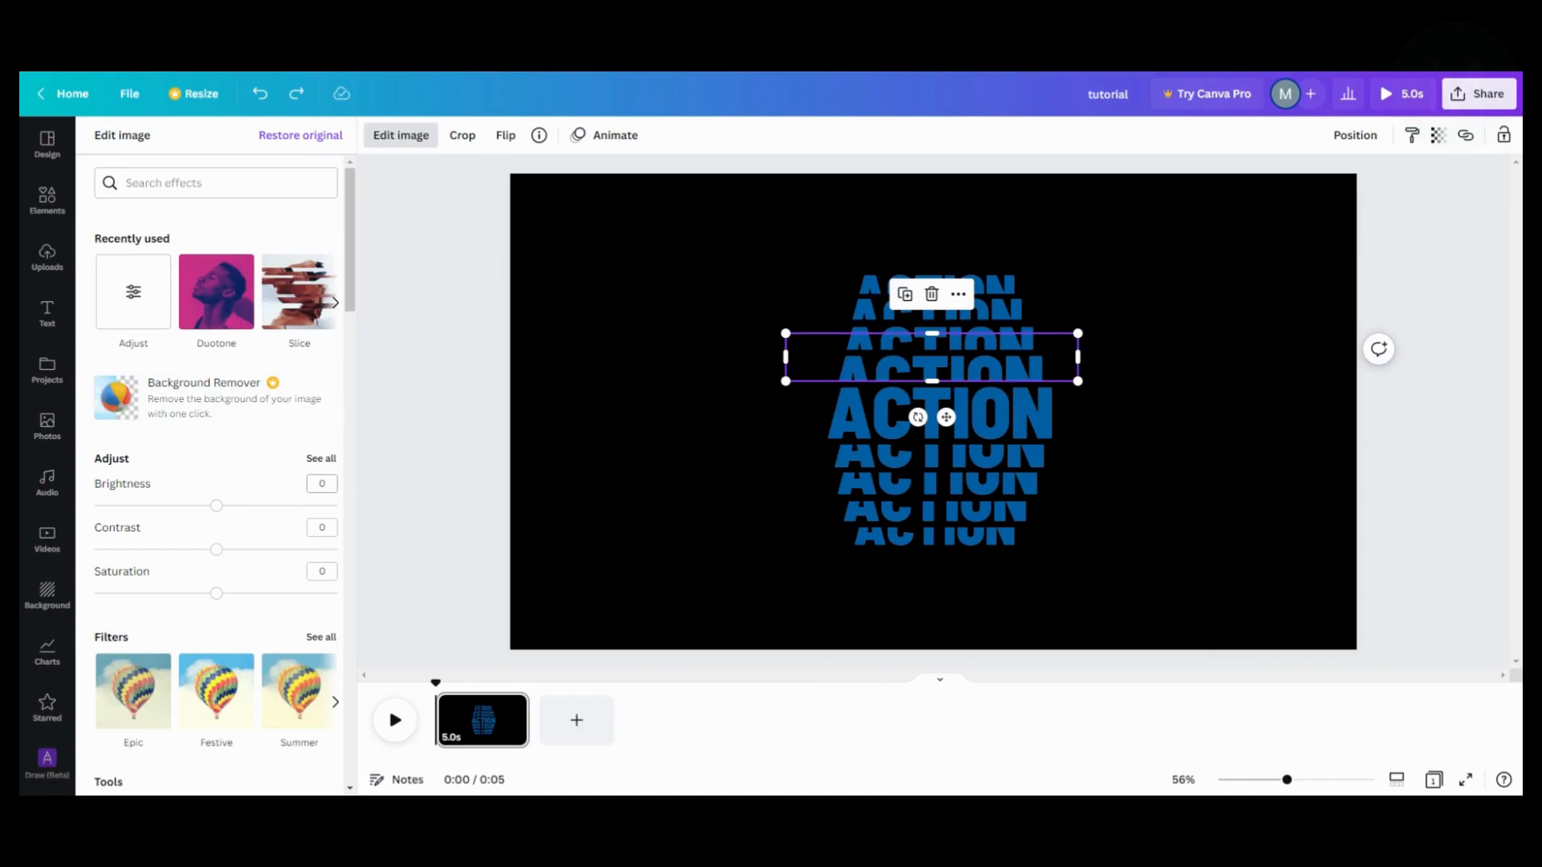
pyautogui.click(321, 483)
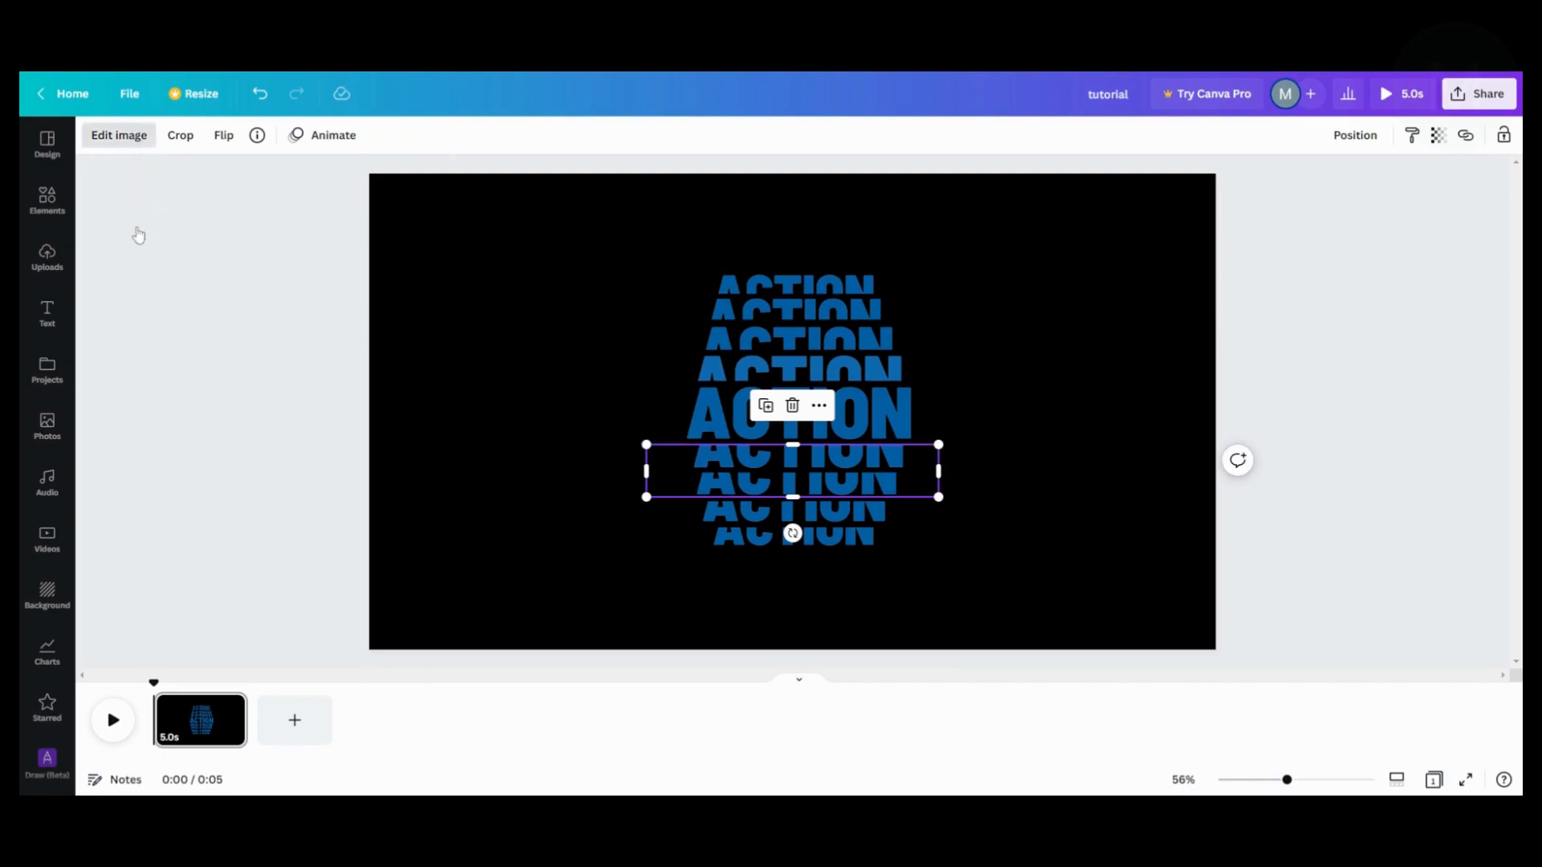
pyautogui.click(118, 135)
pyautogui.write('10')
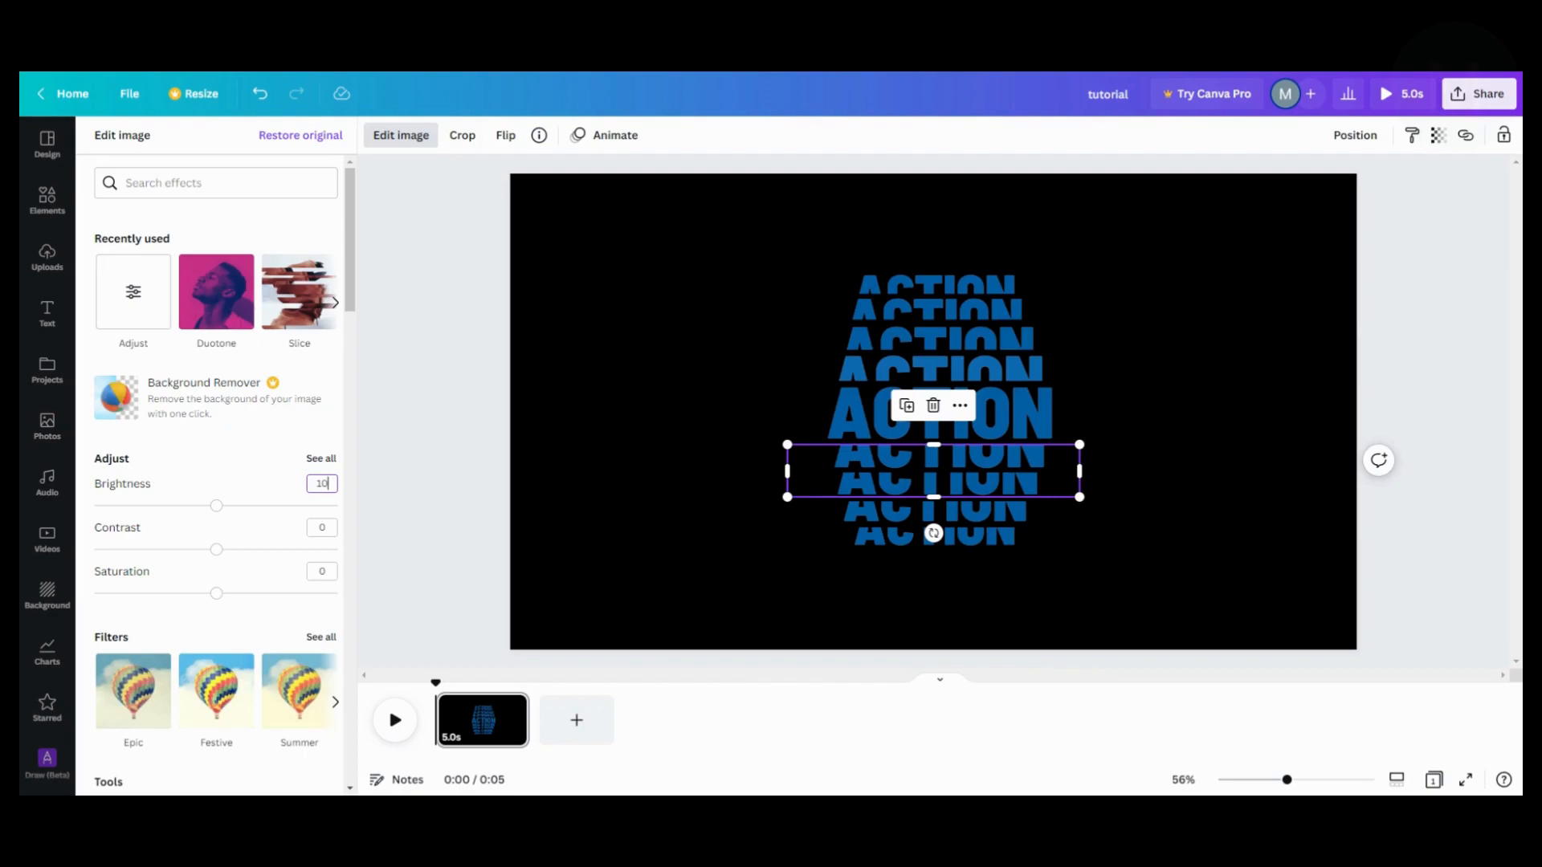
pyautogui.moveTo(422, 477)
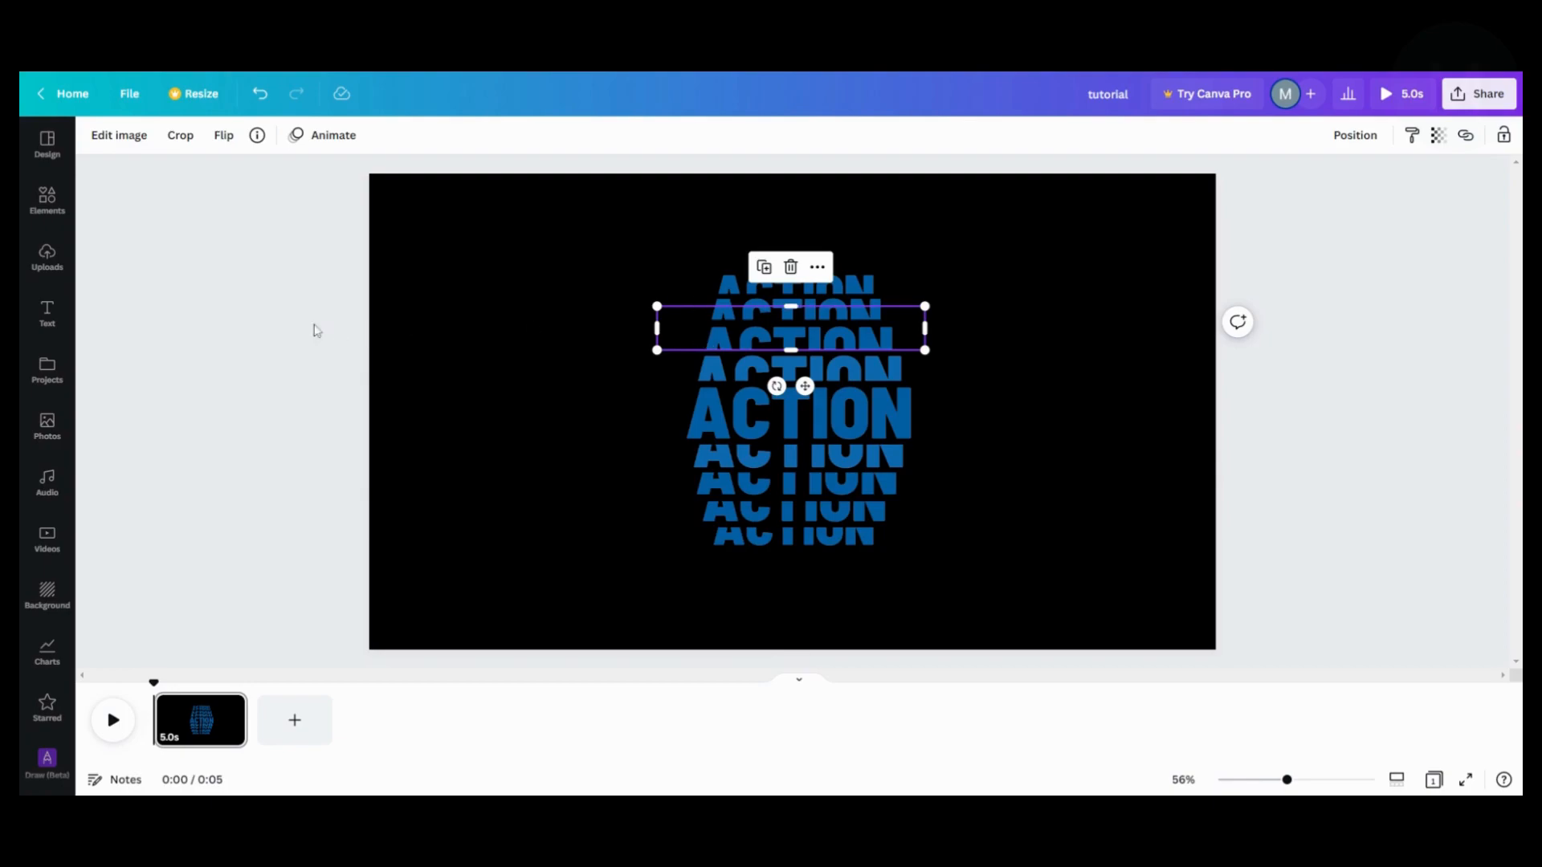
# Raise Brightness on each outer ACTION copy, lighter toward the top and bottom.
pyautogui.click(118, 135)
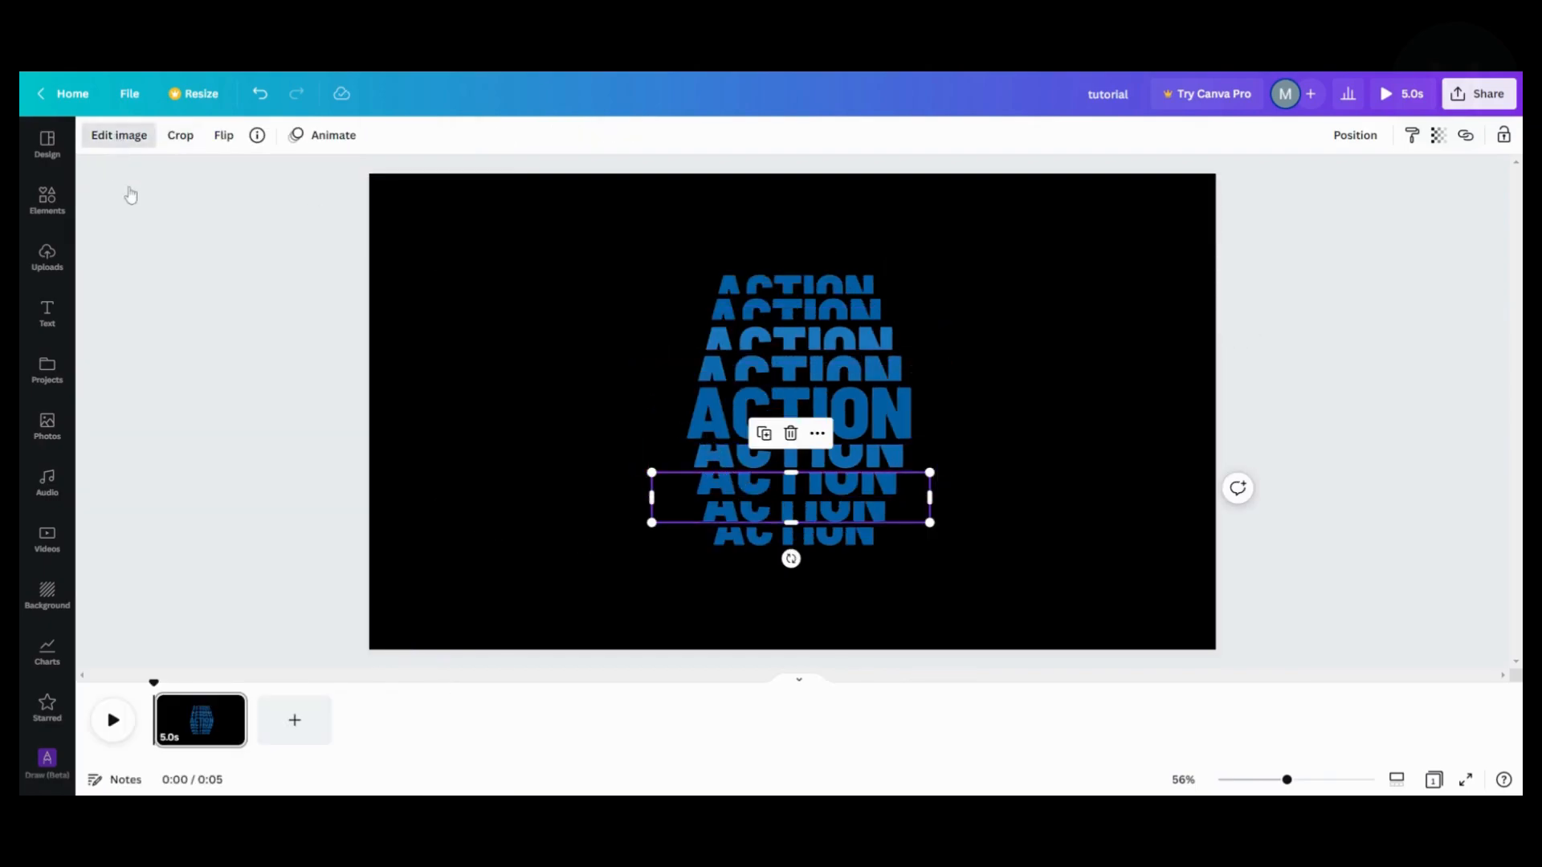
pyautogui.click(118, 134)
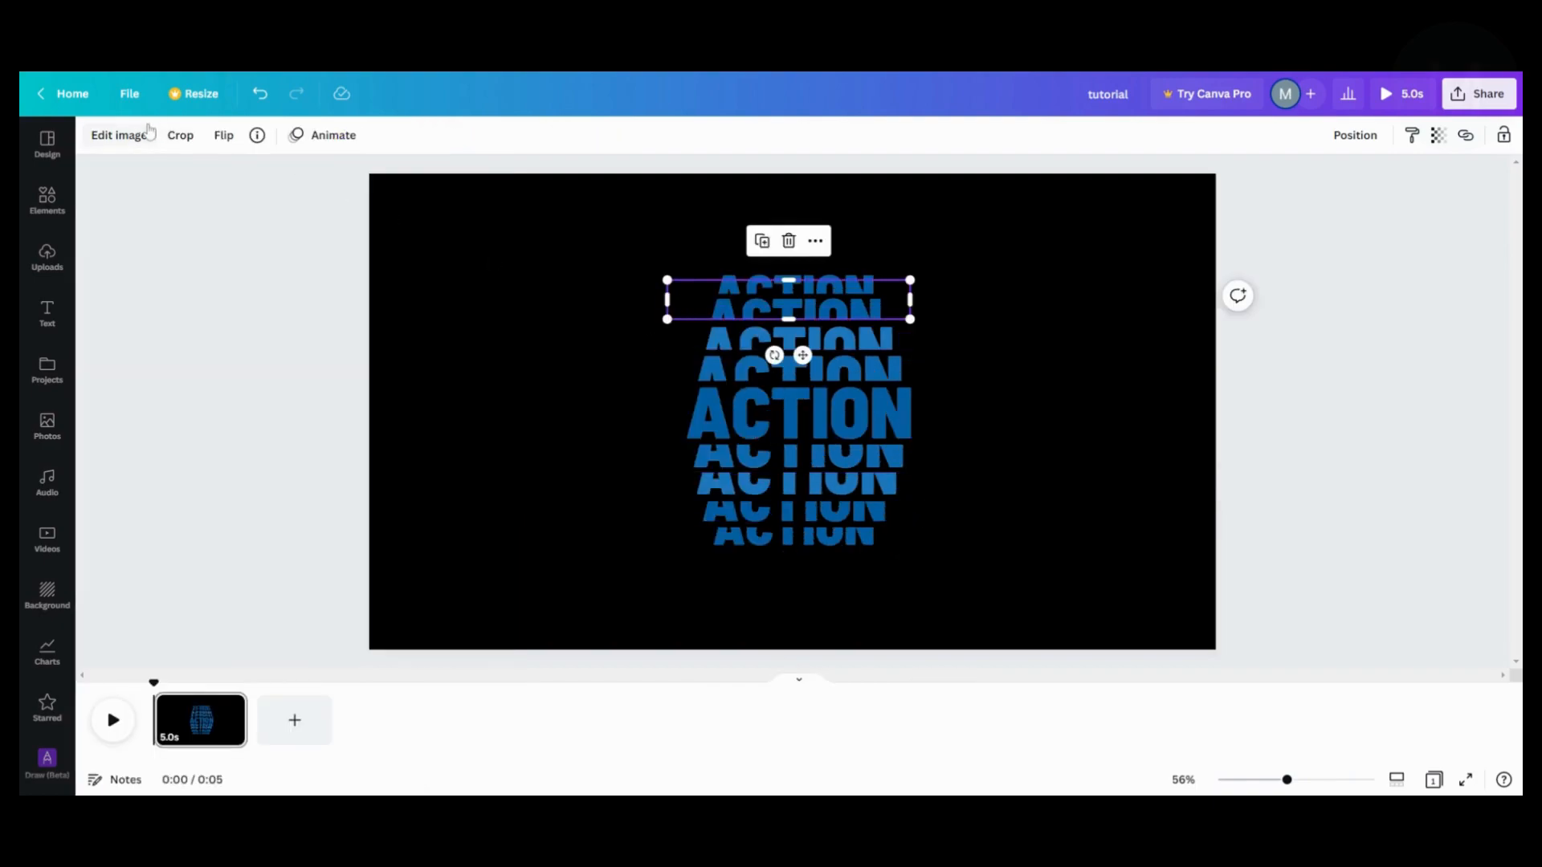
pyautogui.click(118, 135)
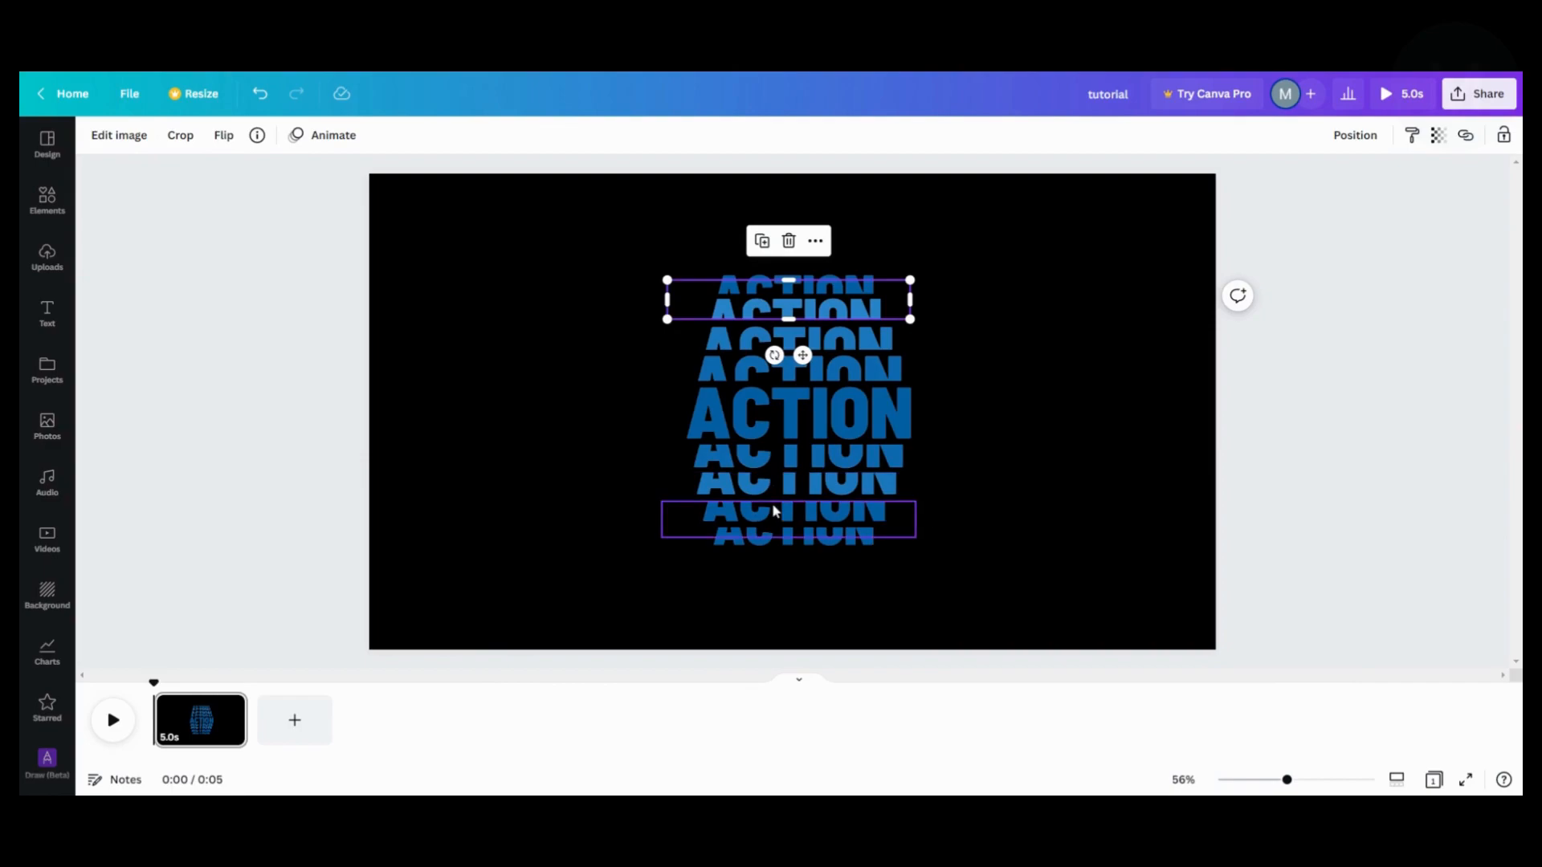
pyautogui.click(118, 135)
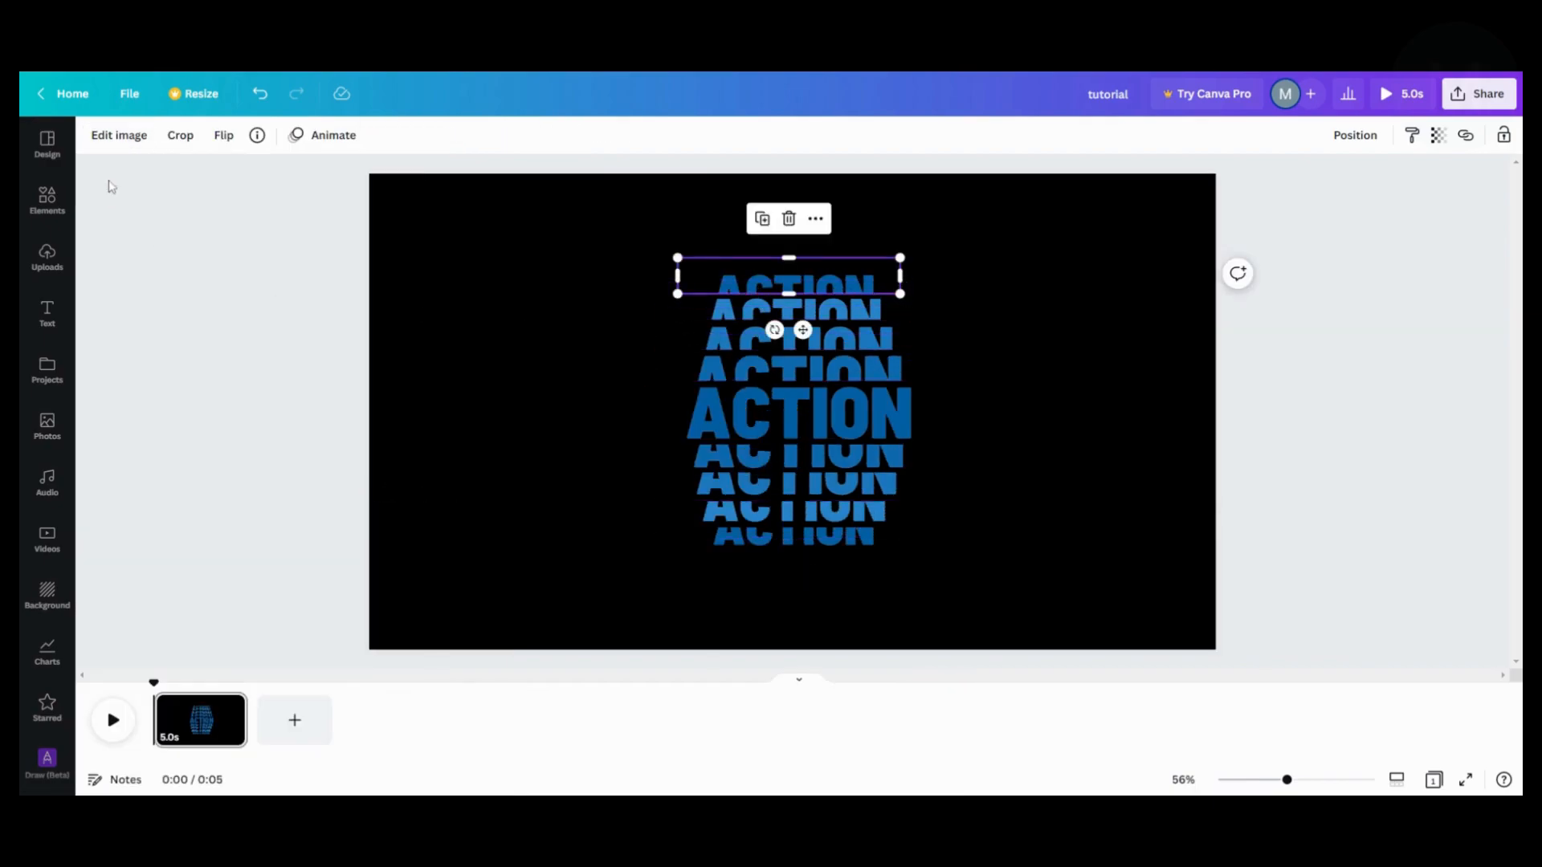
pyautogui.click(118, 134)
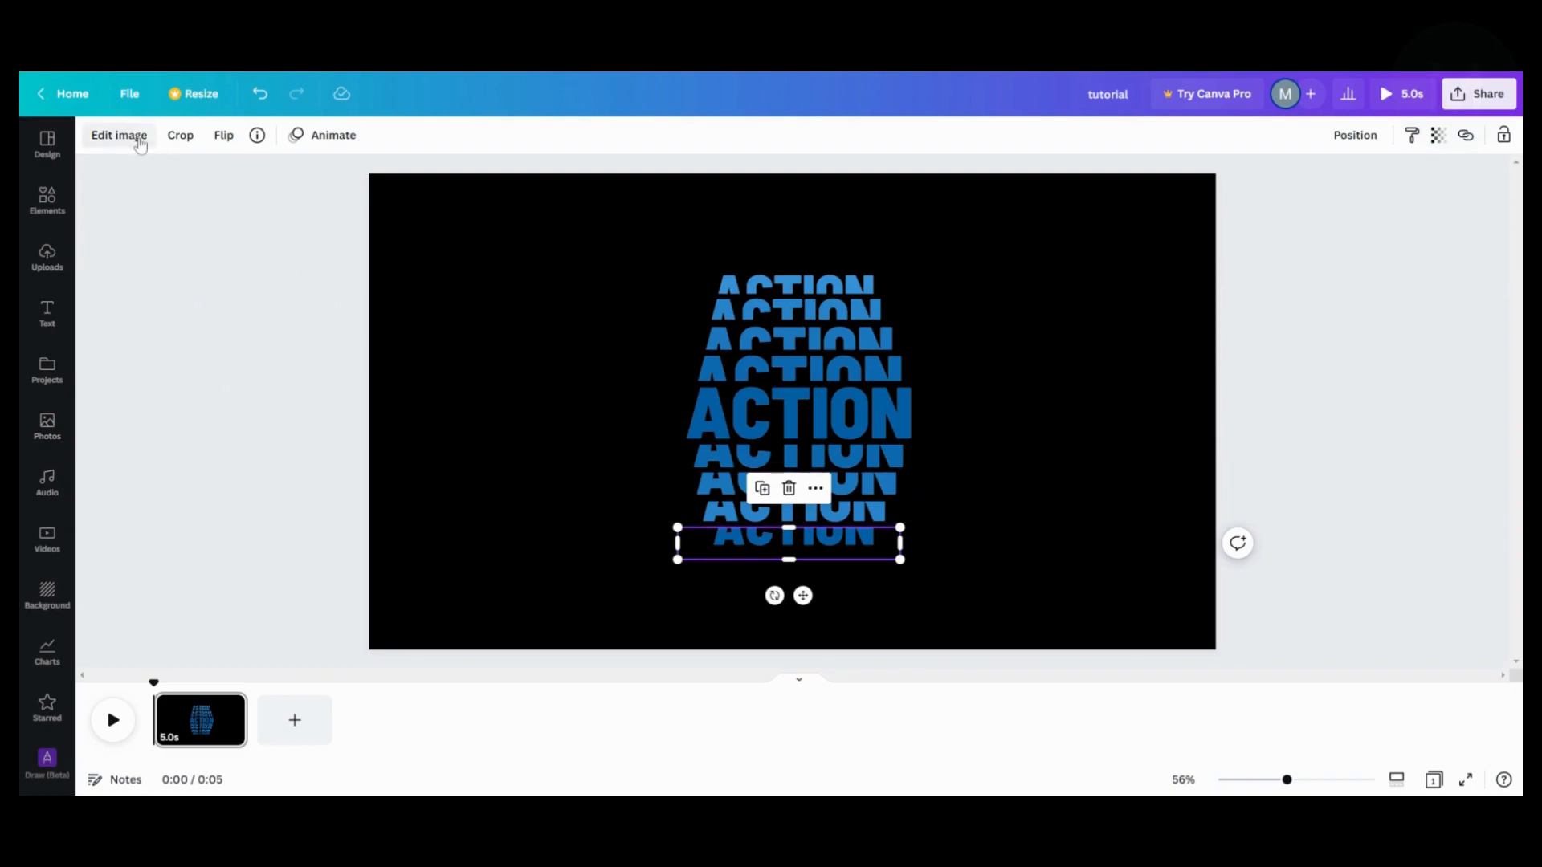
# Increase the bottommost ACTION copy's Brightness to complete the outward fade.
pyautogui.click(118, 135)
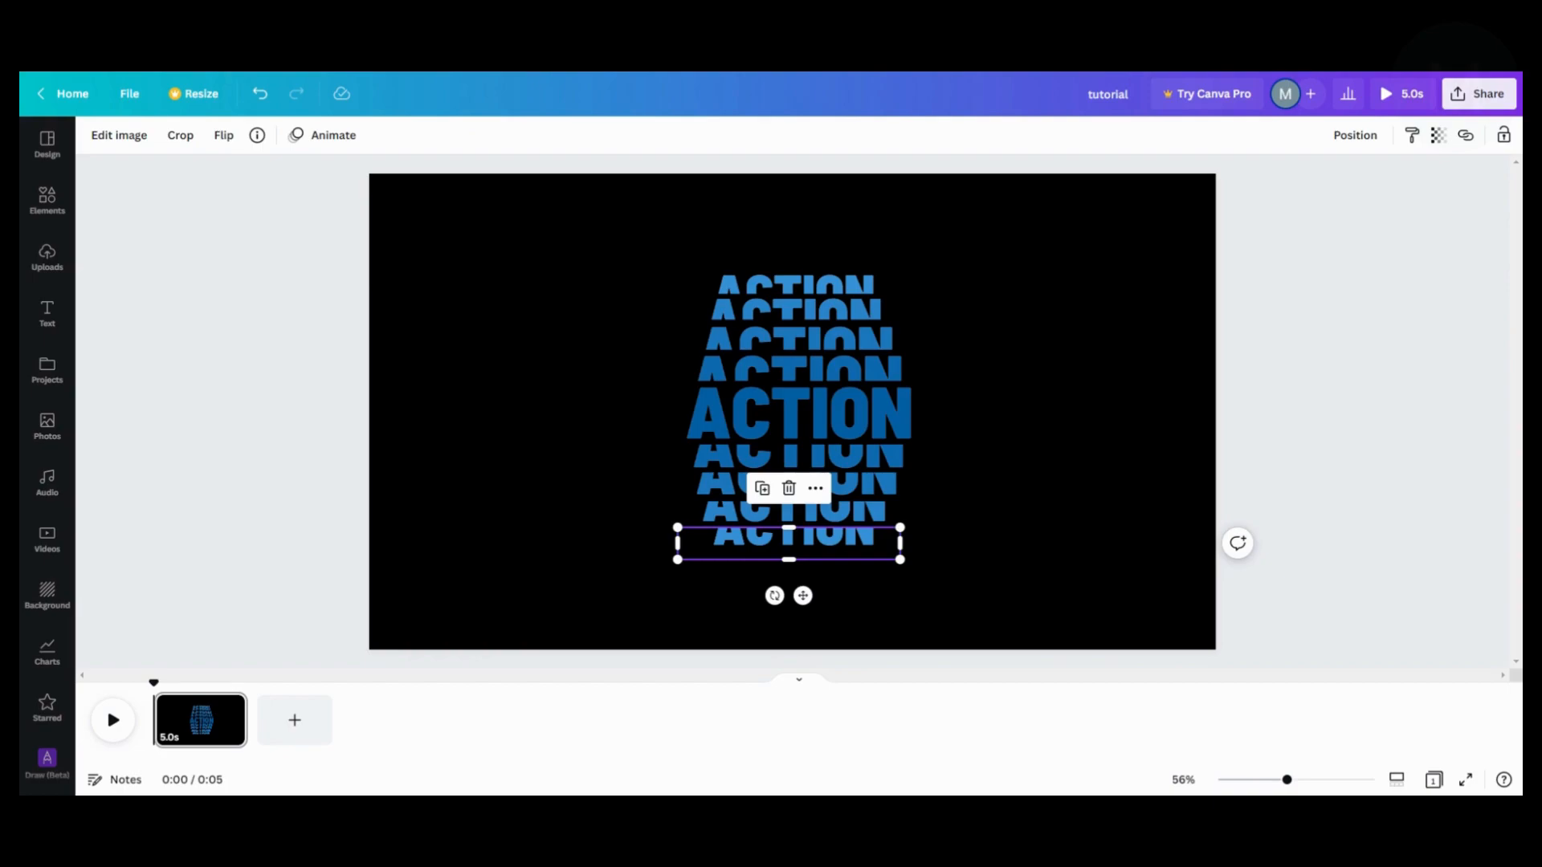
pyautogui.moveTo(603, 489)
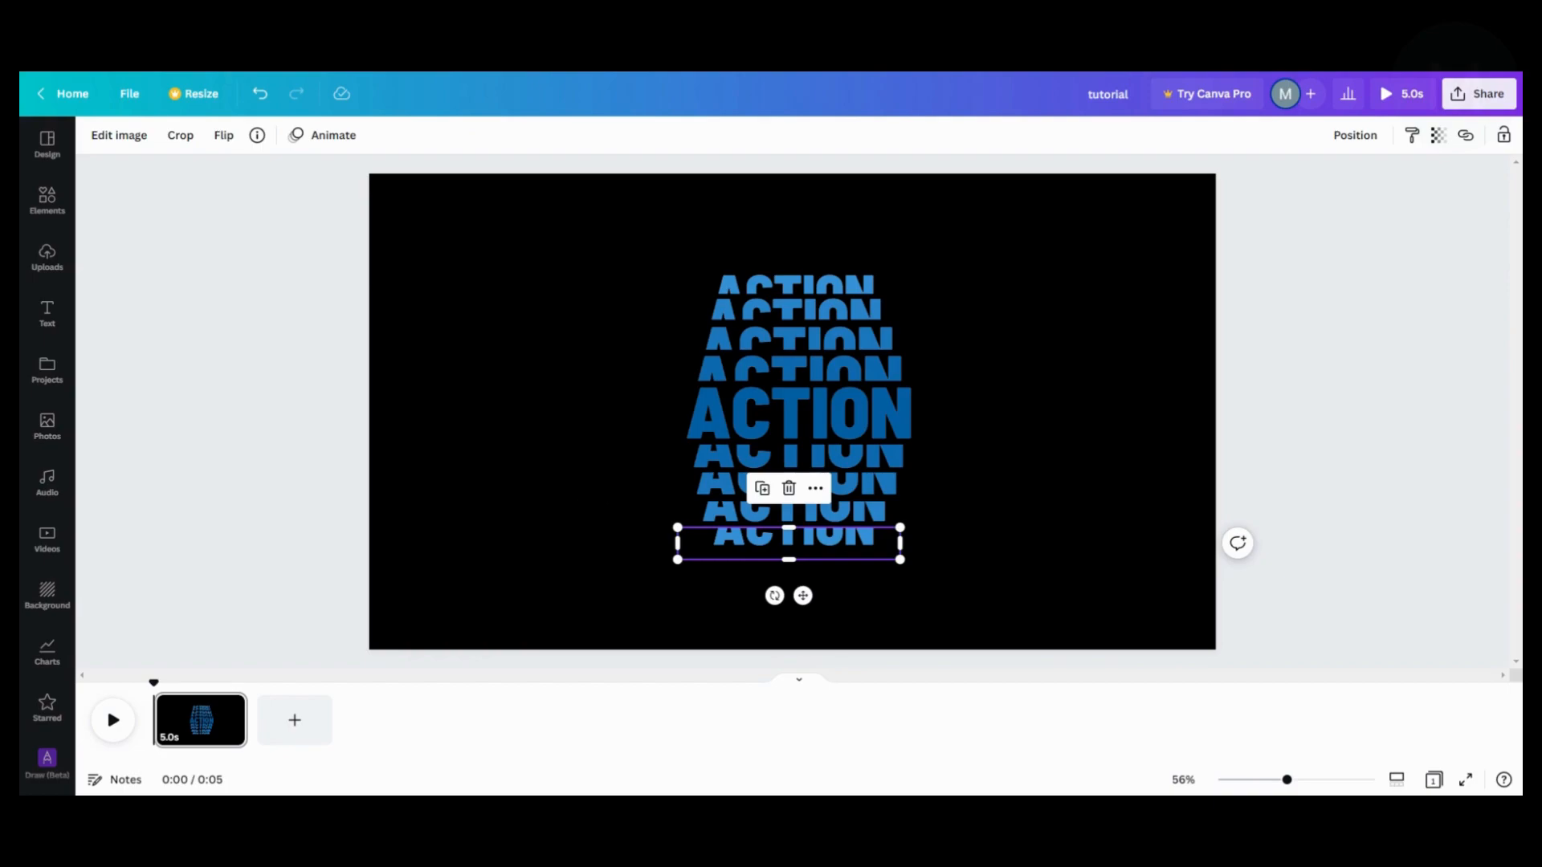
pyautogui.moveTo(616, 451)
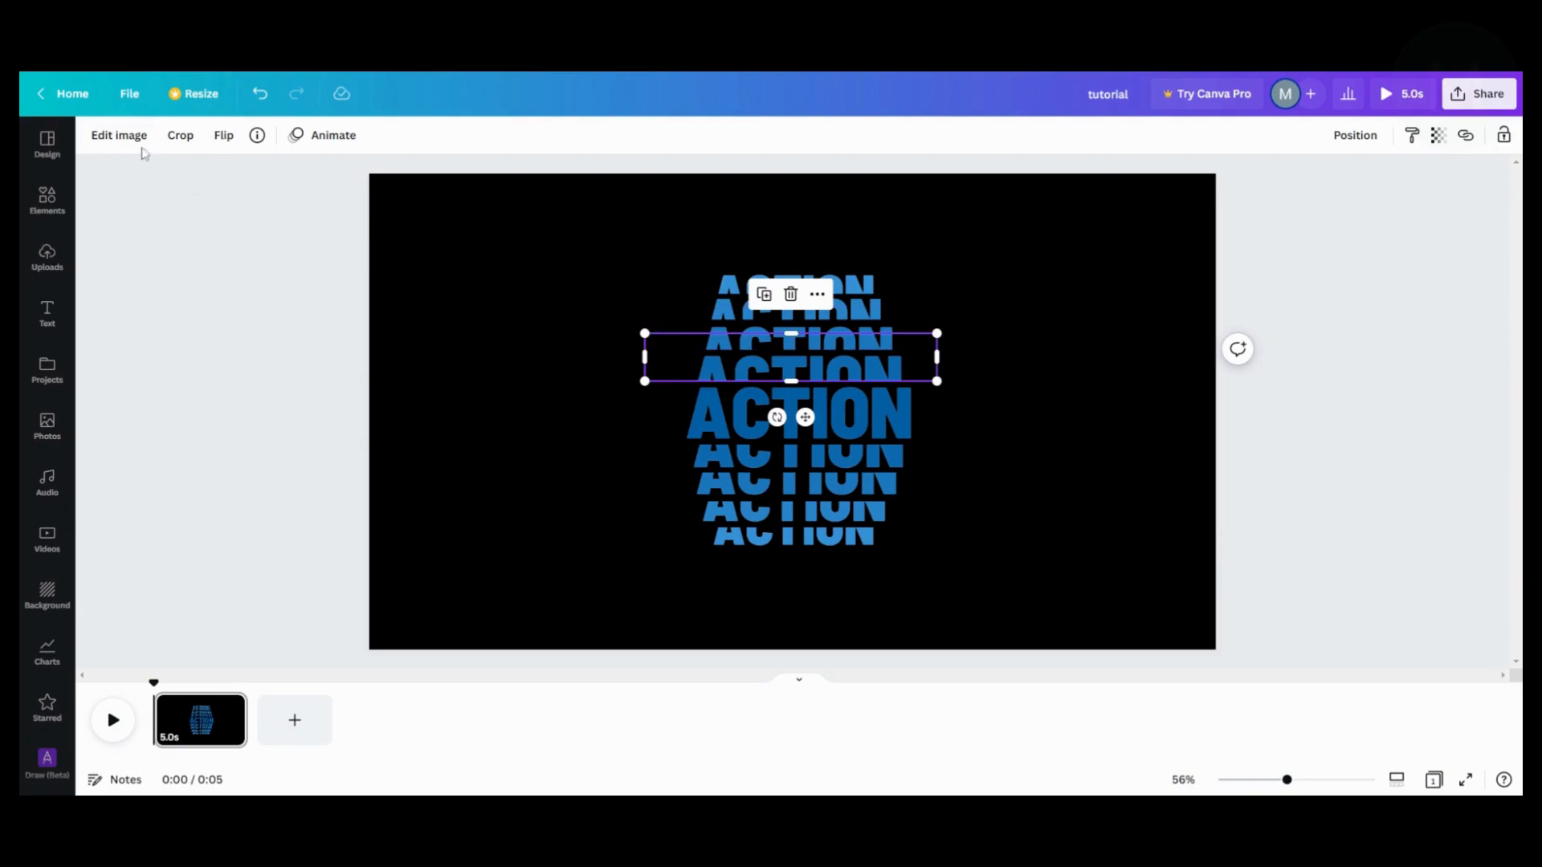
# Blur the first two ACTION copies above the centre word with Blur 10 and 20.
pyautogui.click(118, 135)
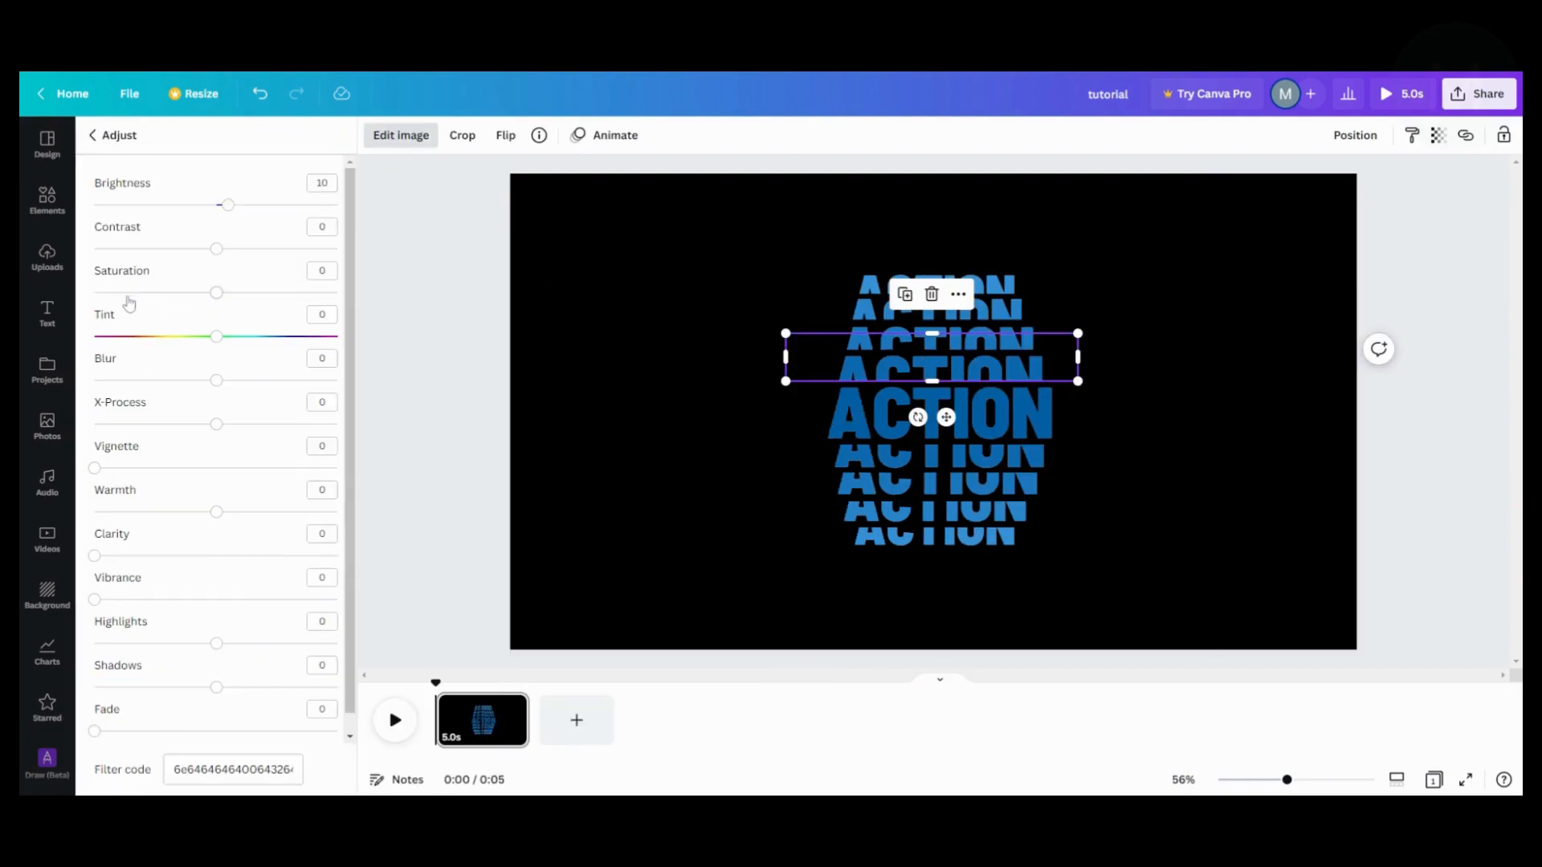
pyautogui.moveTo(128, 319)
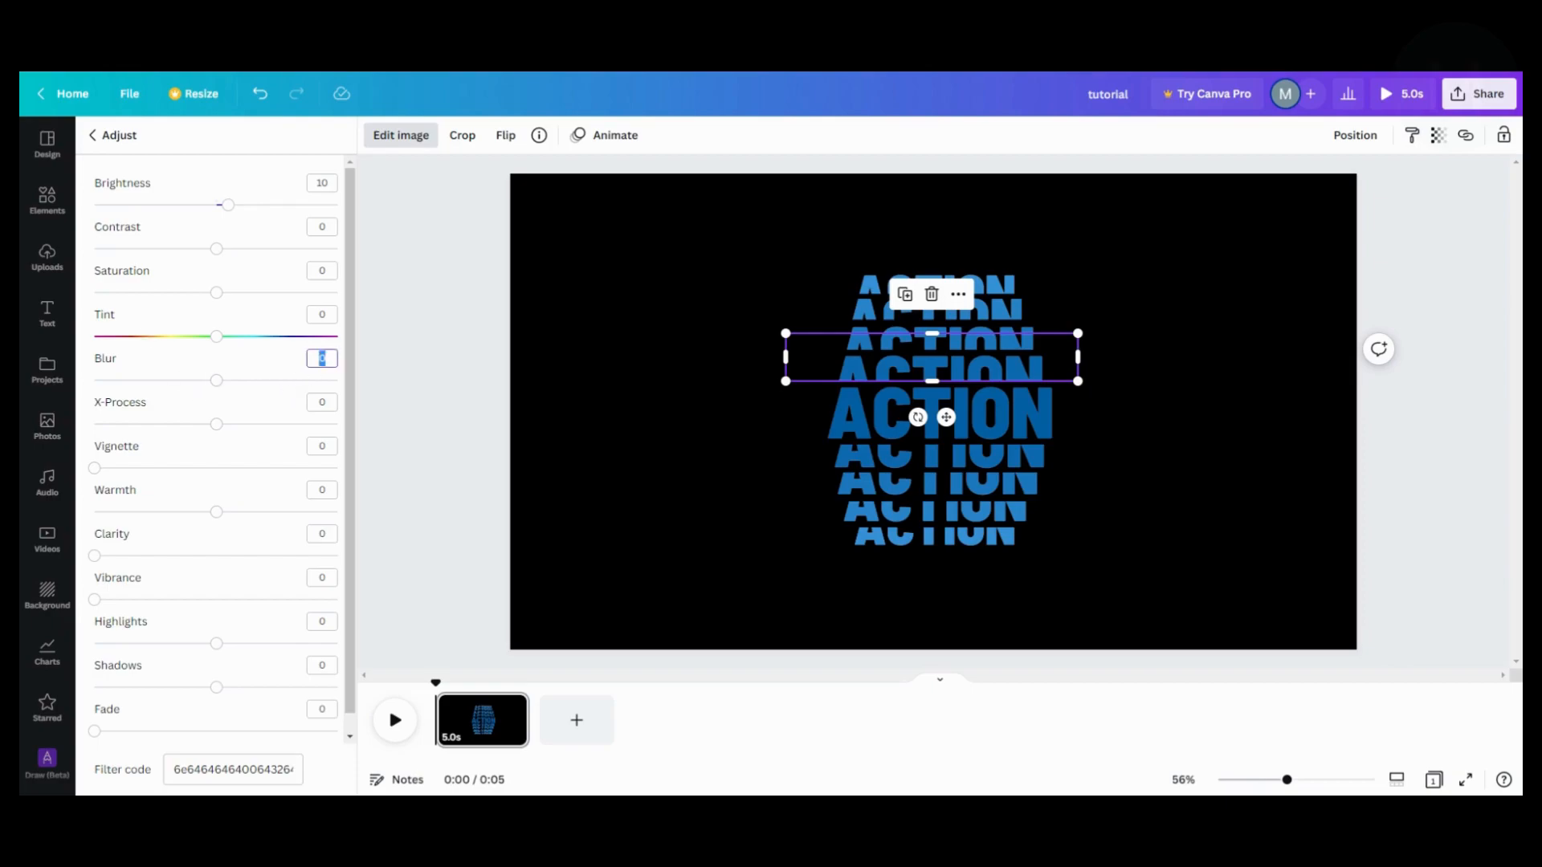
pyautogui.write('10')
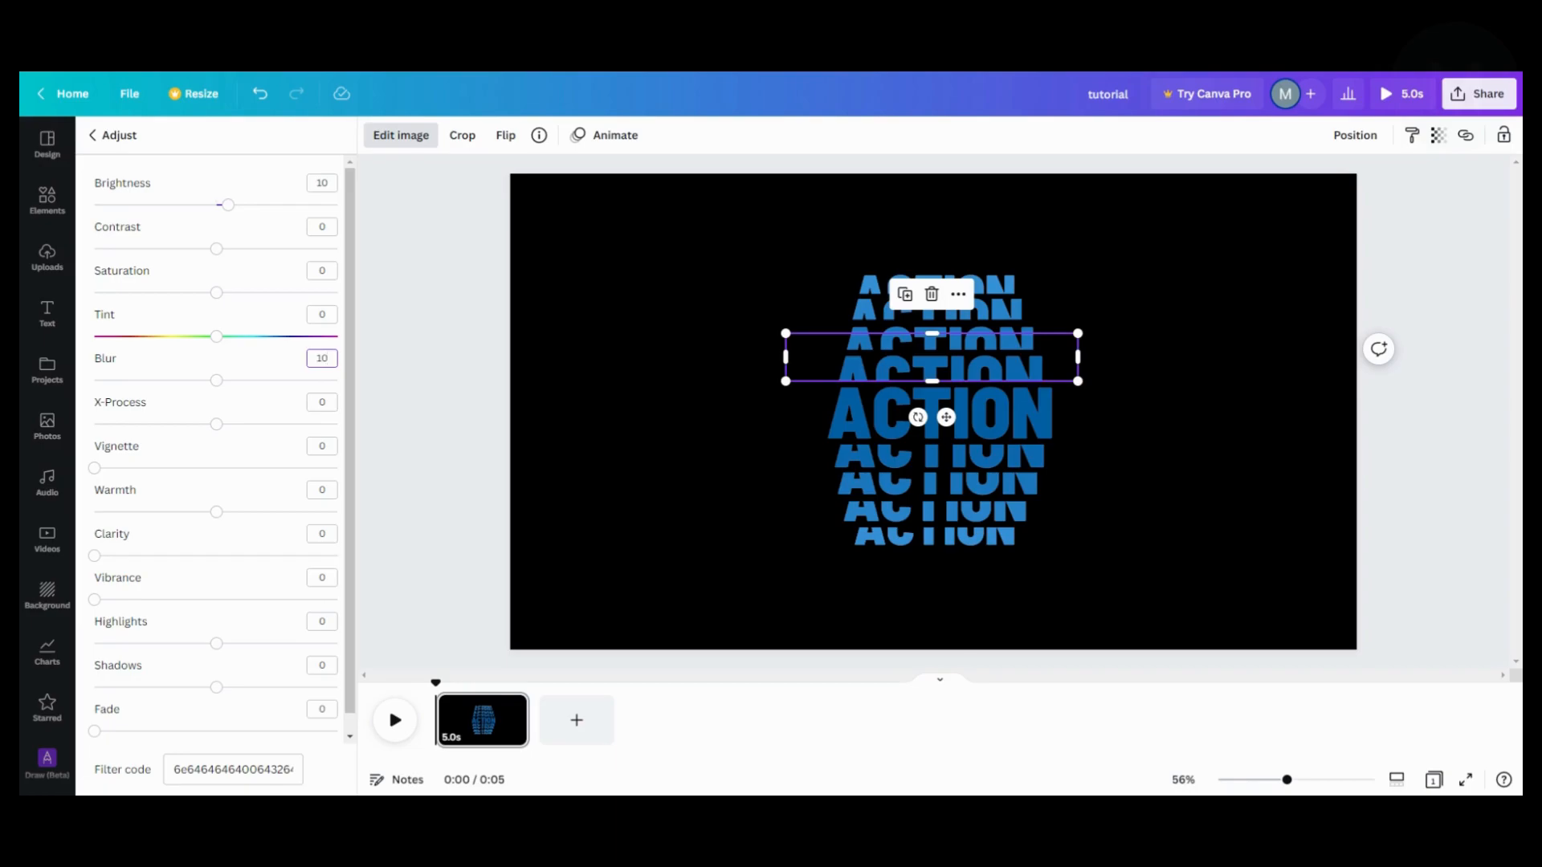
pyautogui.click(113, 135)
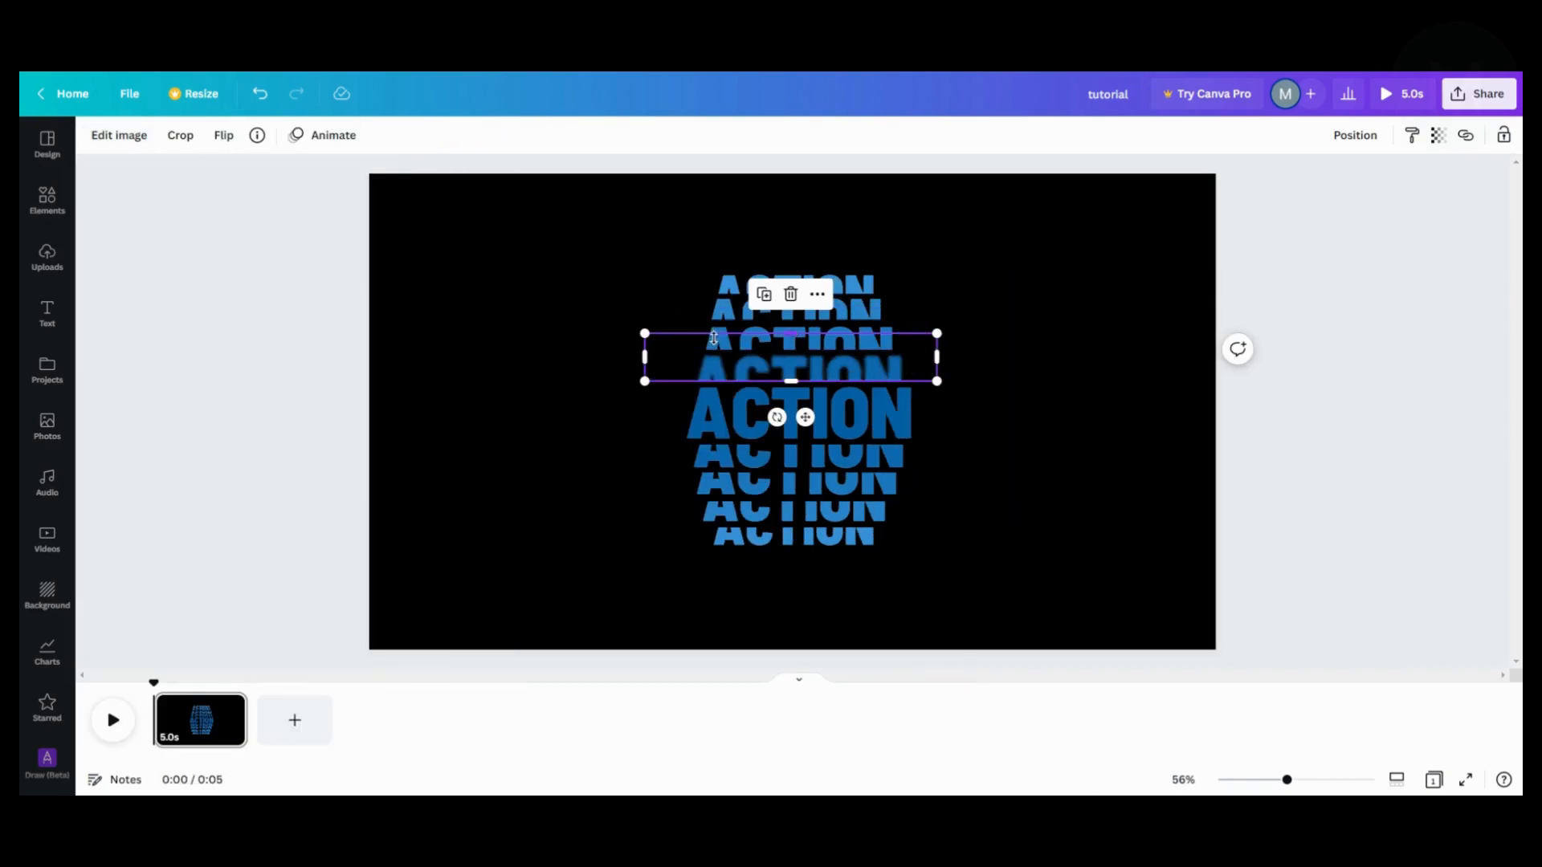
pyautogui.click(118, 135)
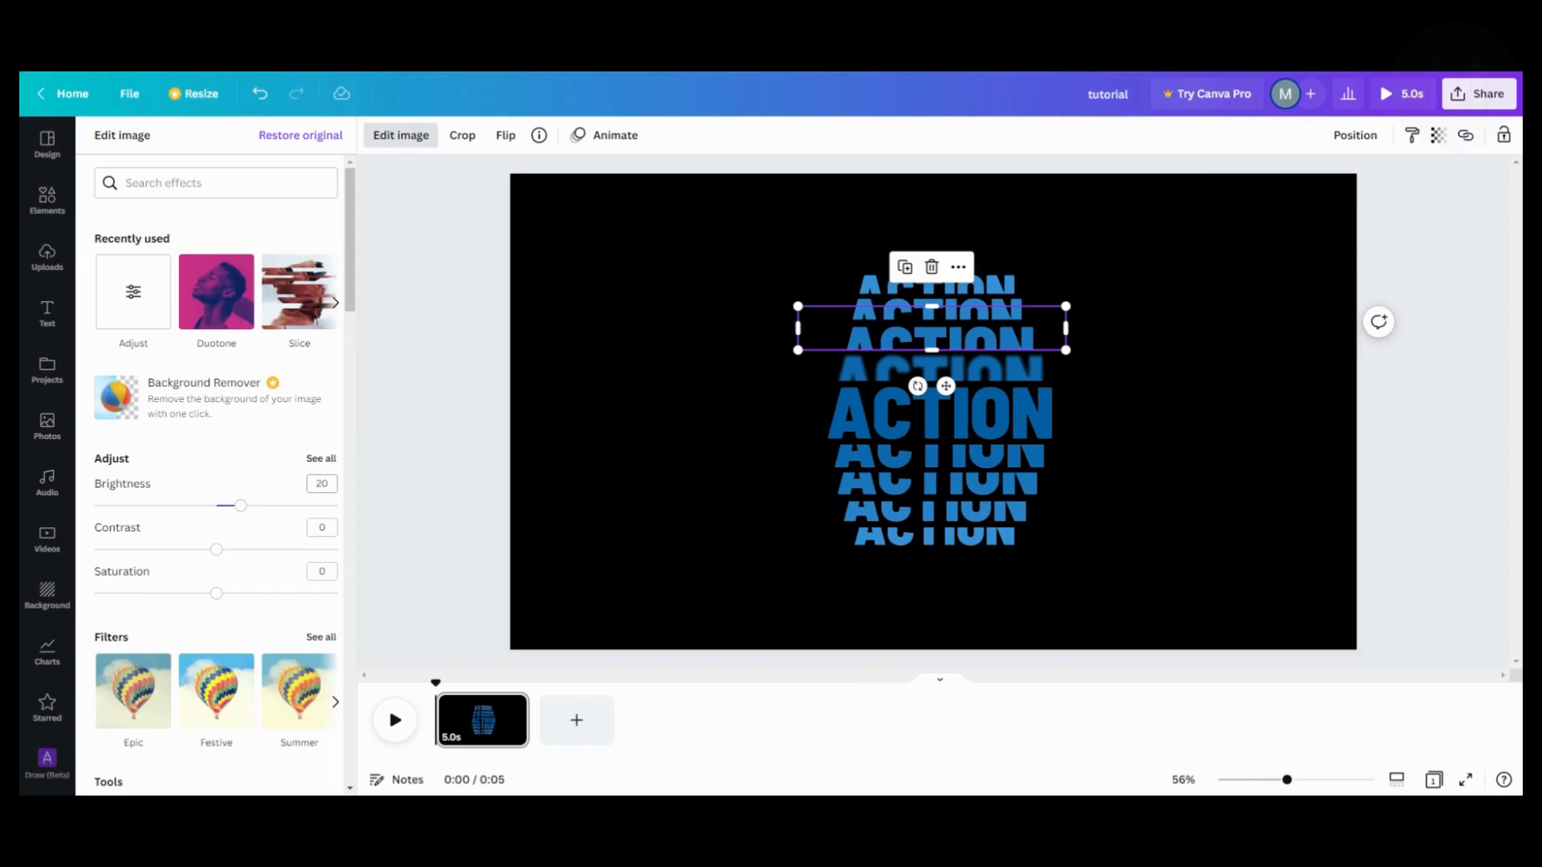
pyautogui.moveTo(132, 291)
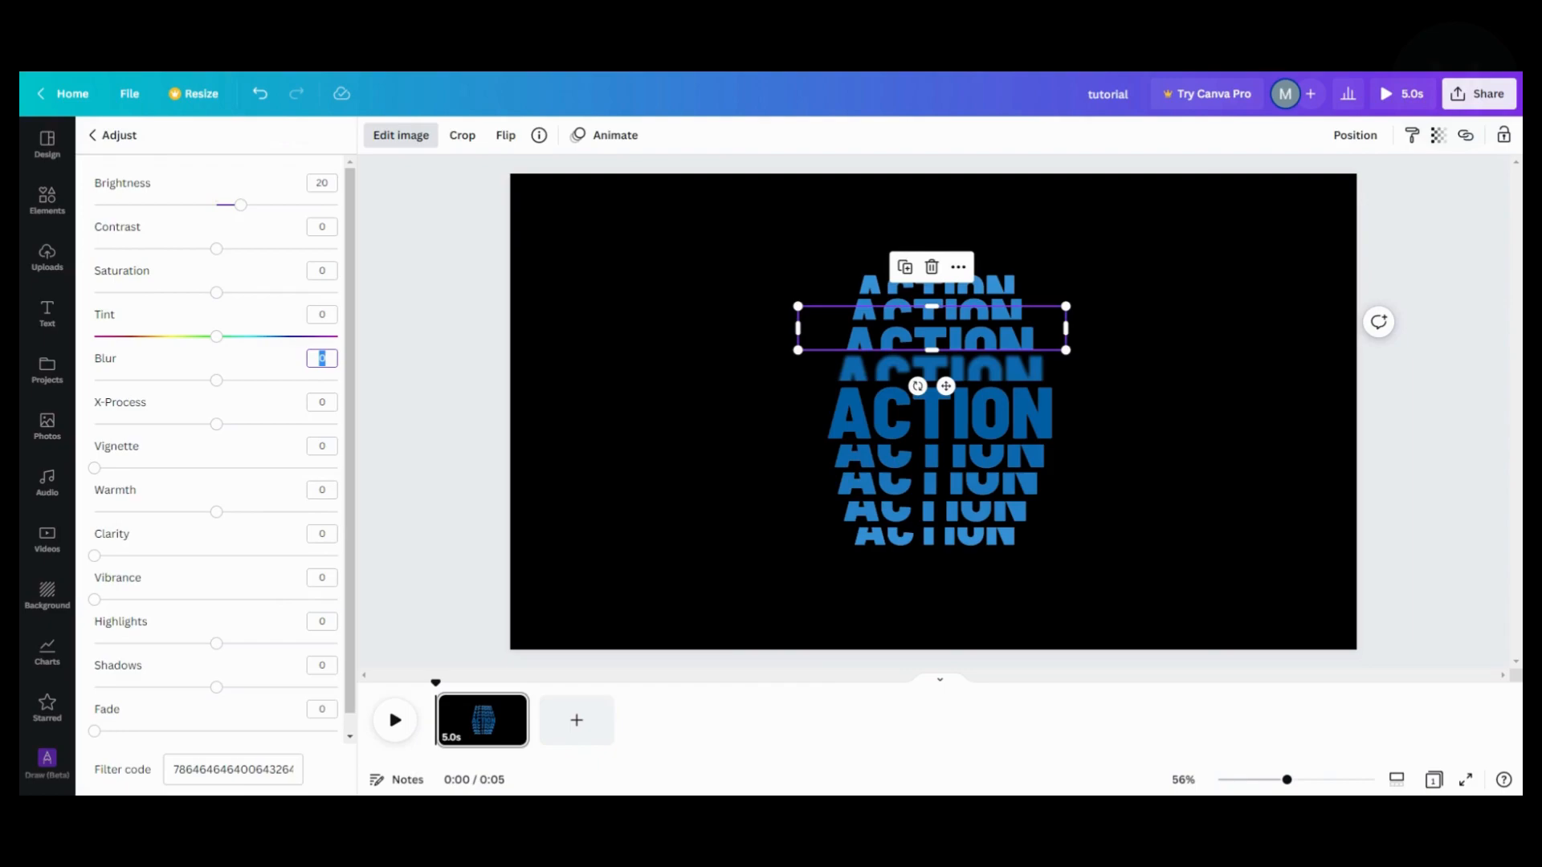
pyautogui.click(117, 135)
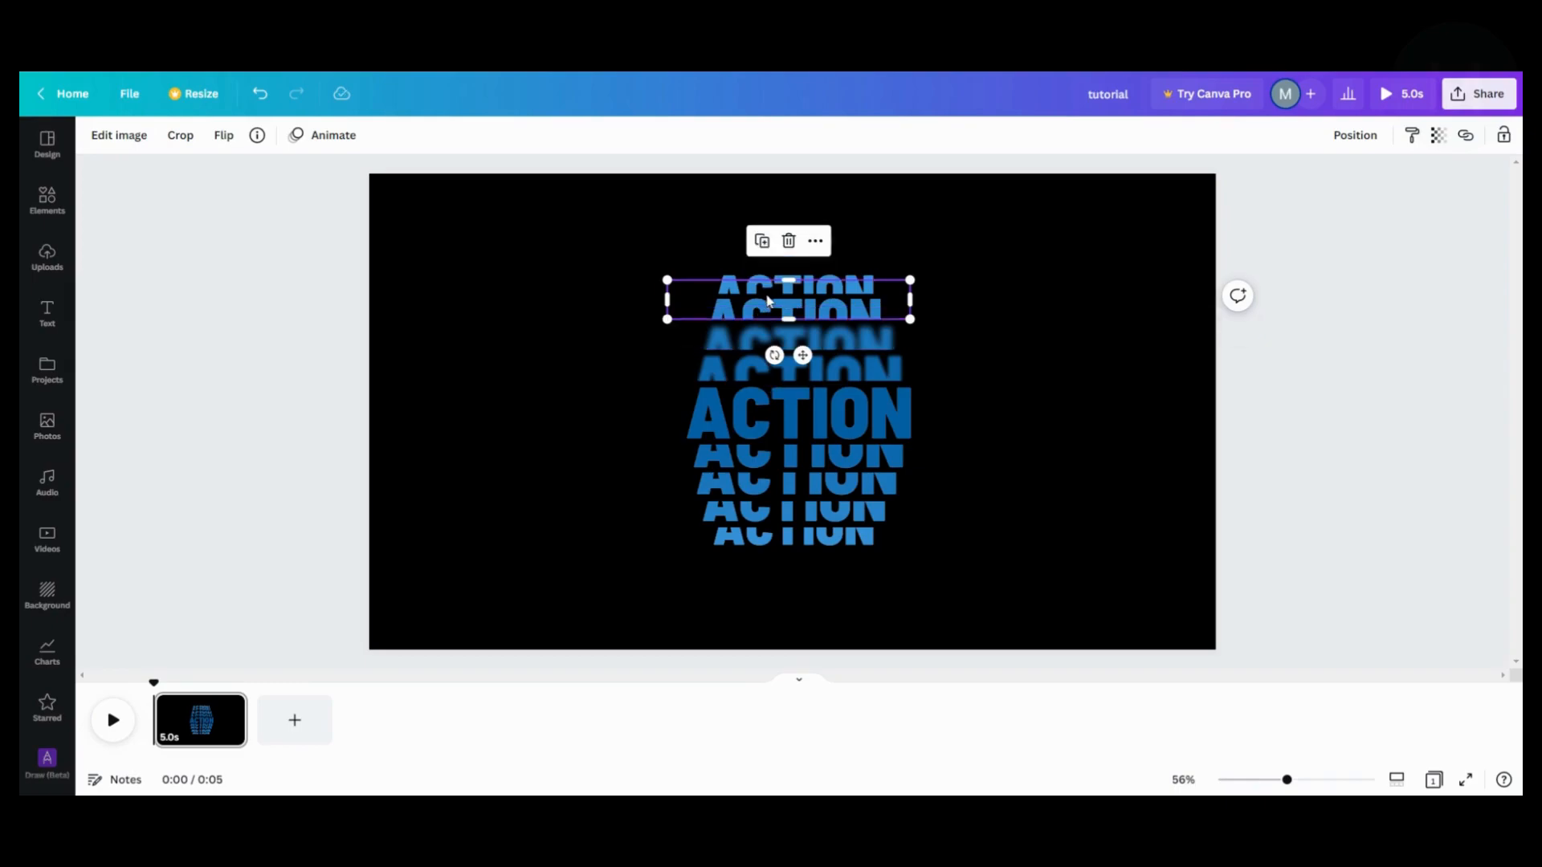
# Blur the two topmost ACTION copies more strongly, at Blur 30 and 40.
pyautogui.click(118, 135)
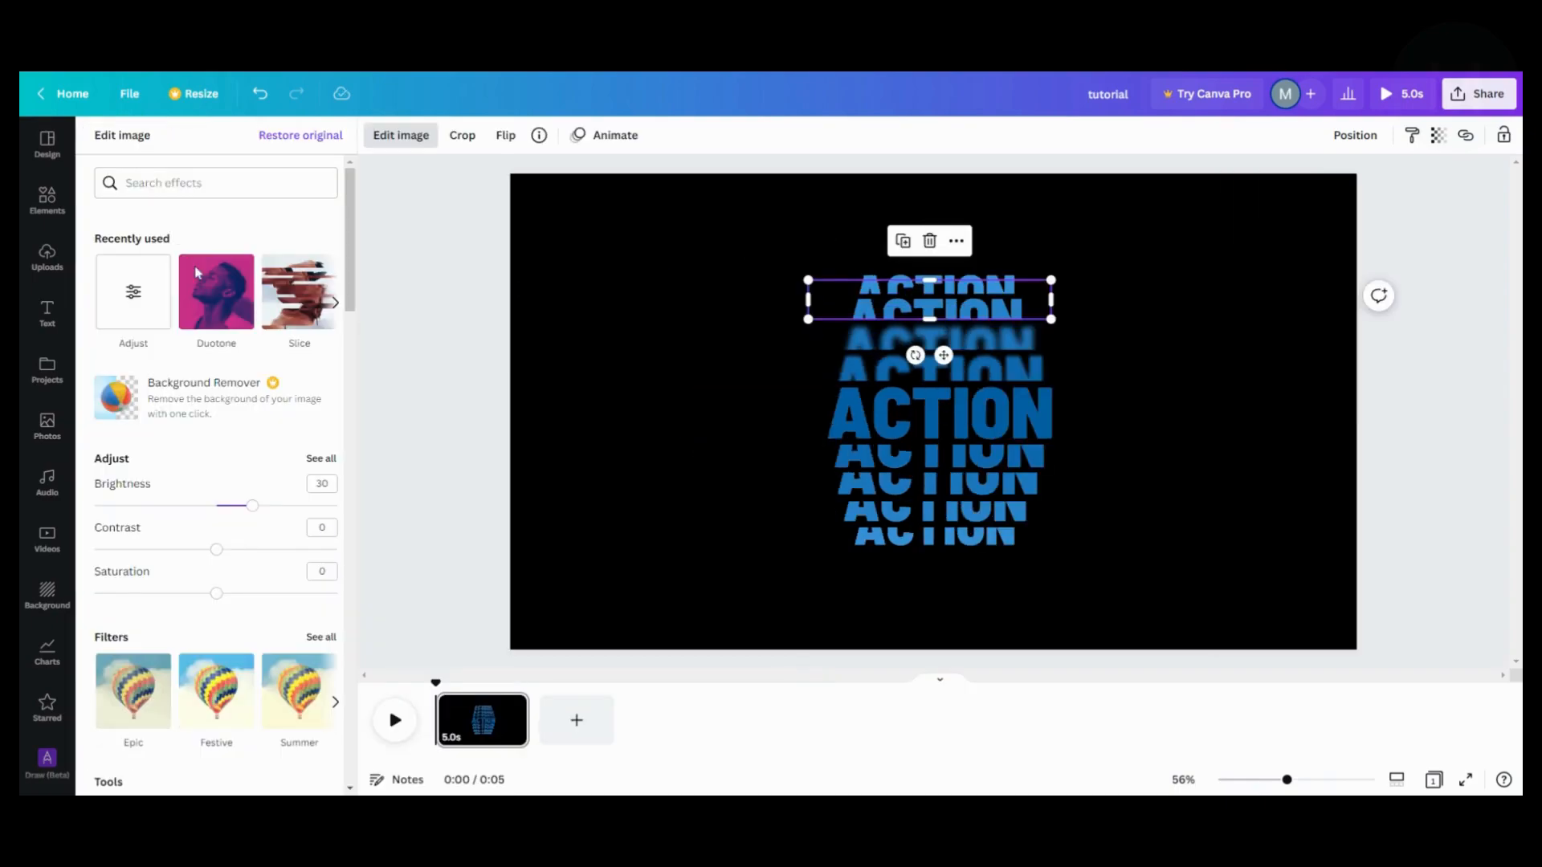
pyautogui.click(321, 459)
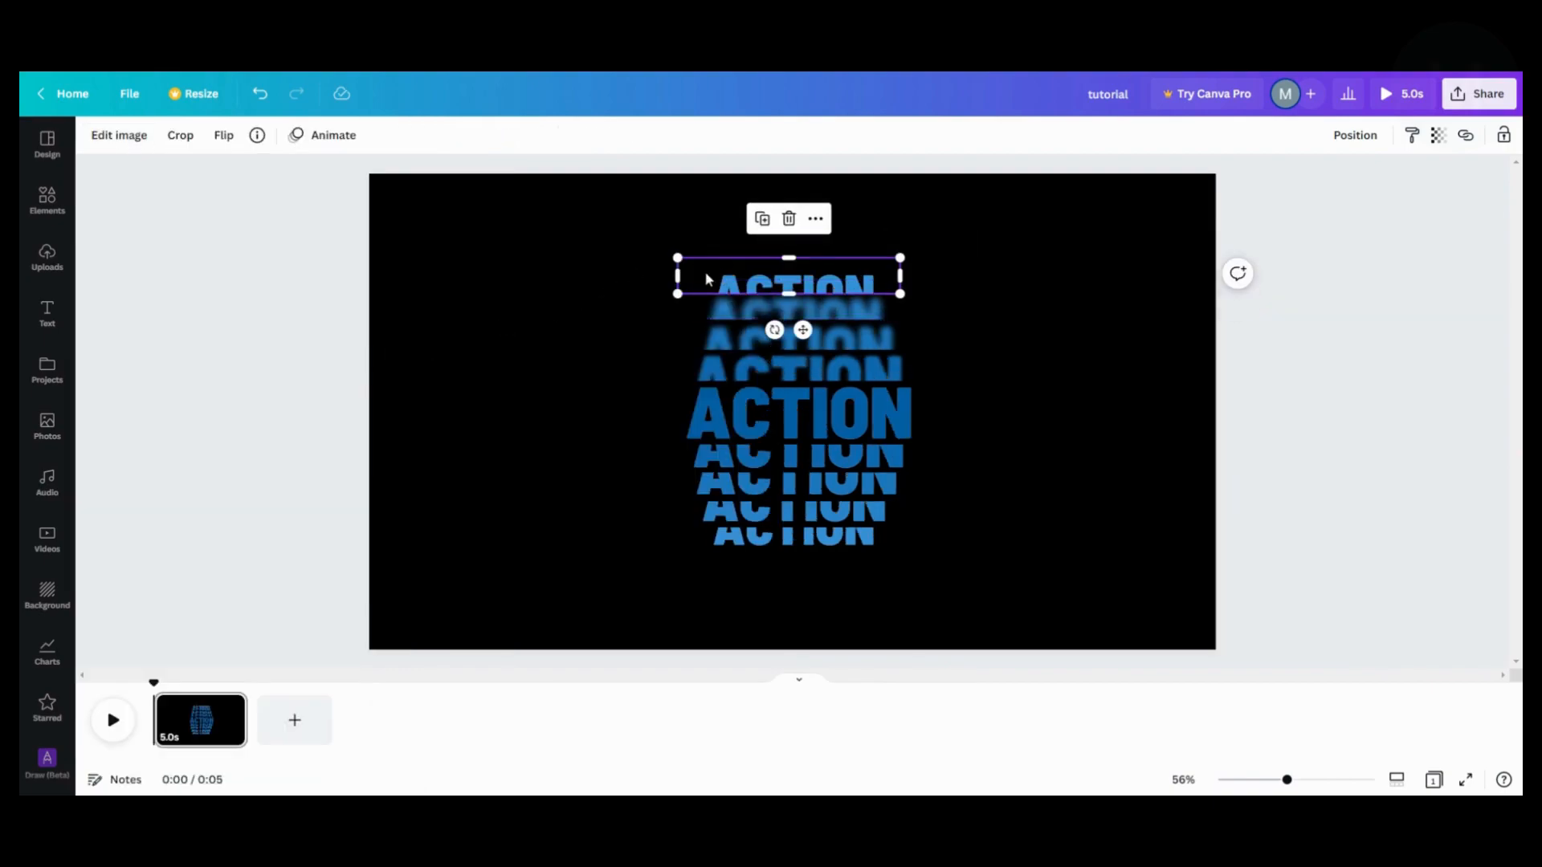
pyautogui.click(118, 135)
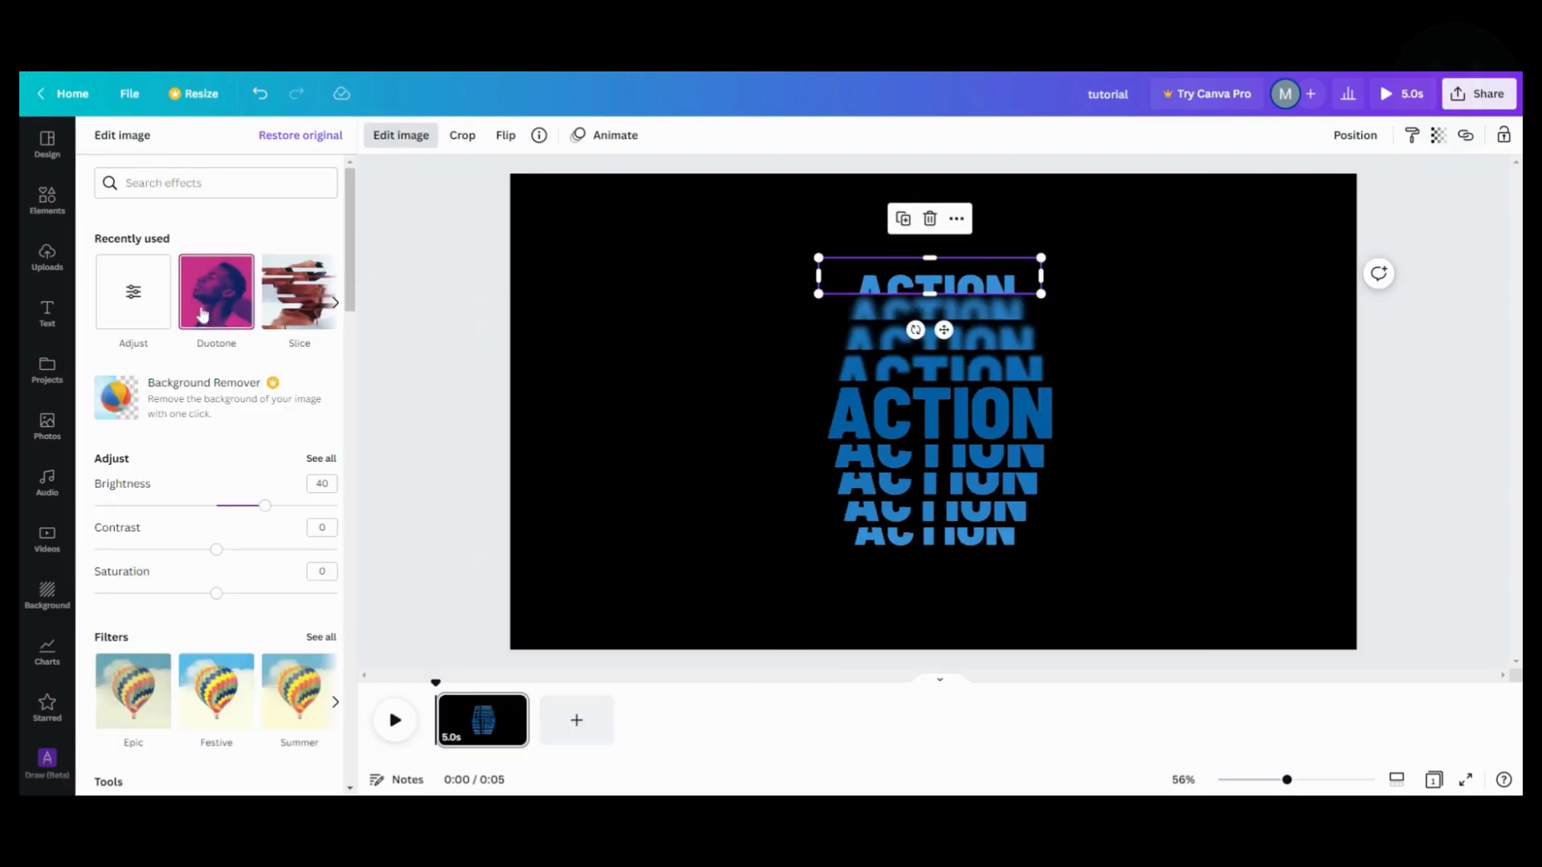
pyautogui.click(320, 459)
pyautogui.write('40')
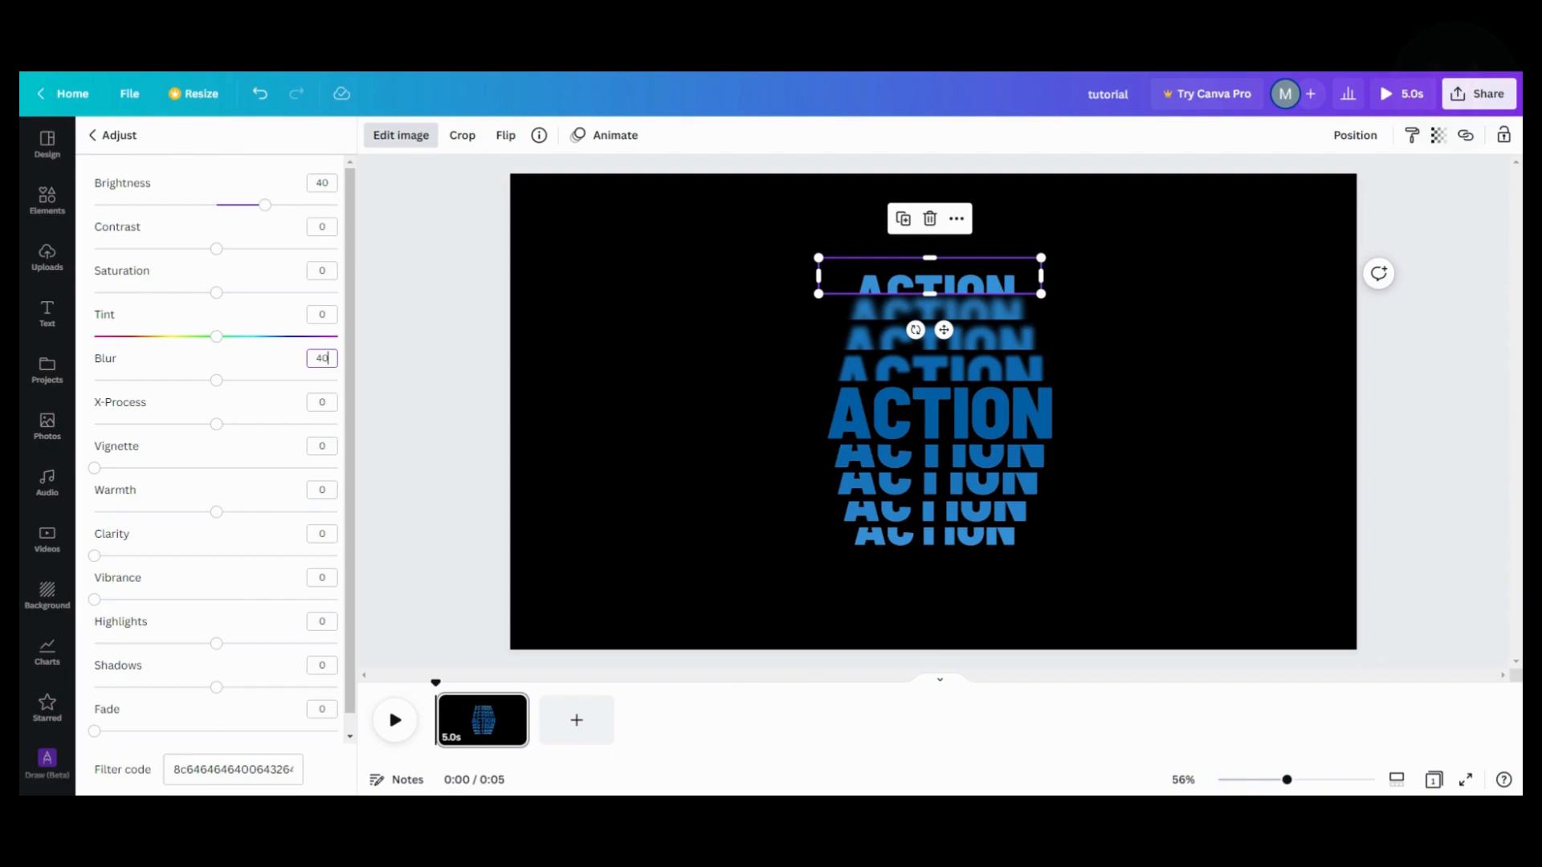
pyautogui.click(111, 134)
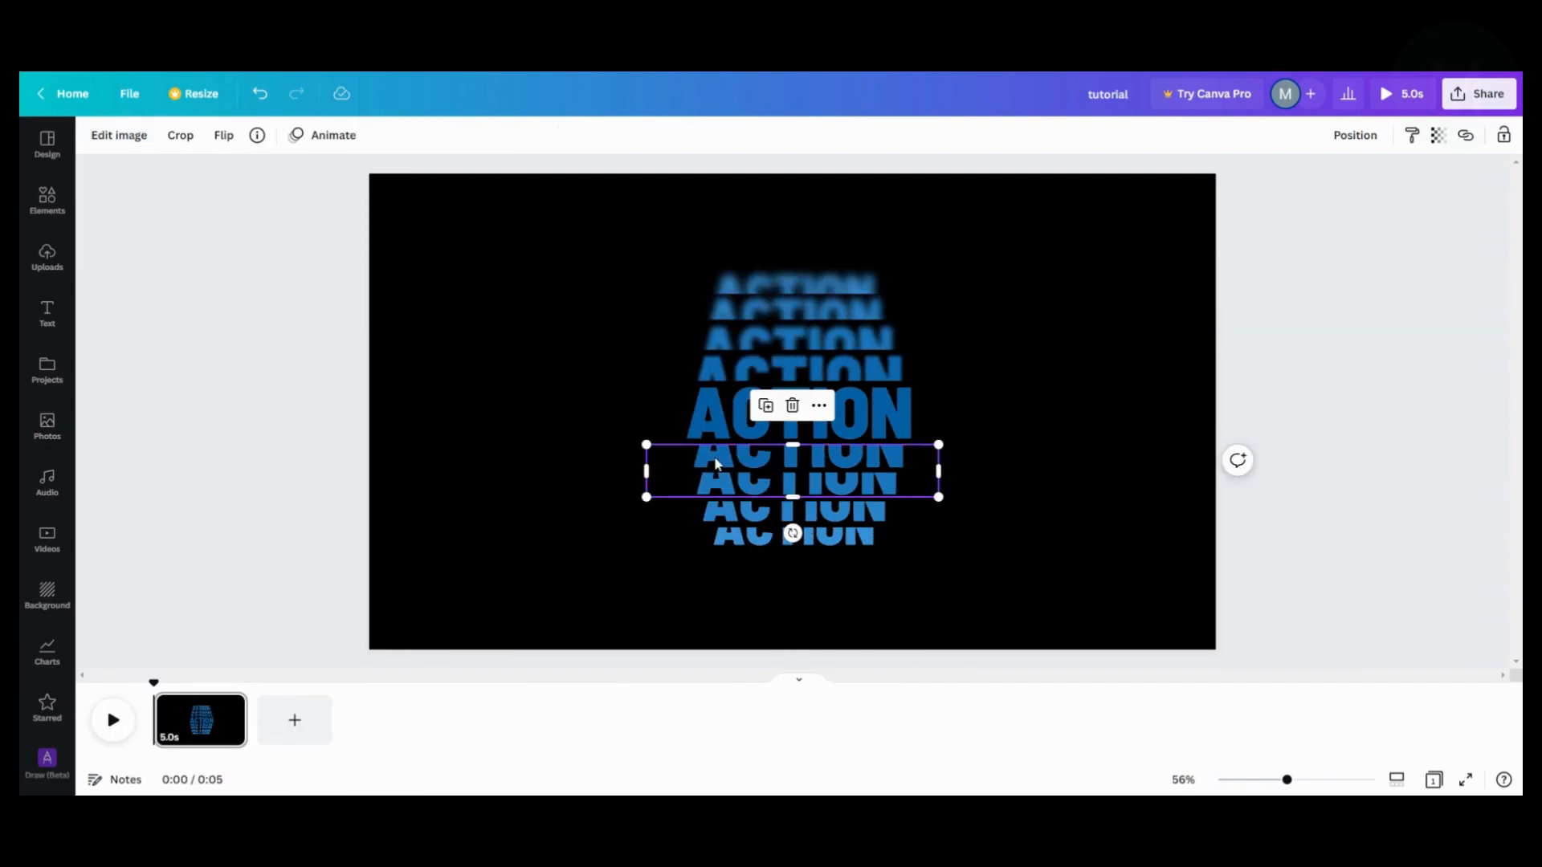
# Raise Brightness on the ACTION copies below centre, brightening the bottom copy further.
pyautogui.click(118, 135)
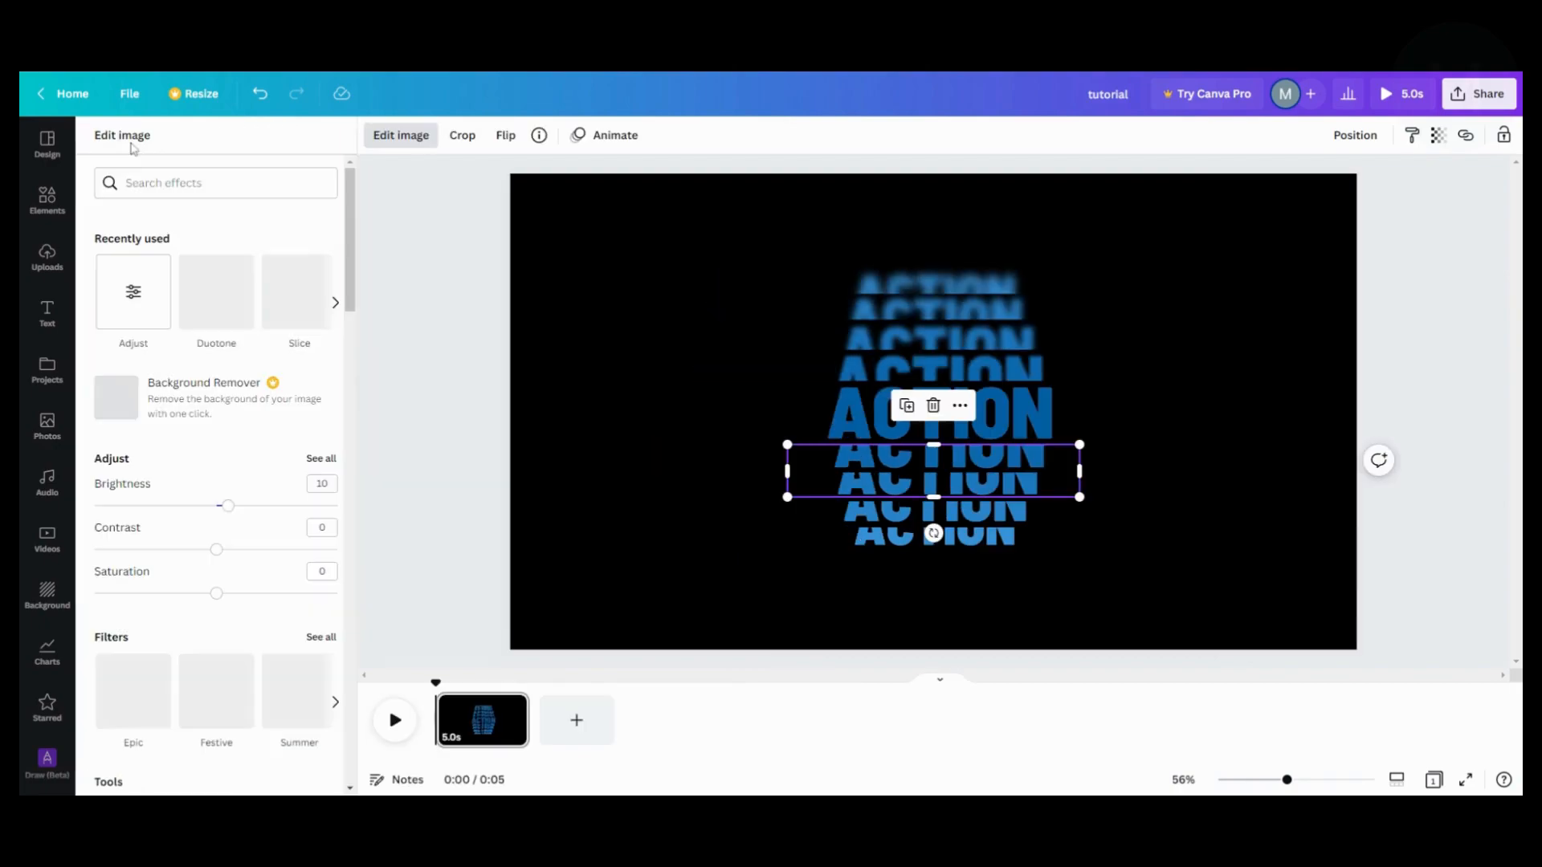
pyautogui.click(320, 457)
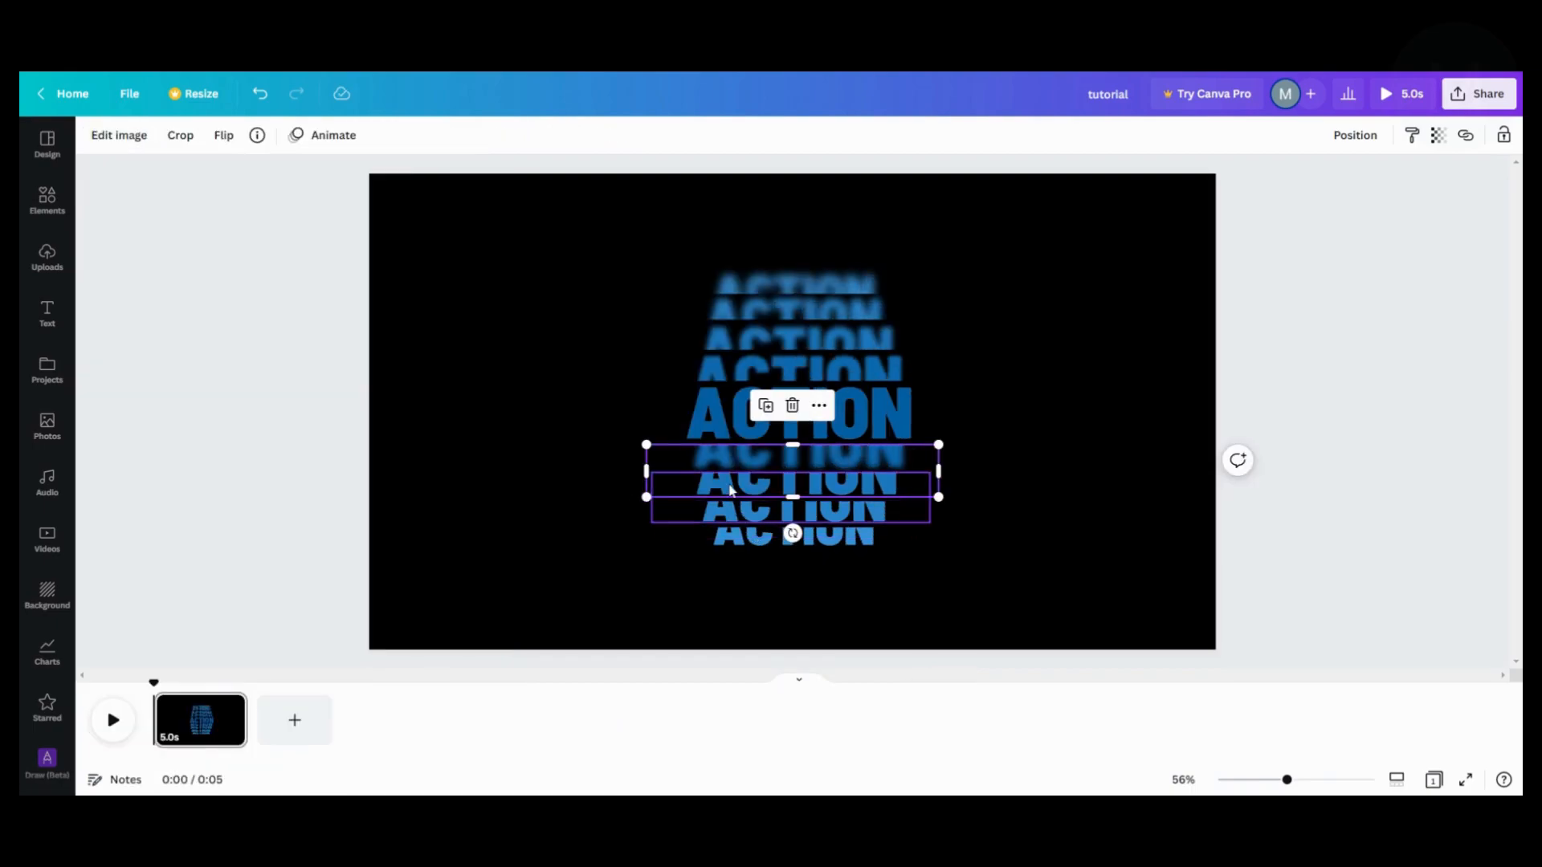
pyautogui.click(119, 135)
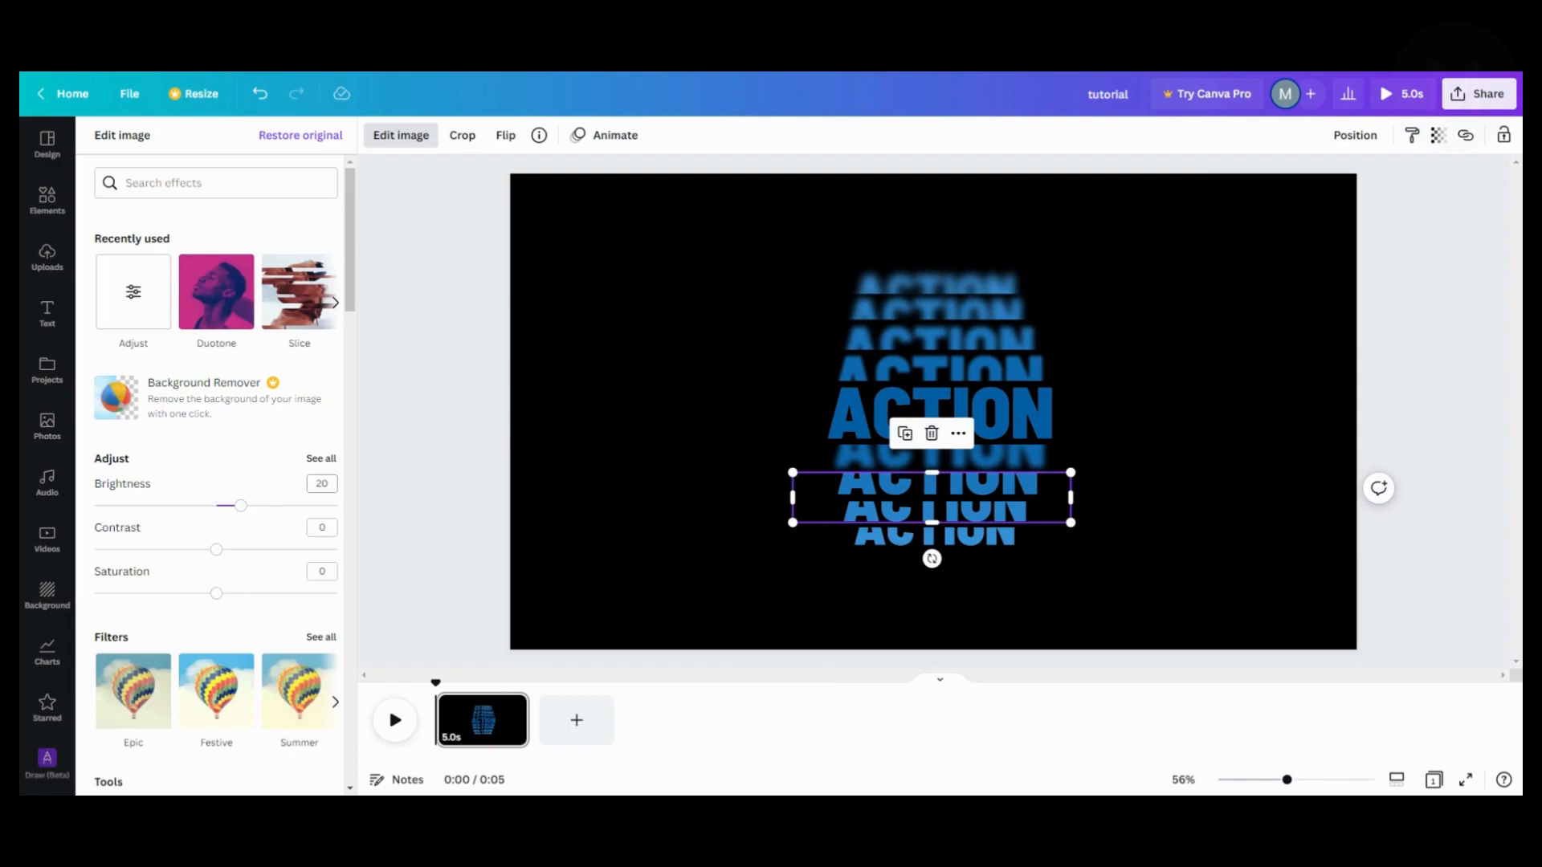
pyautogui.click(321, 457)
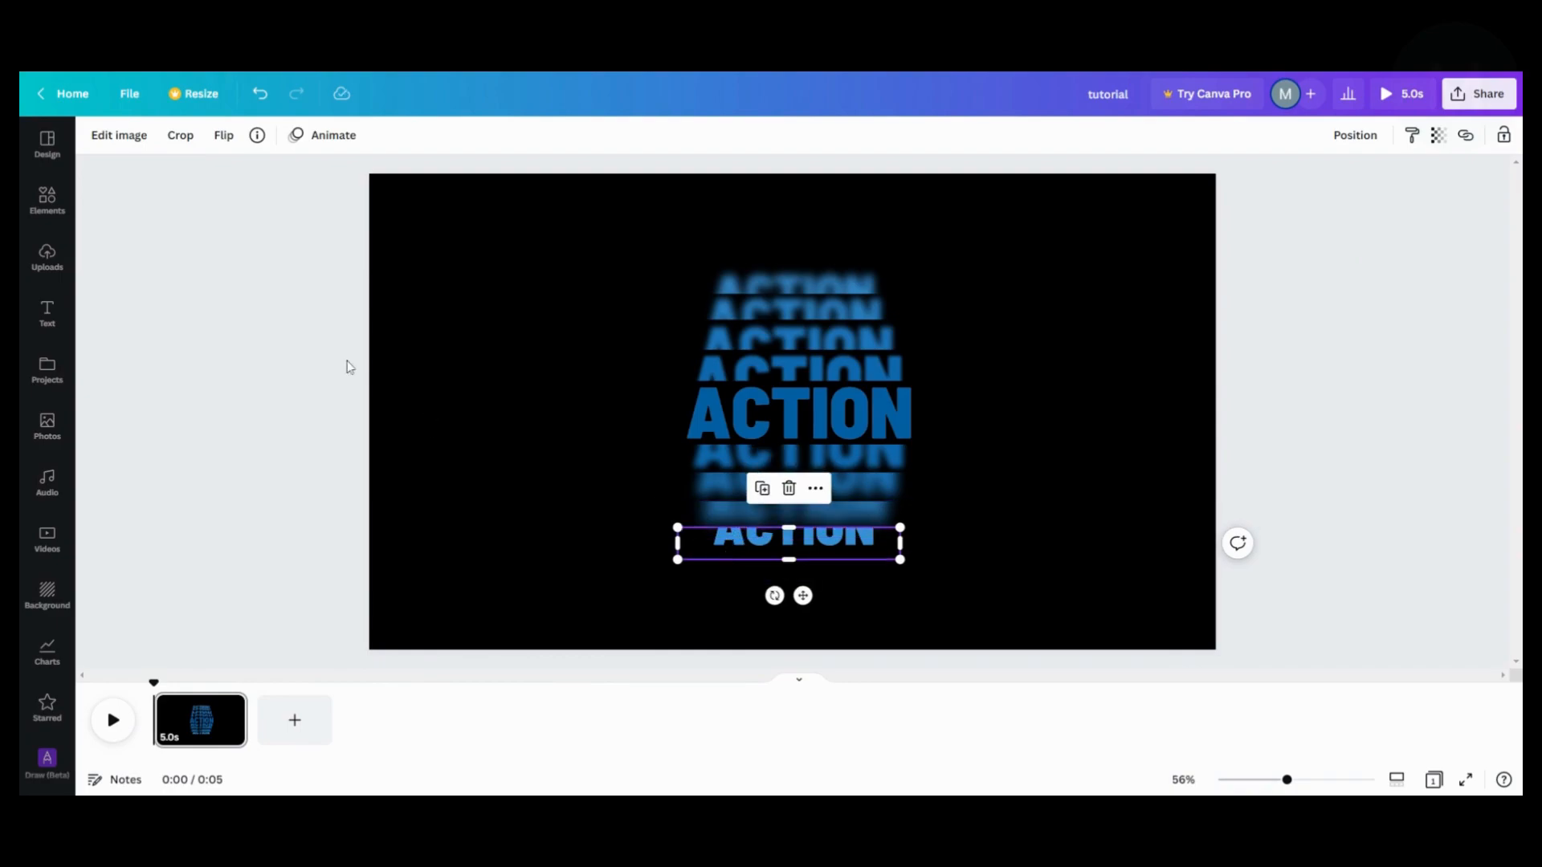
pyautogui.click(118, 135)
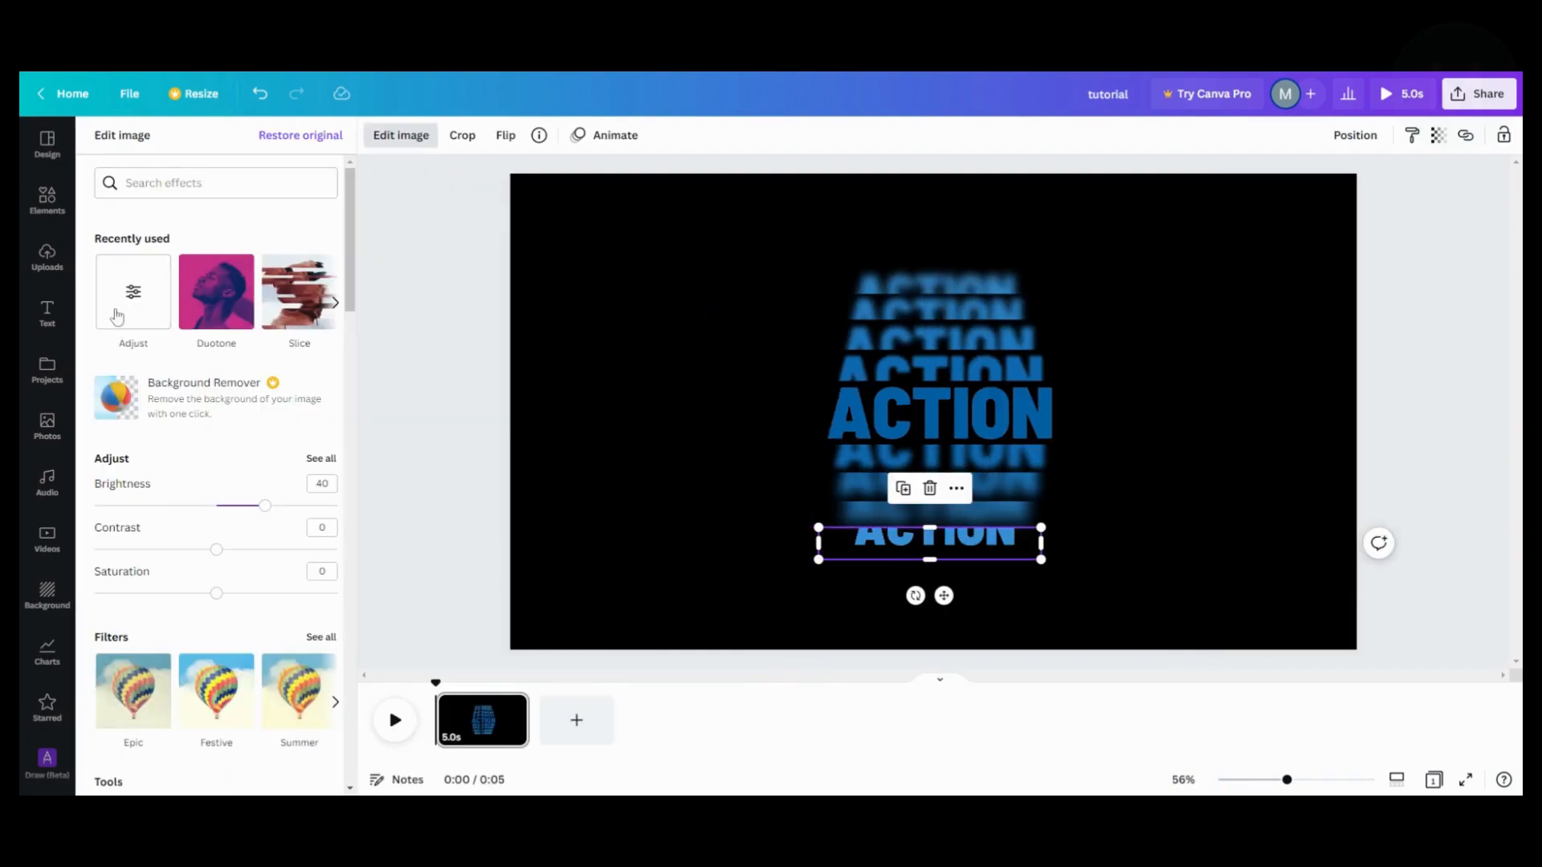
pyautogui.click(320, 459)
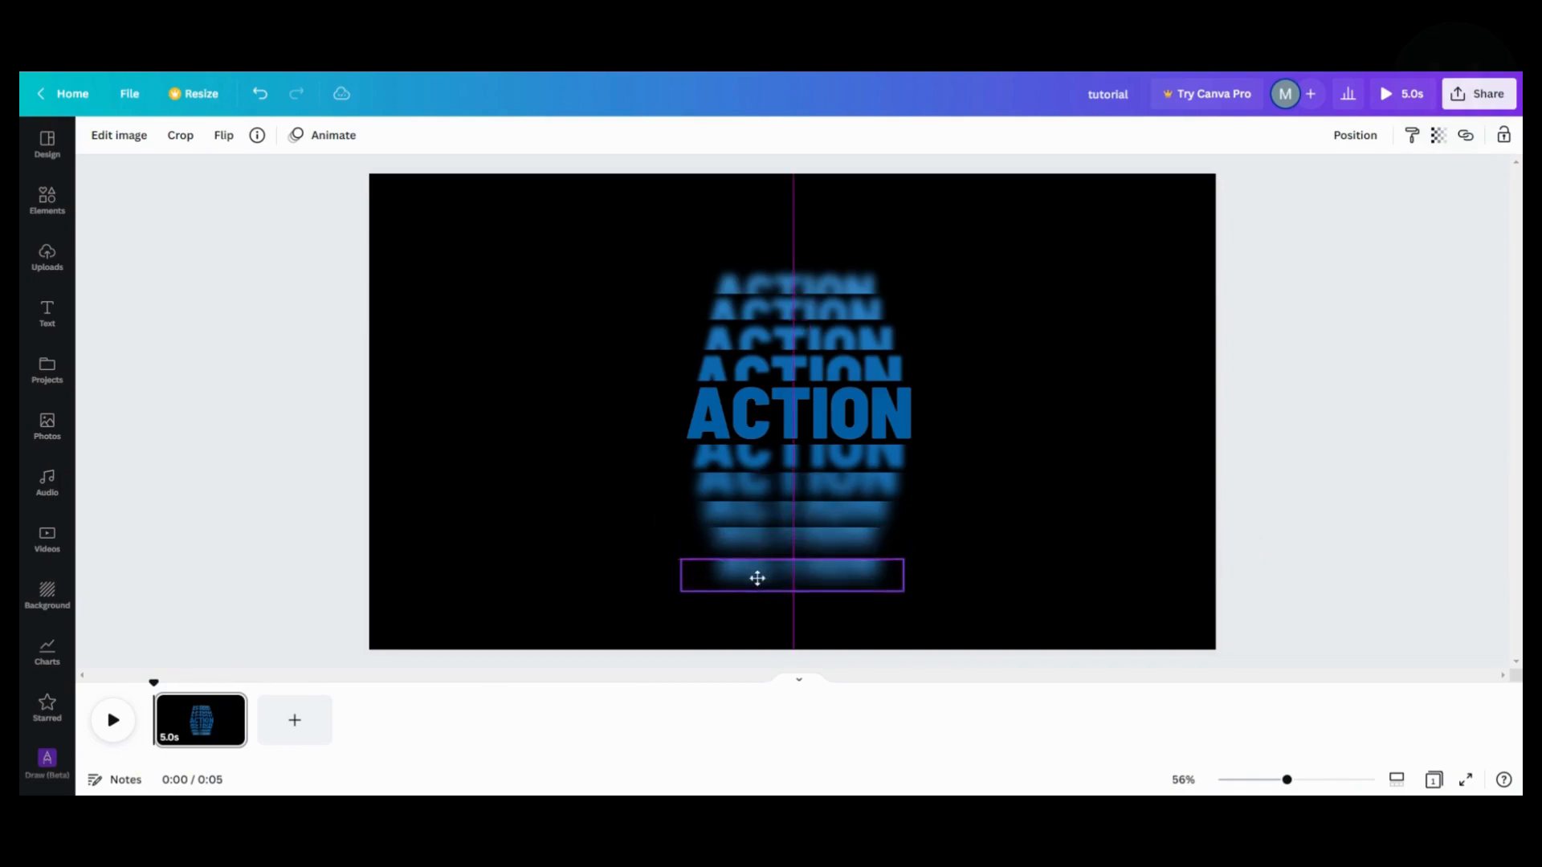
# Set the bottom ACTION copy's Transparency to 10.
pyautogui.click(792, 575)
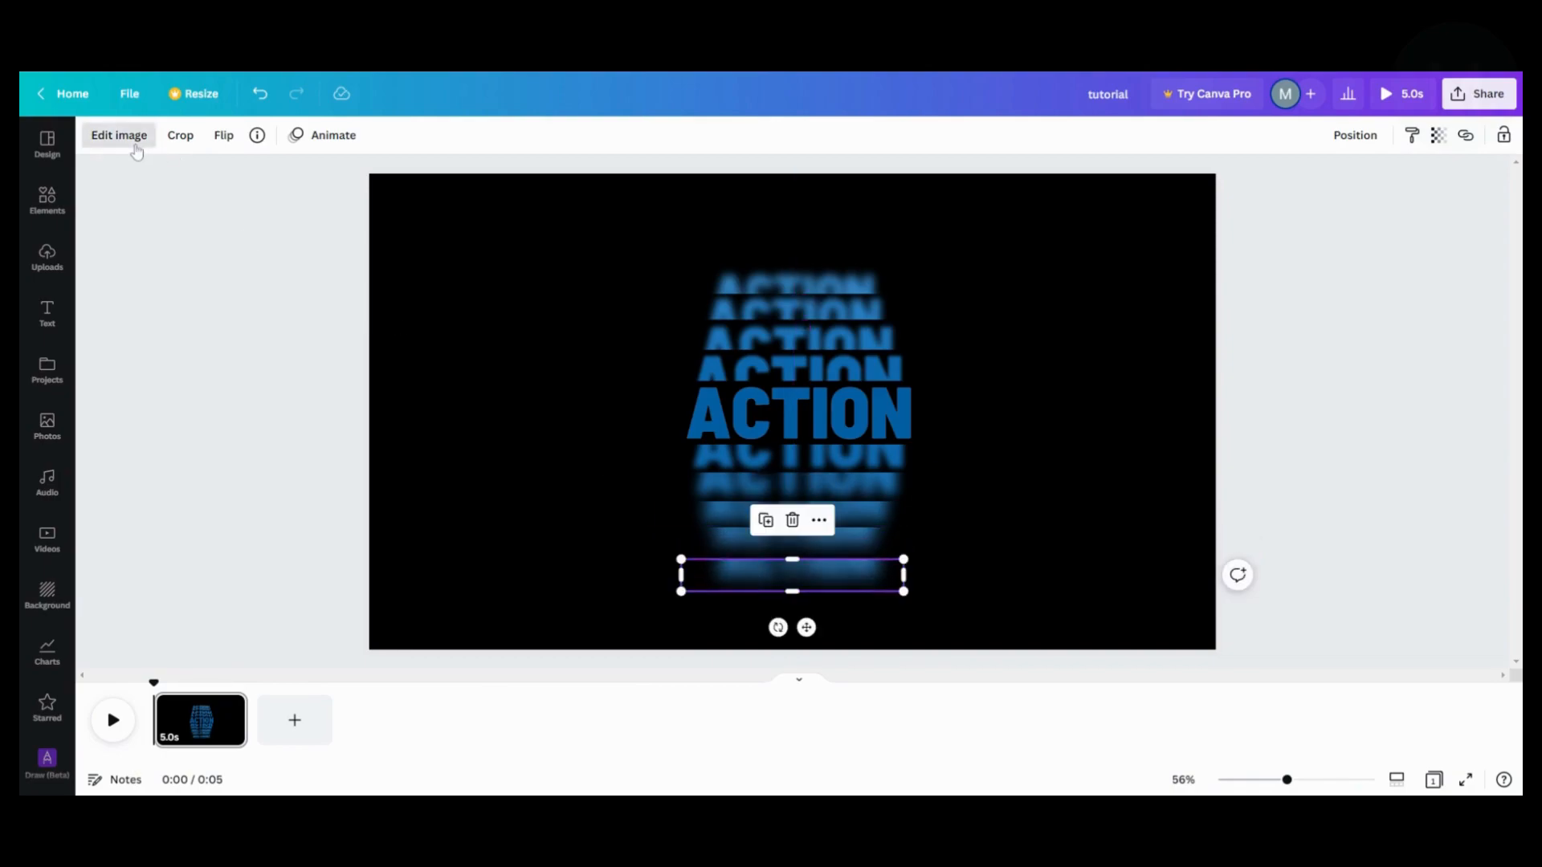
pyautogui.click(118, 135)
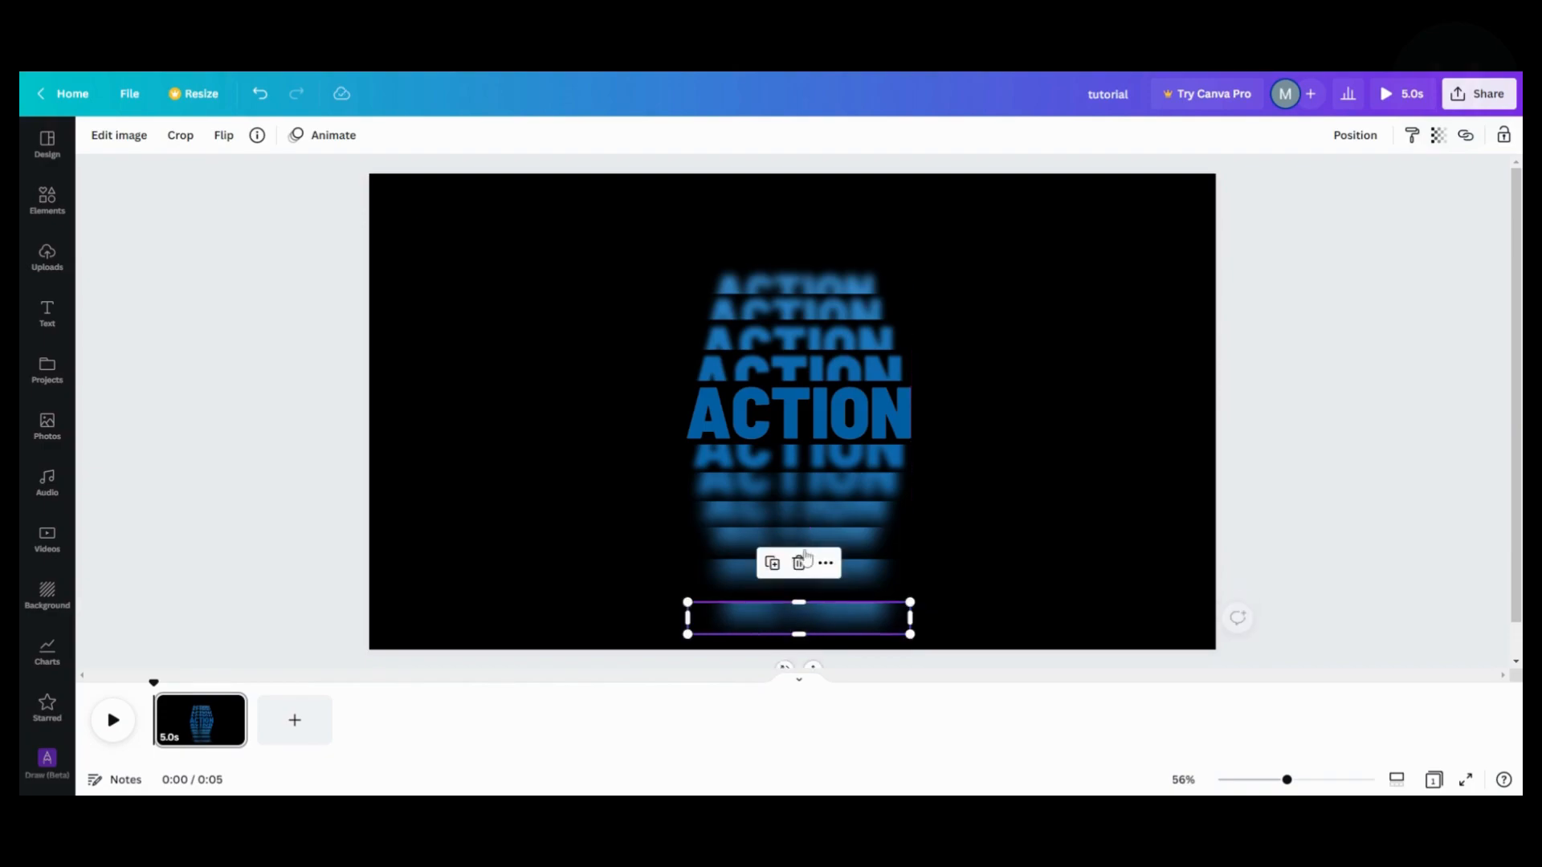
pyautogui.moveTo(1436, 153)
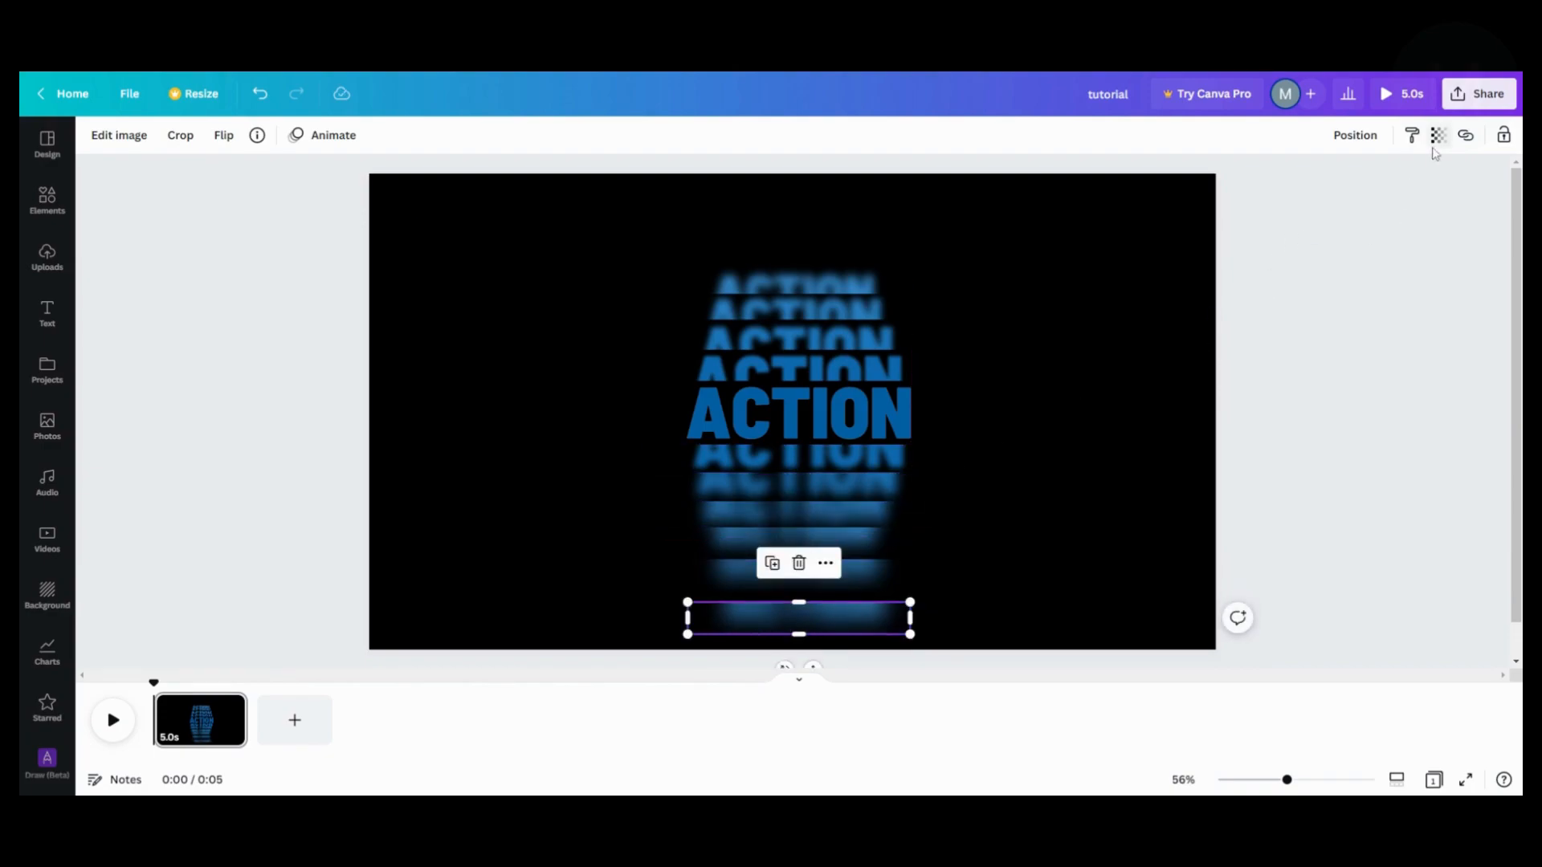
pyautogui.click(1438, 135)
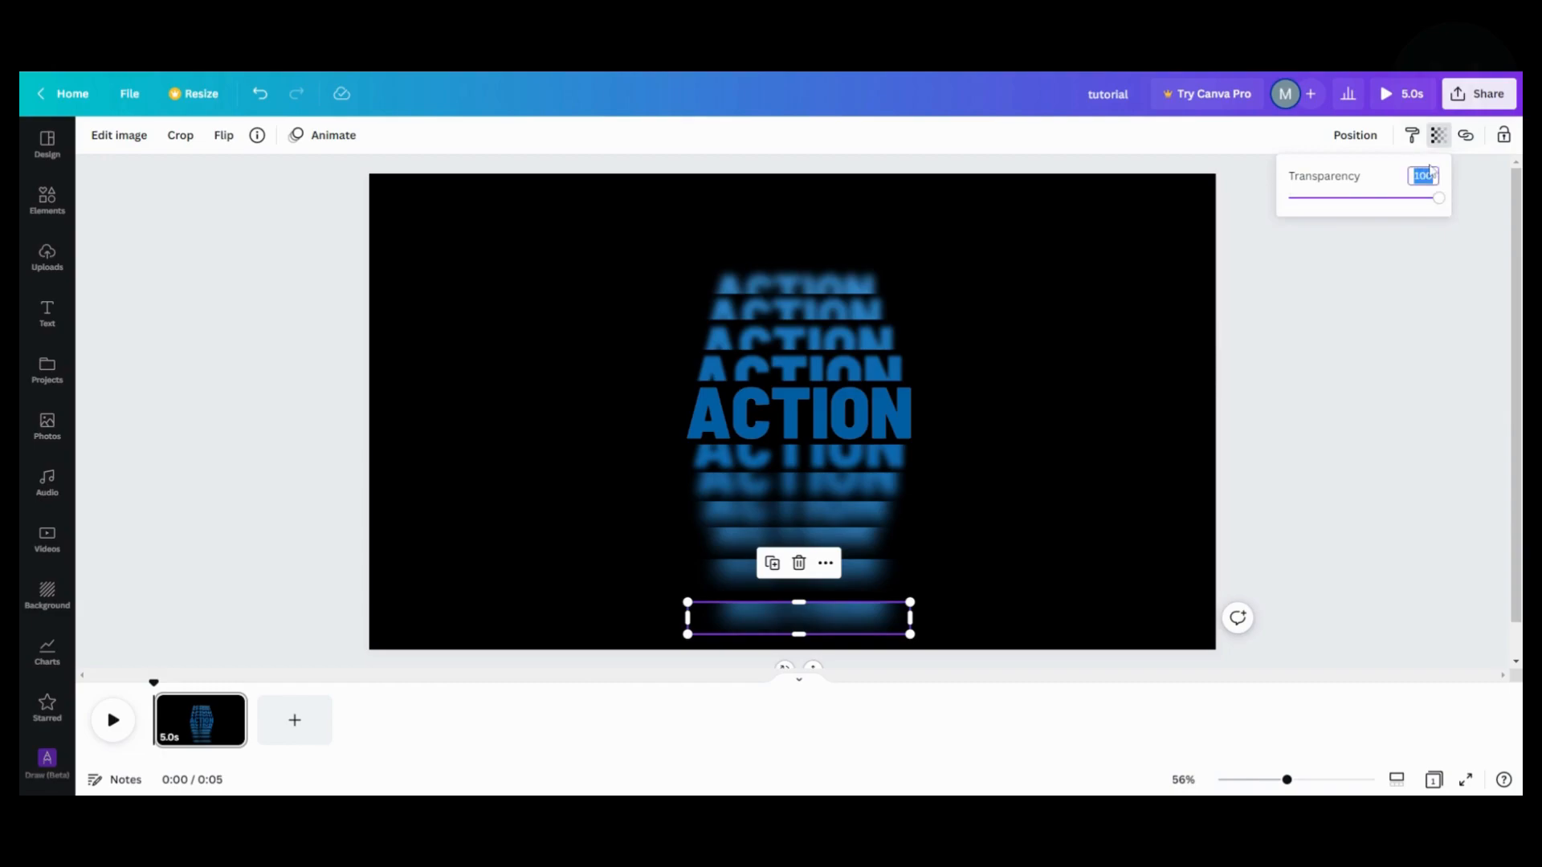
pyautogui.write('10')
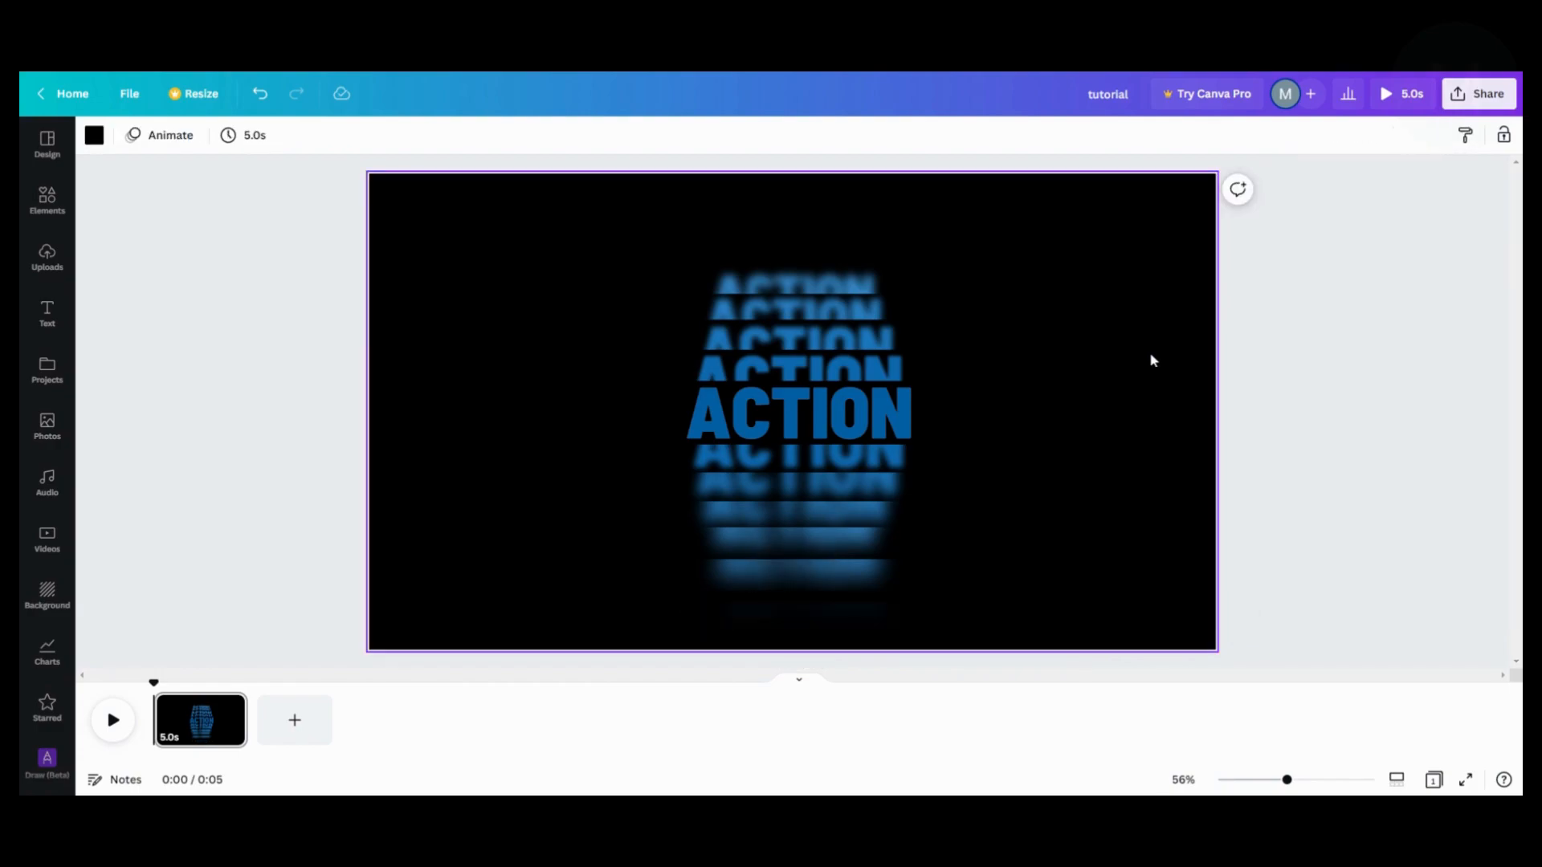
# Duplicate the faded bottom ACTION copy, drop it below the stack, and lower its Transparency.
pyautogui.click(798, 619)
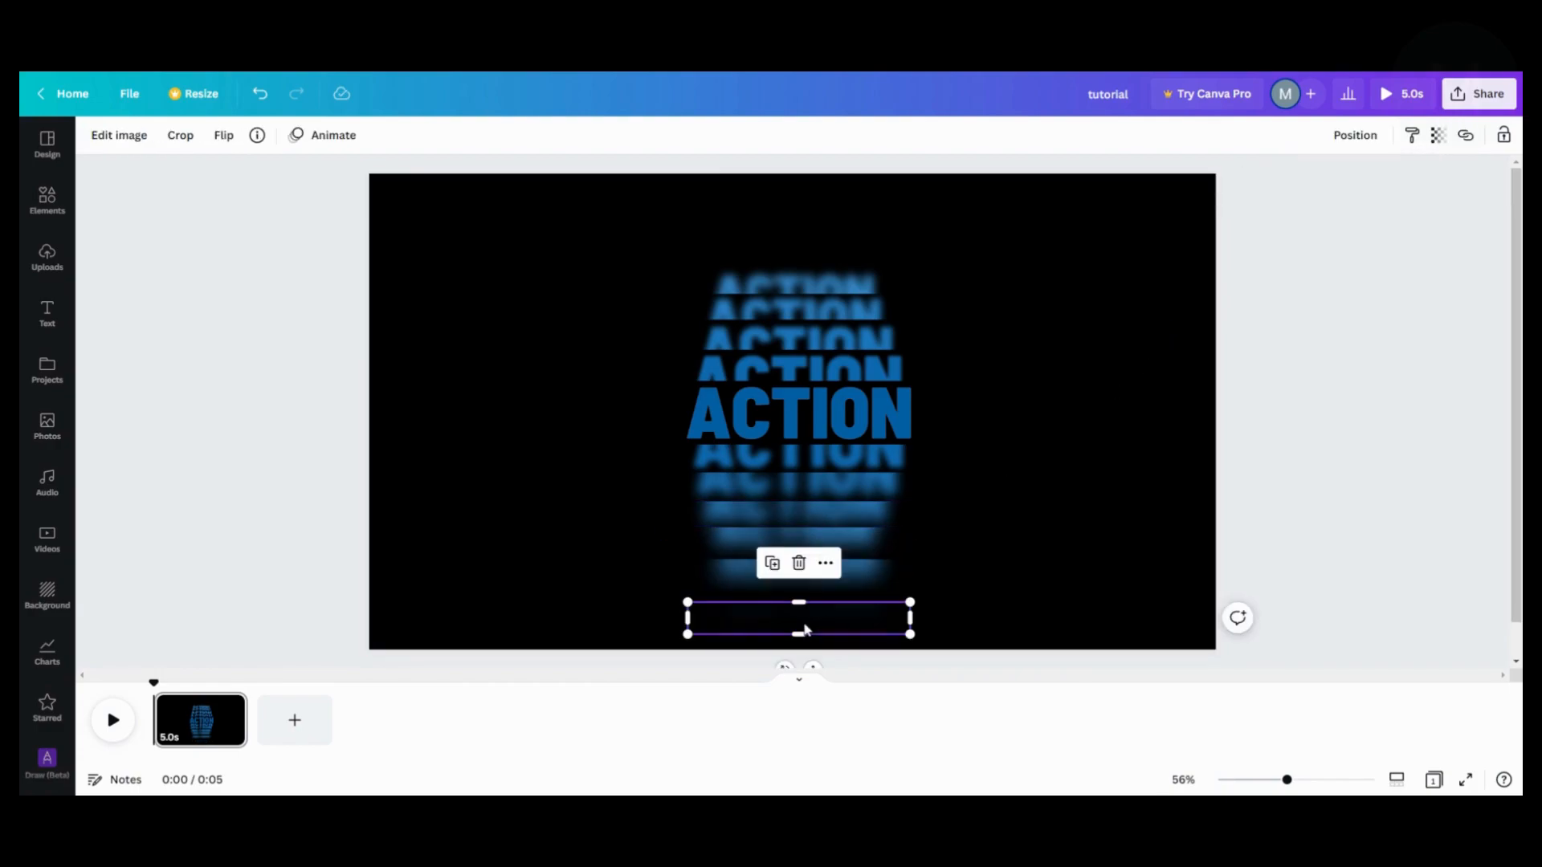
pyautogui.click(1439, 135)
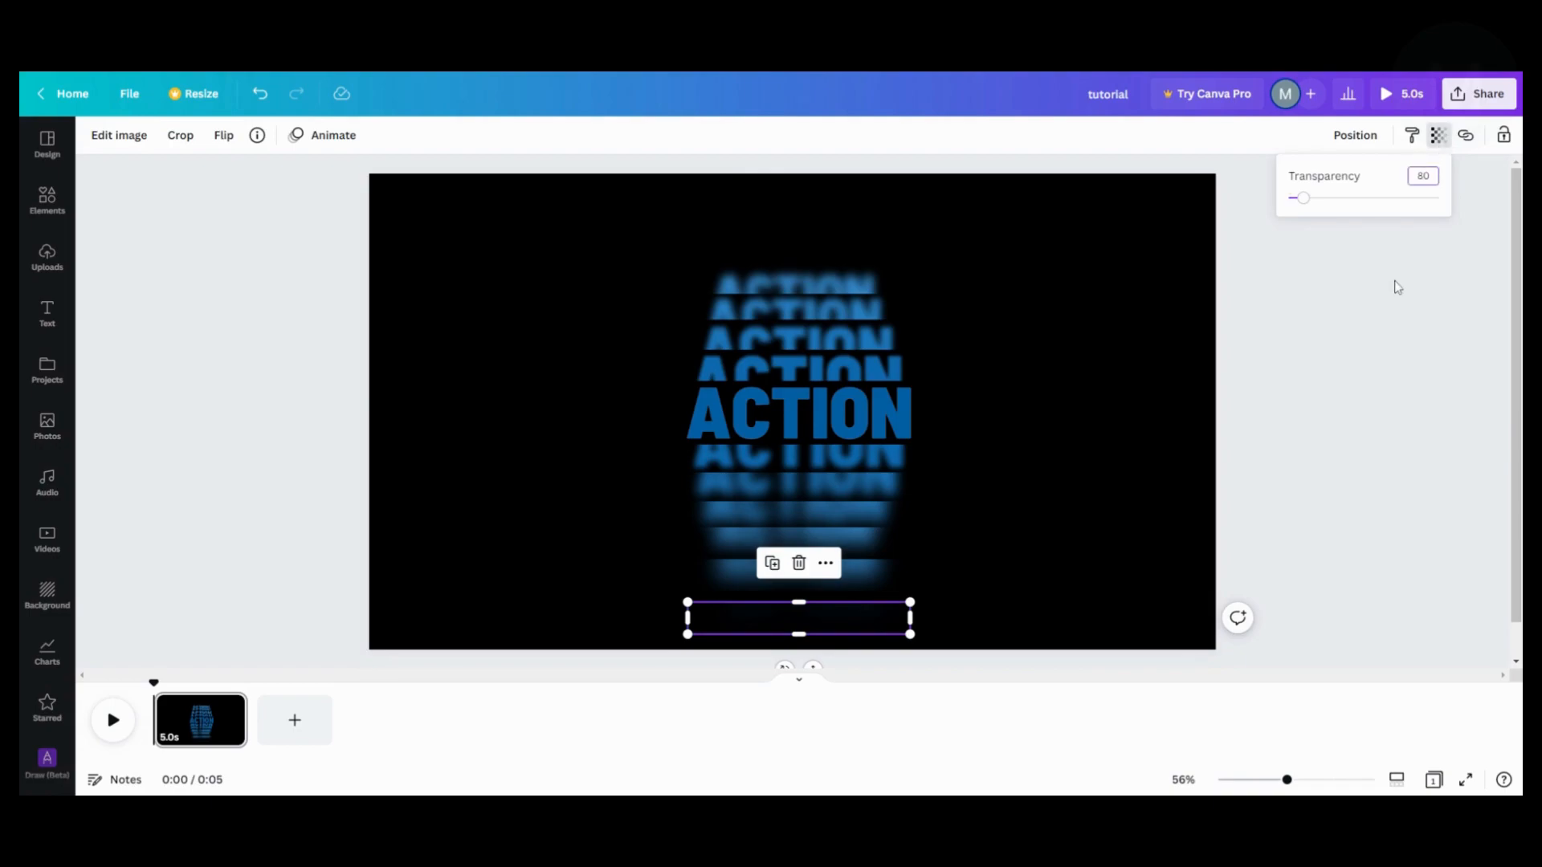
pyautogui.click(864, 633)
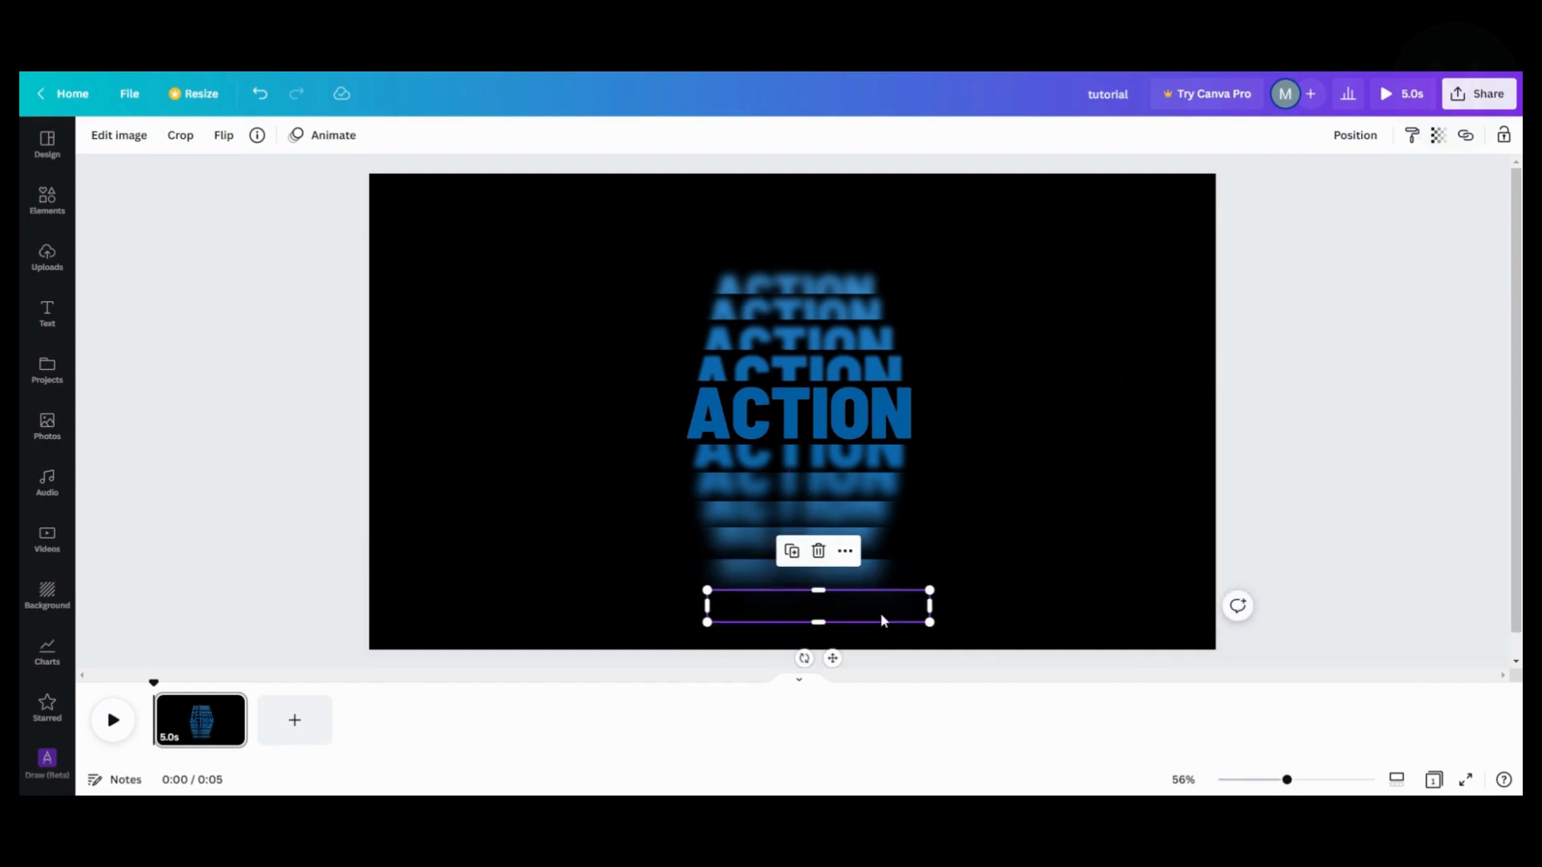
pyautogui.click(1436, 135)
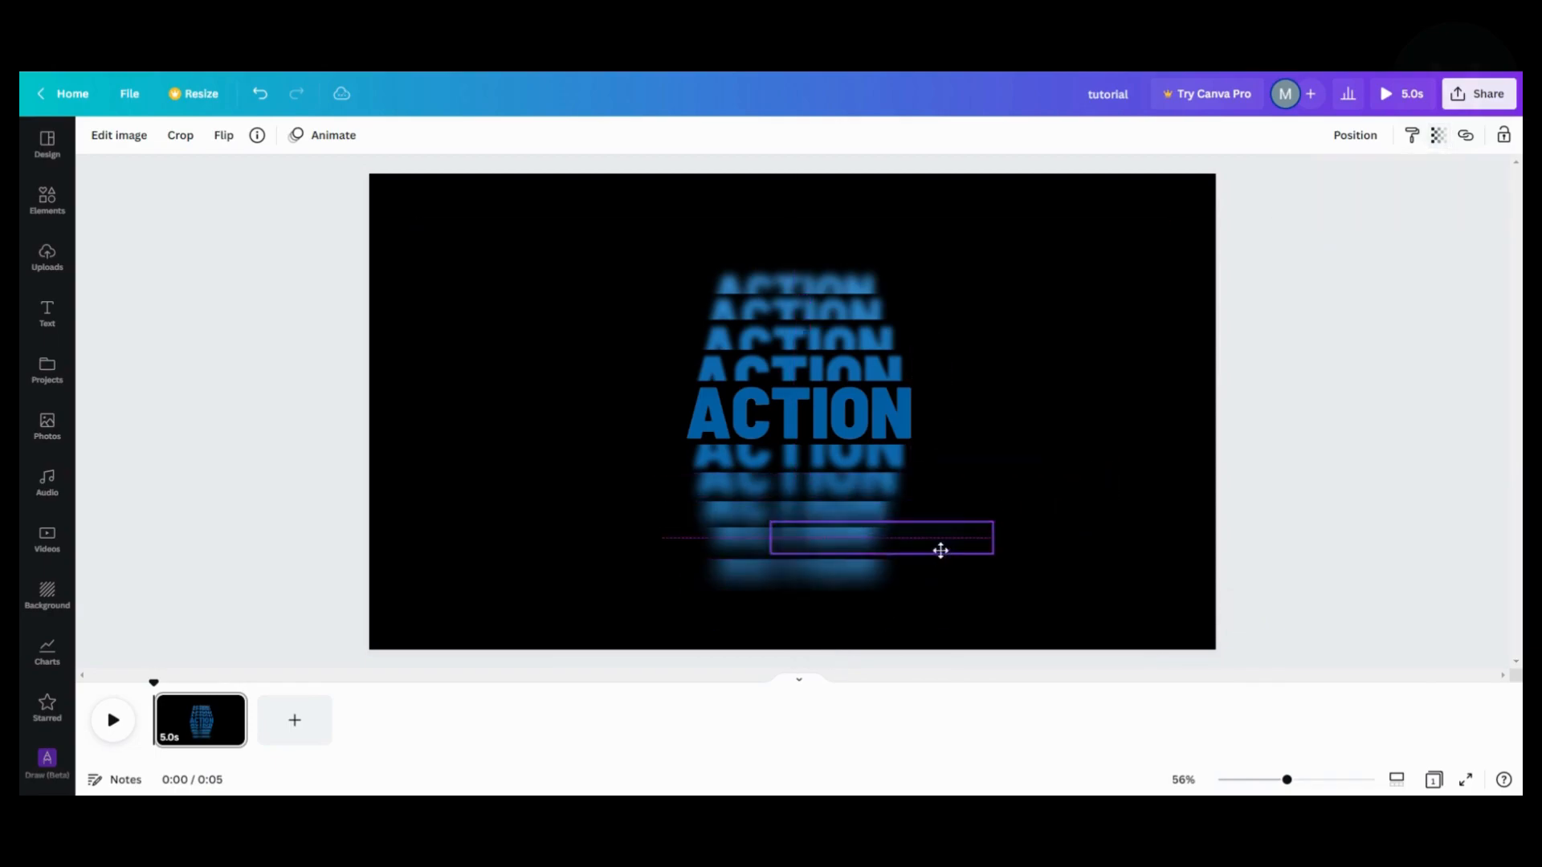
pyautogui.click(1436, 135)
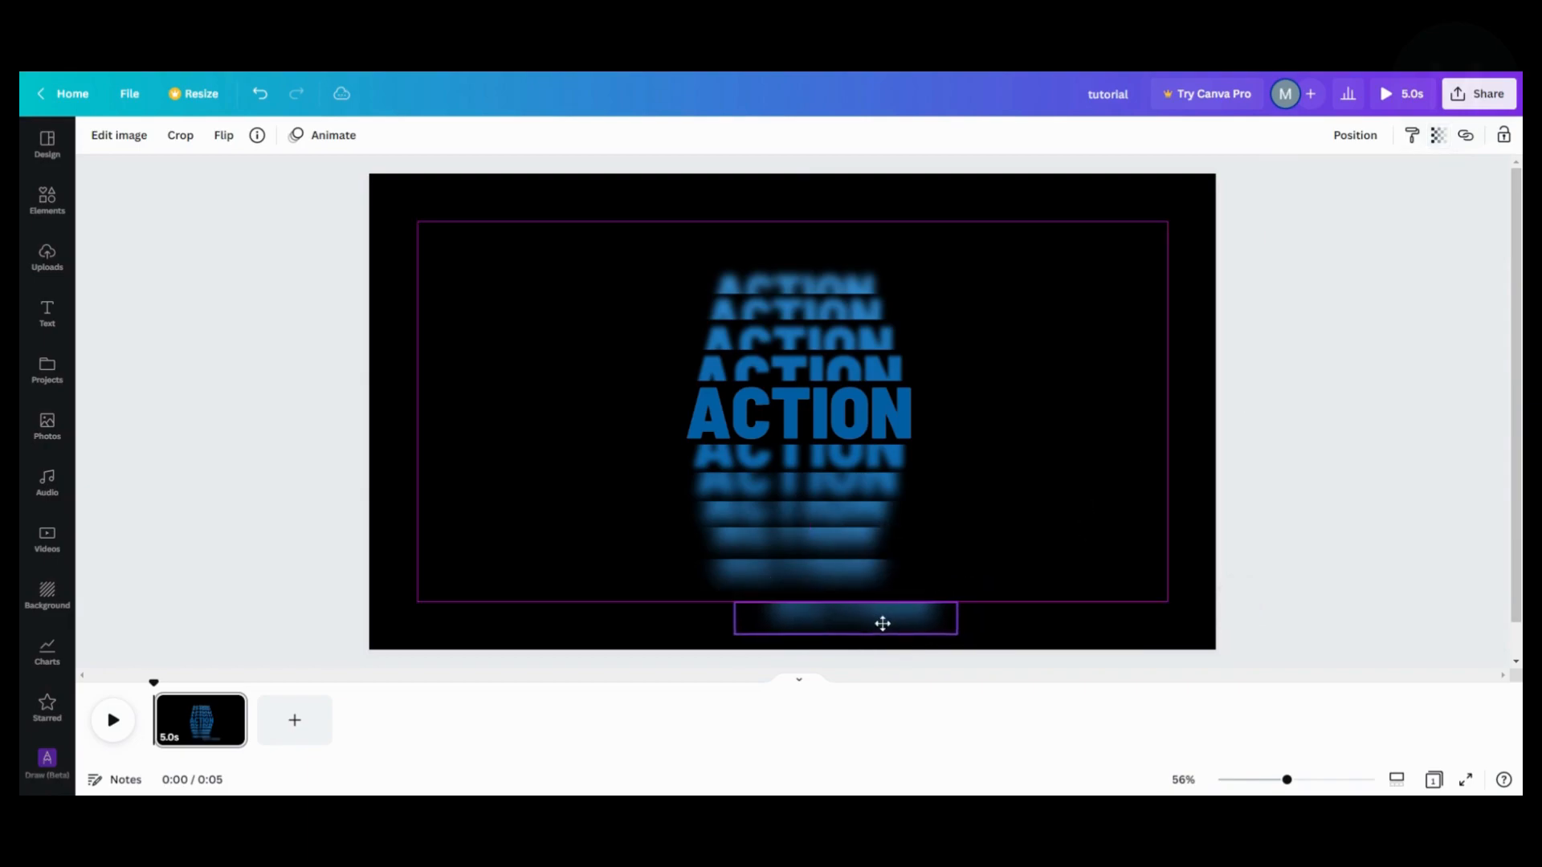
pyautogui.click(846, 618)
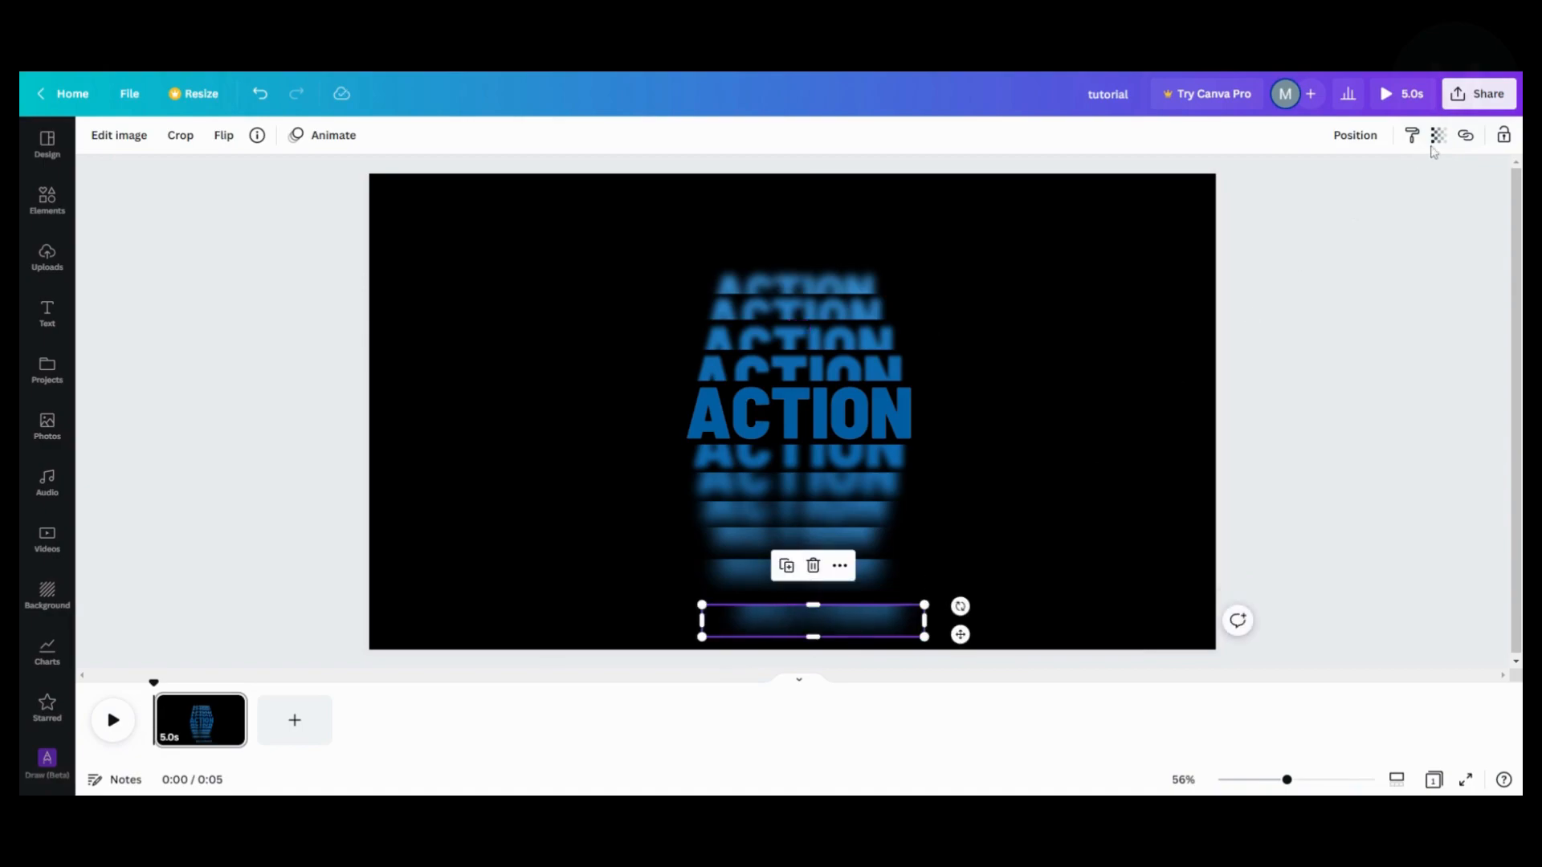
pyautogui.click(1436, 135)
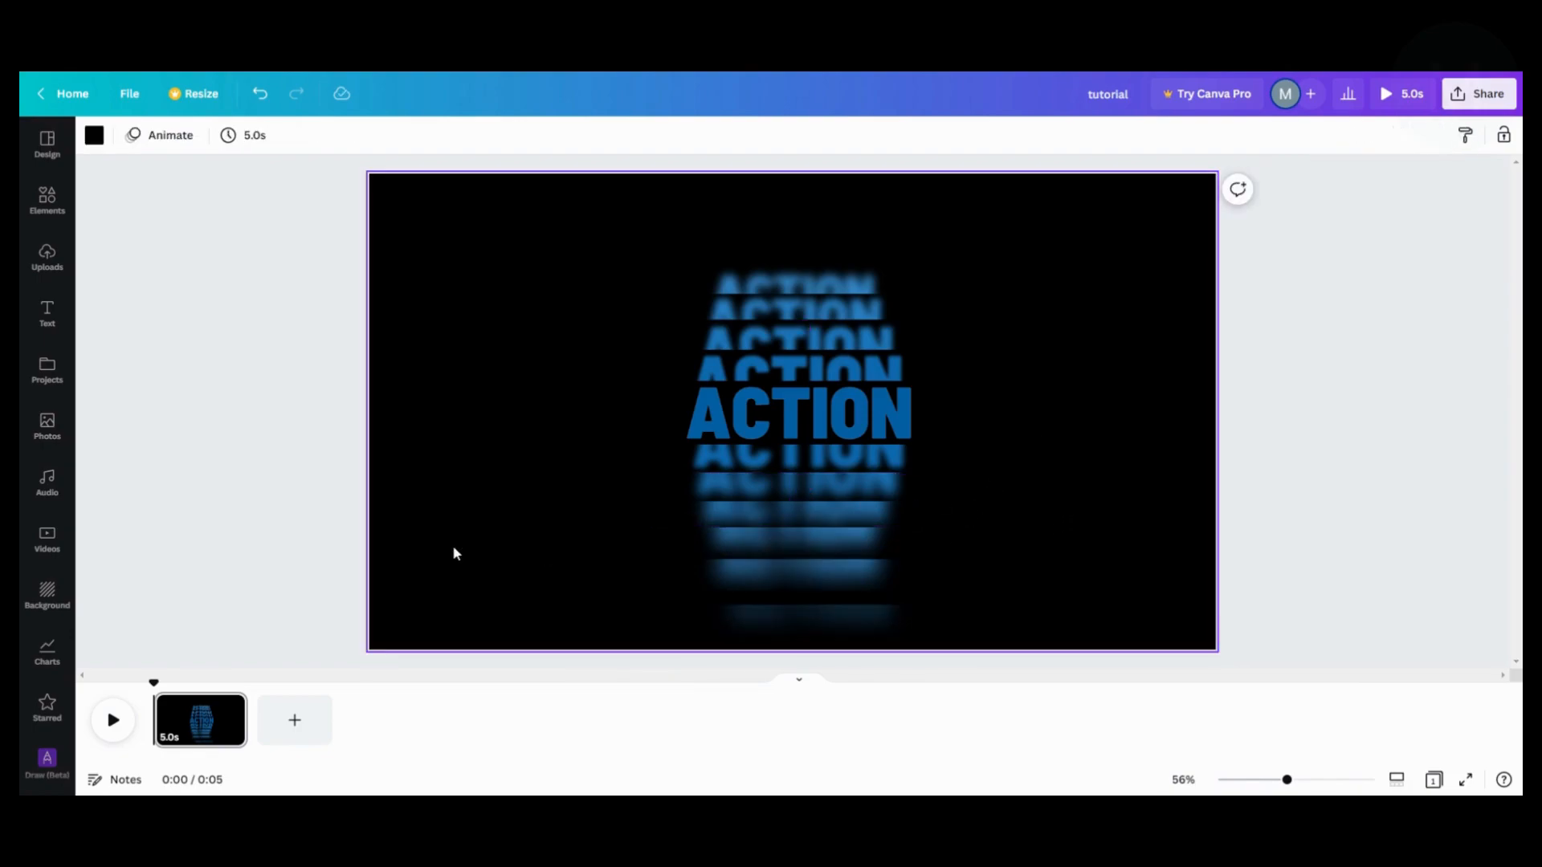
pyautogui.moveTo(81, 272)
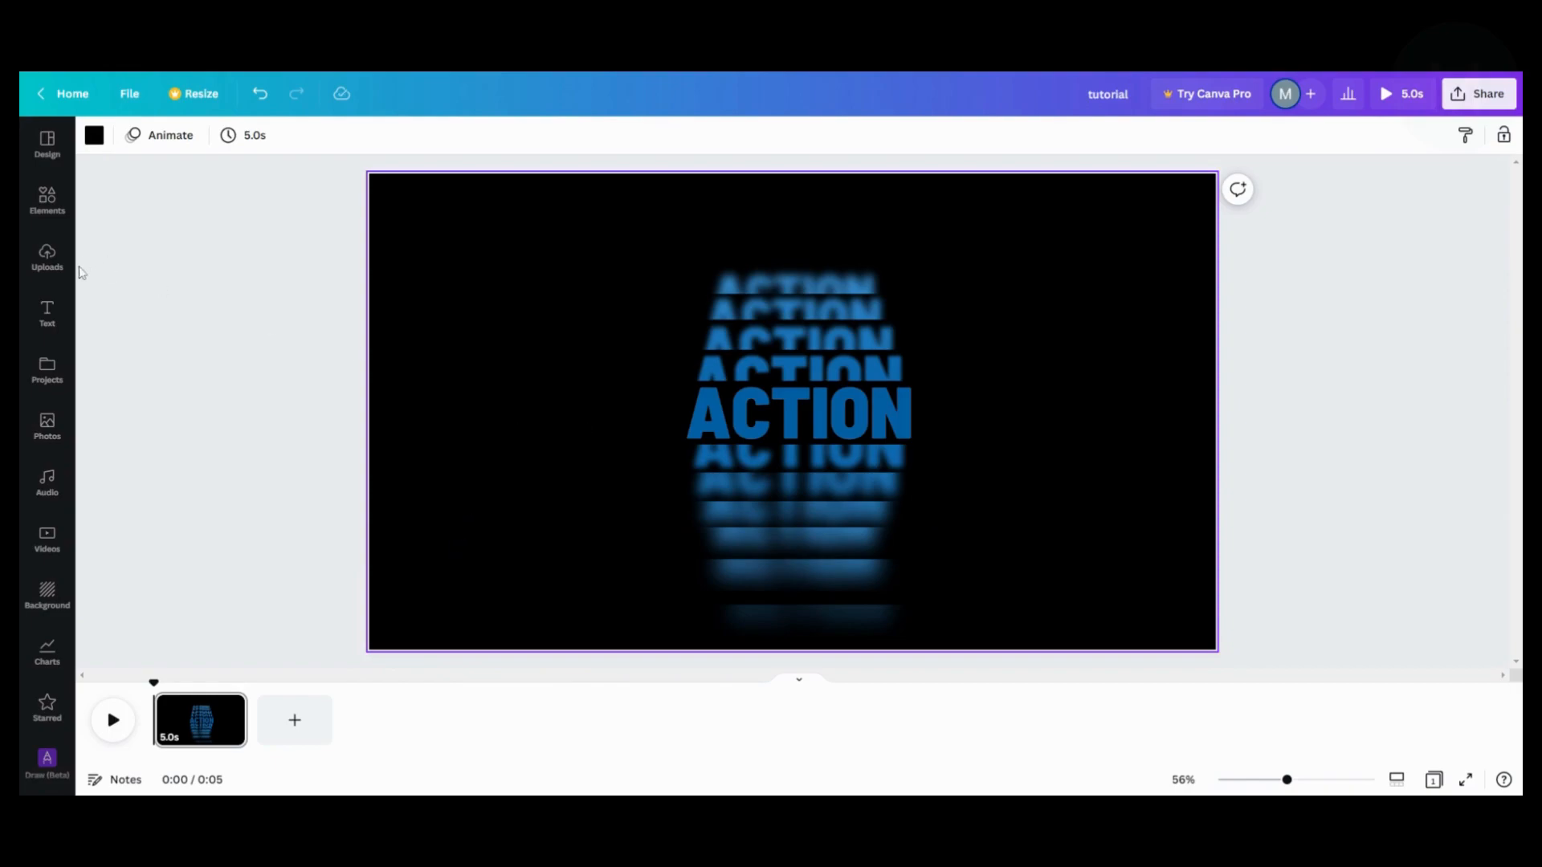
# Place the pink layered ACTION reference image from Uploads onto the page.
pyautogui.click(47, 258)
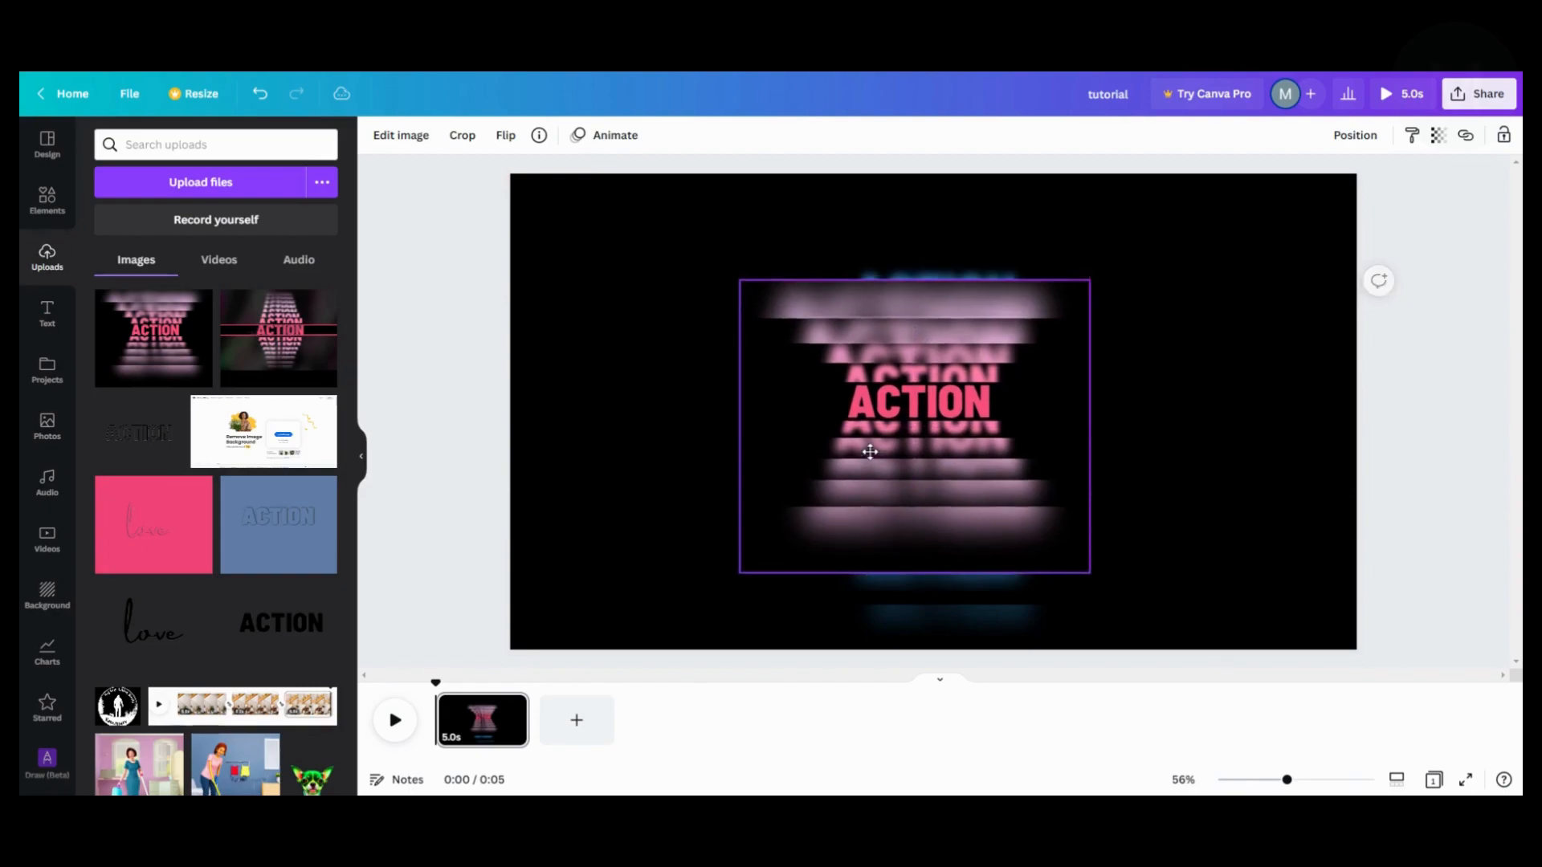
pyautogui.click(869, 451)
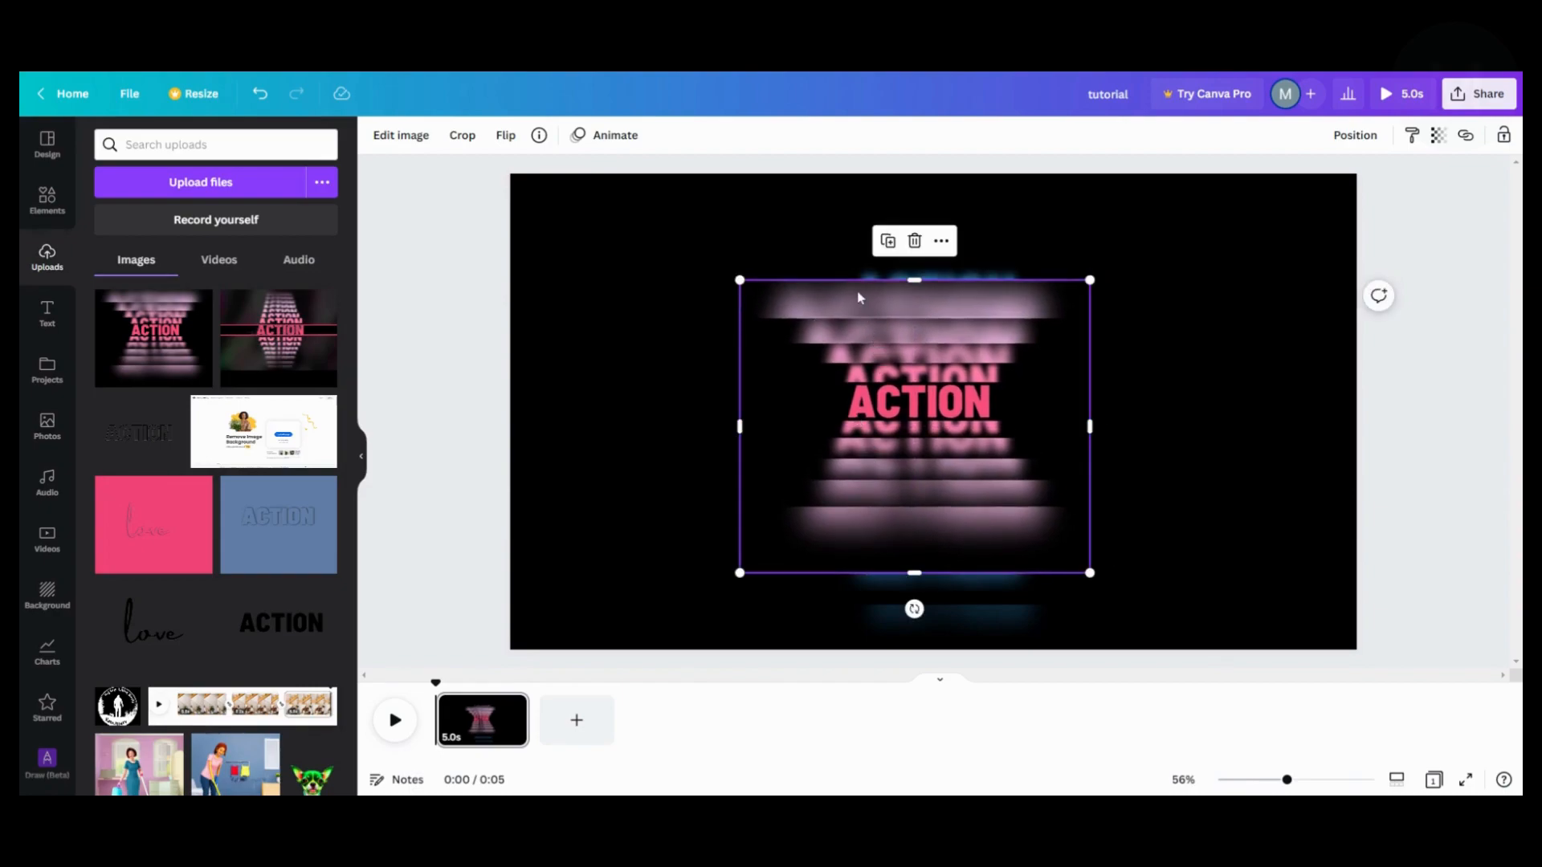
pyautogui.moveTo(833, 329)
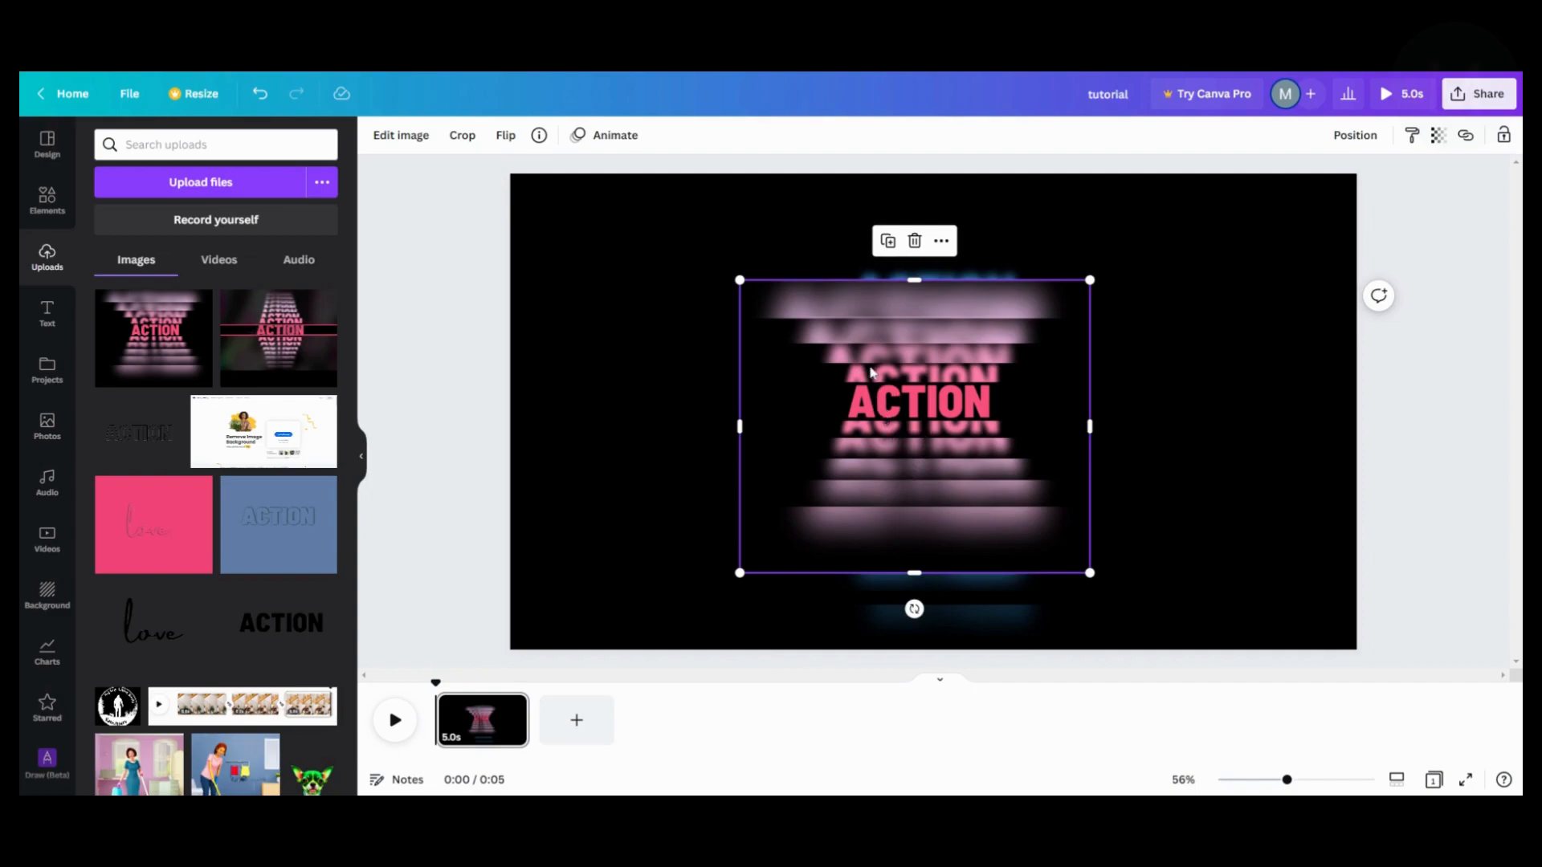
pyautogui.moveTo(865, 386)
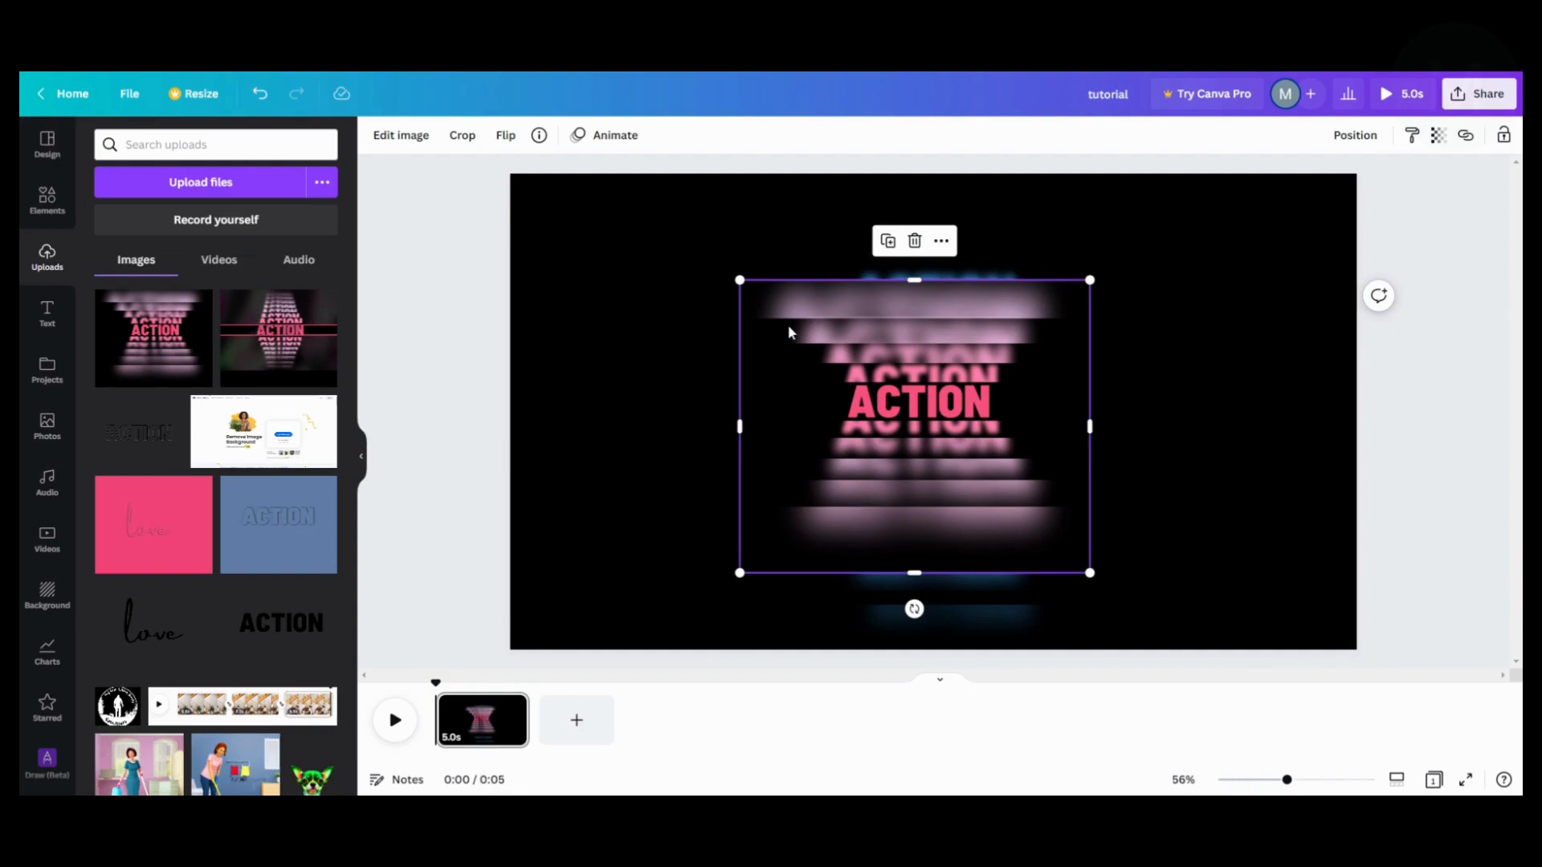
pyautogui.moveTo(789, 332)
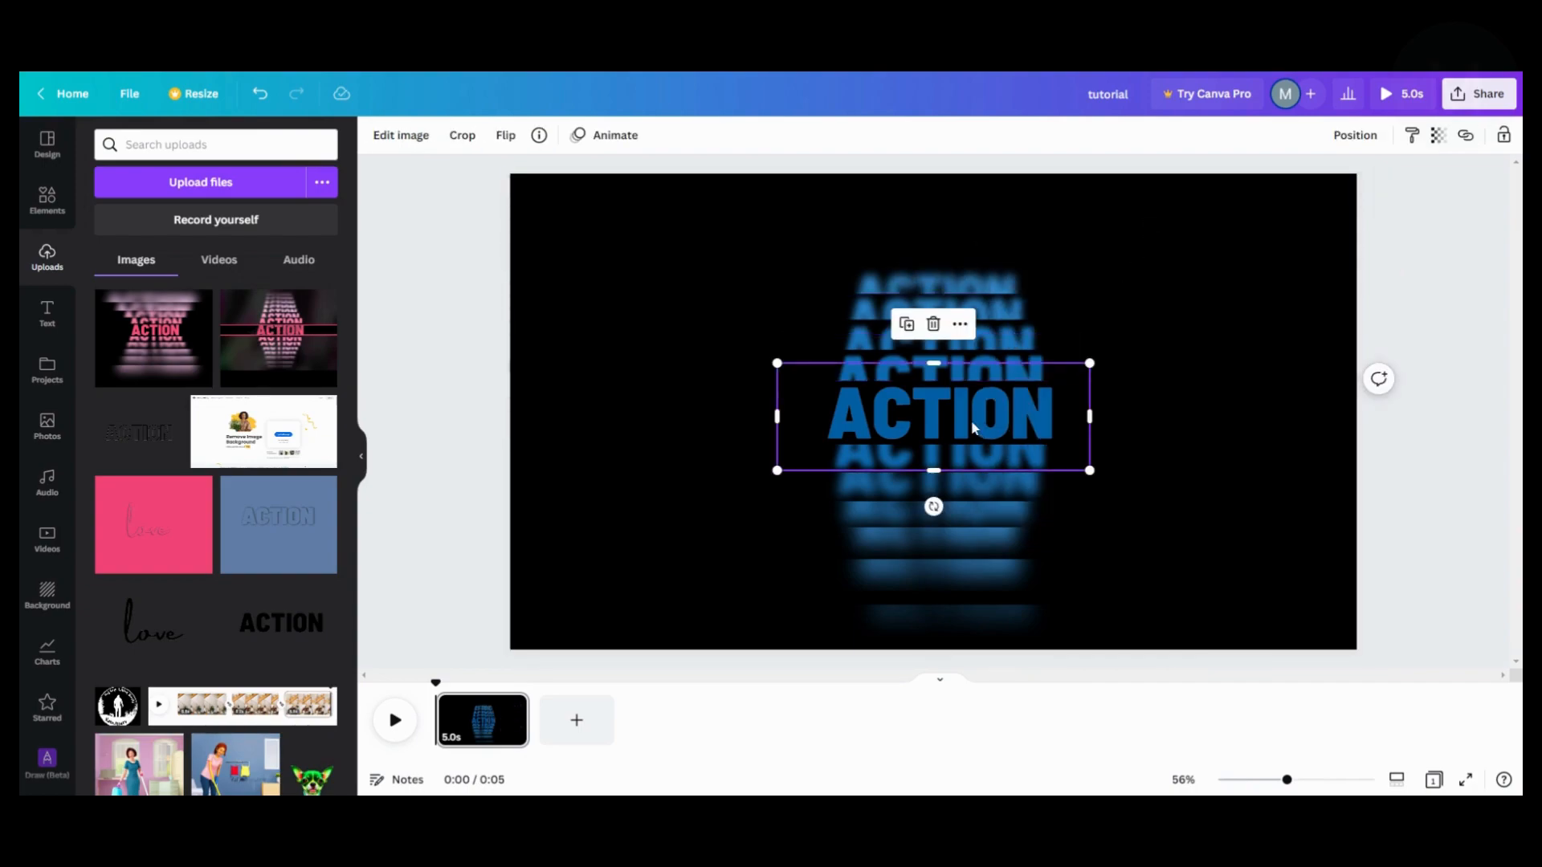
# Add a straight line from Elements and raise its Line weight.
pyautogui.click(46, 200)
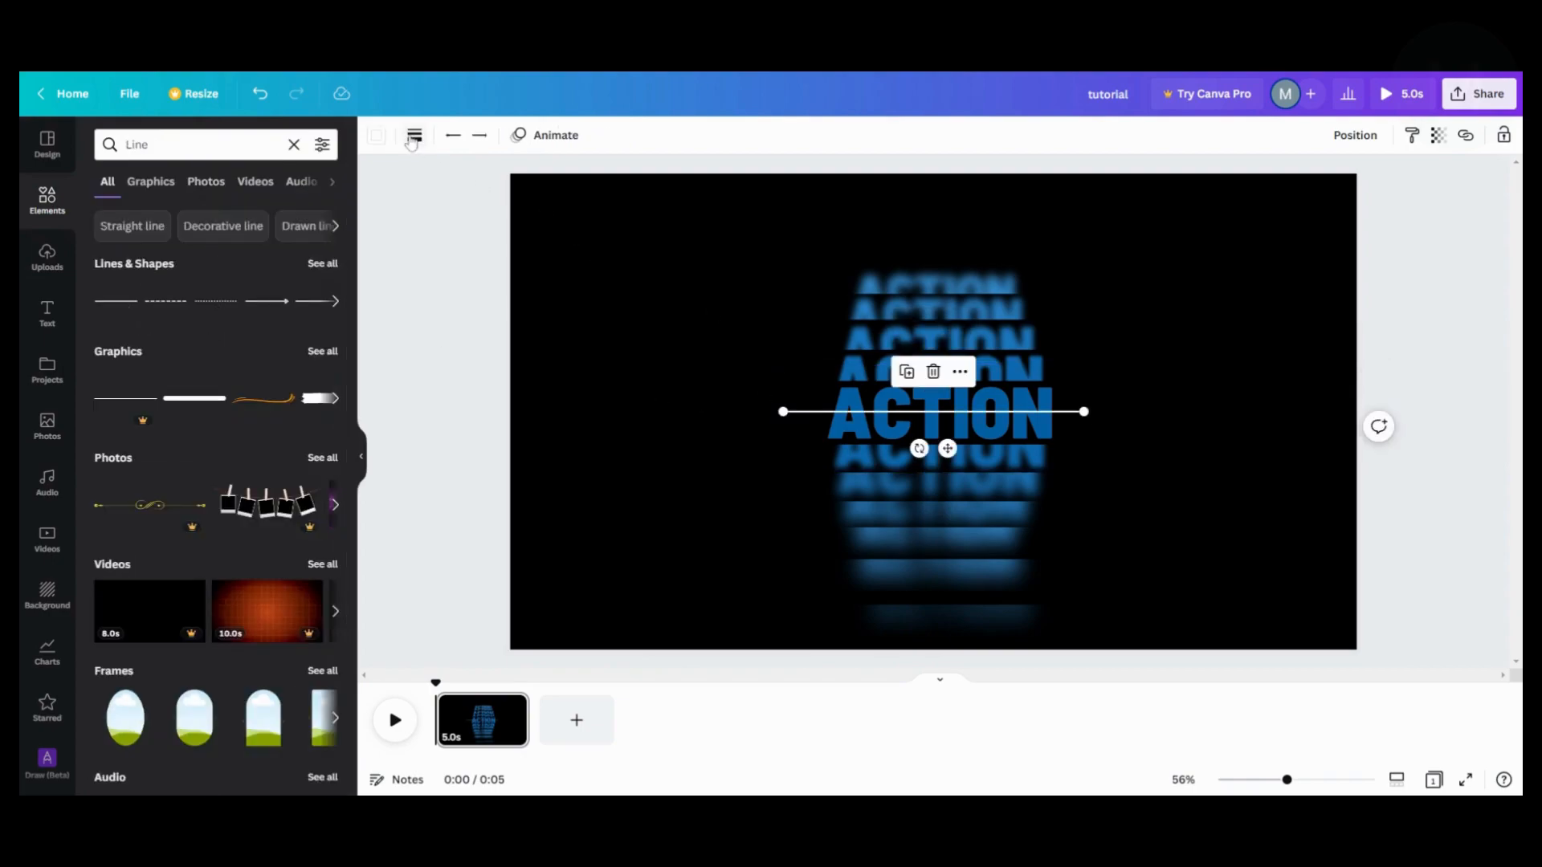
pyautogui.click(413, 135)
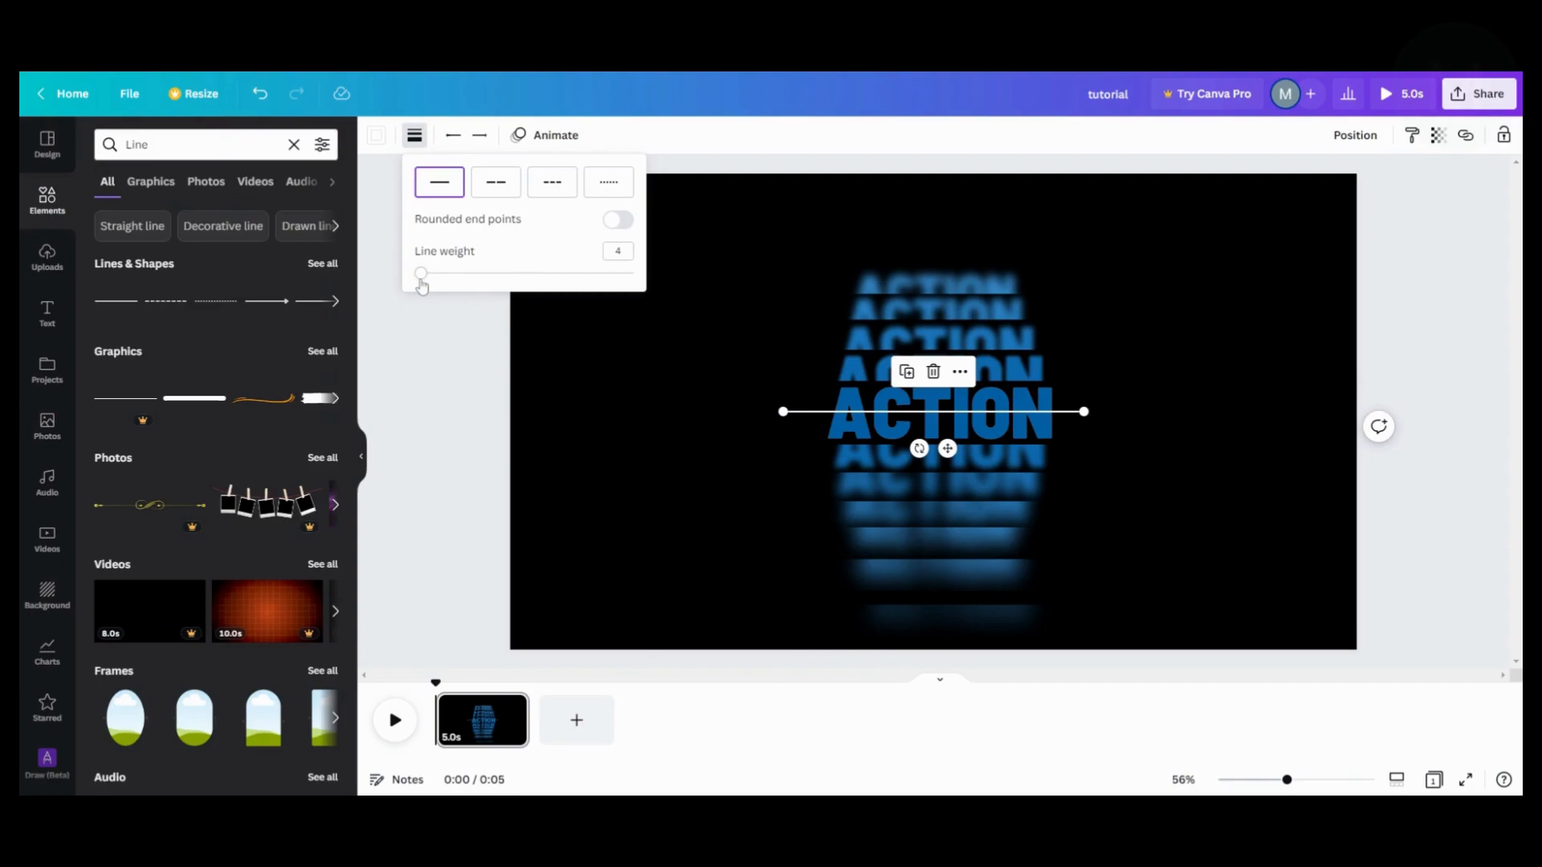
pyautogui.moveTo(421, 273); pyautogui.dragTo(435, 272)
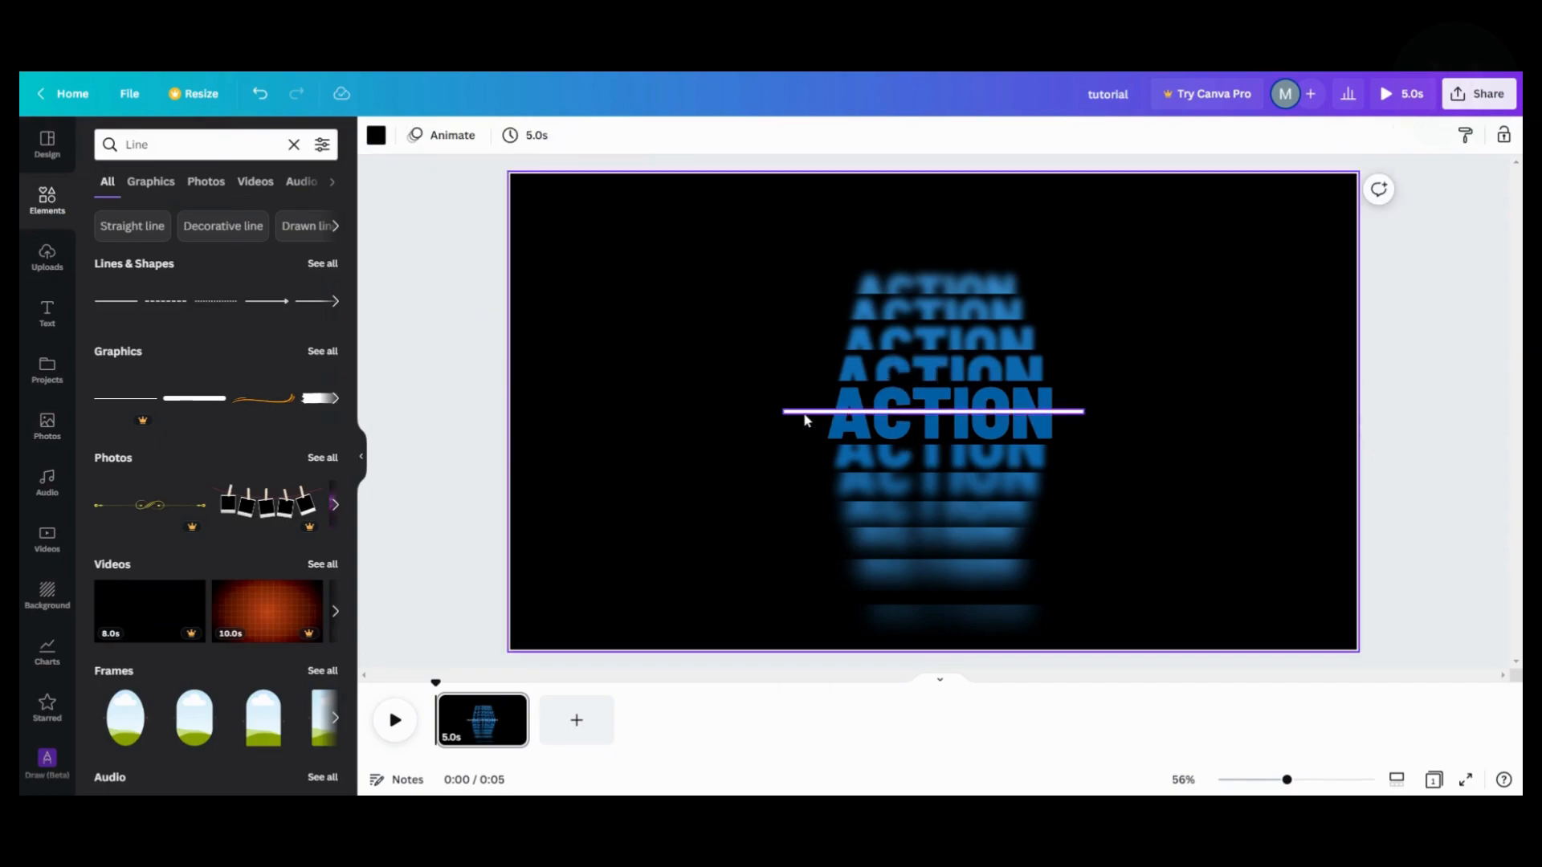
pyautogui.click(932, 411)
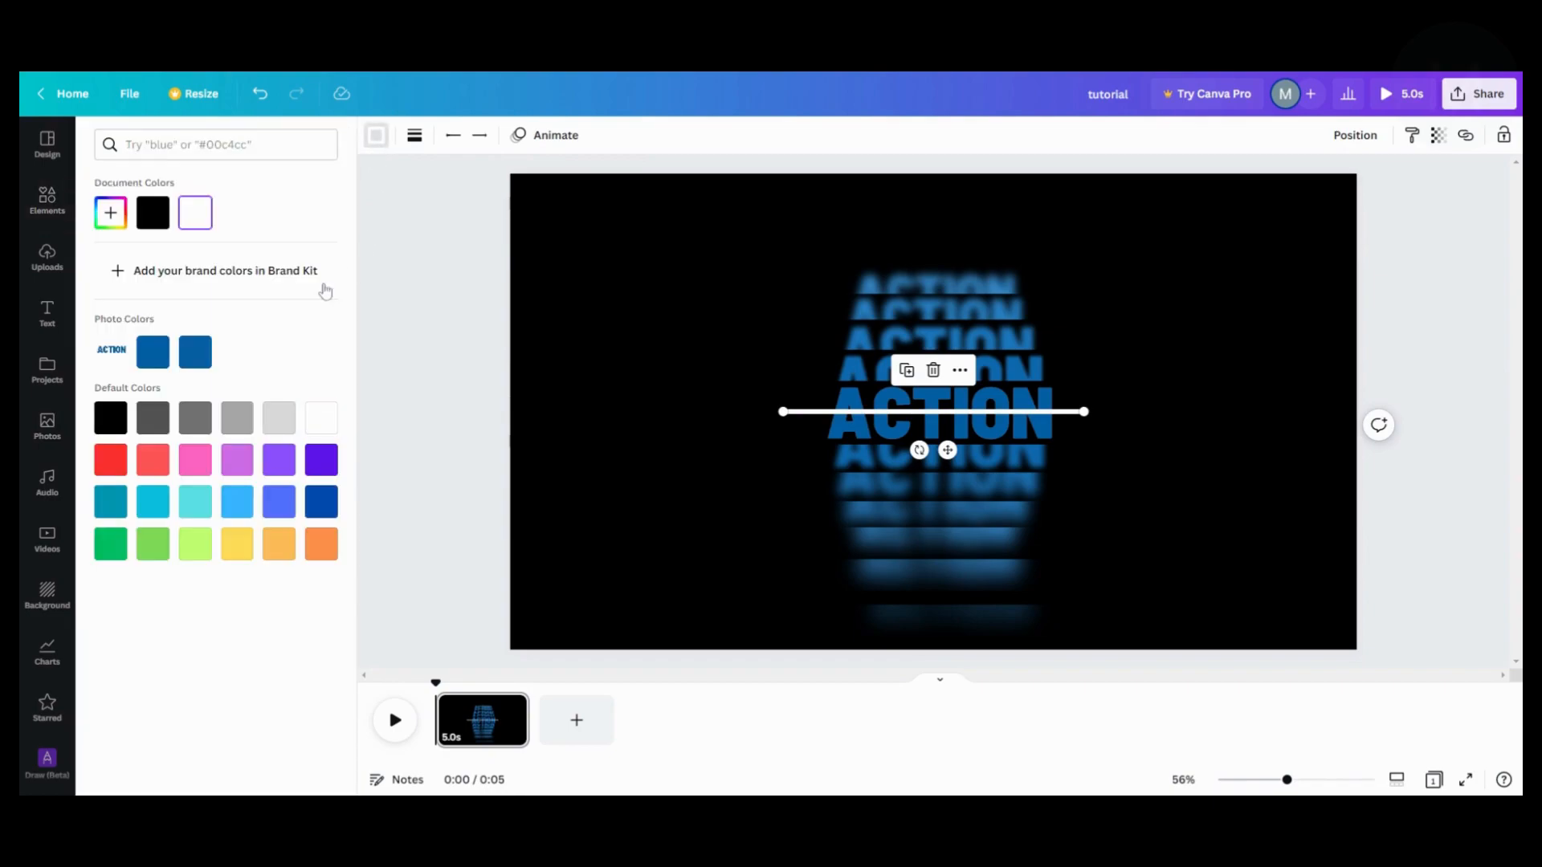
# Give the line the word's blue photo colour and drag it up along the centre ACTION's top.
pyautogui.click(195, 351)
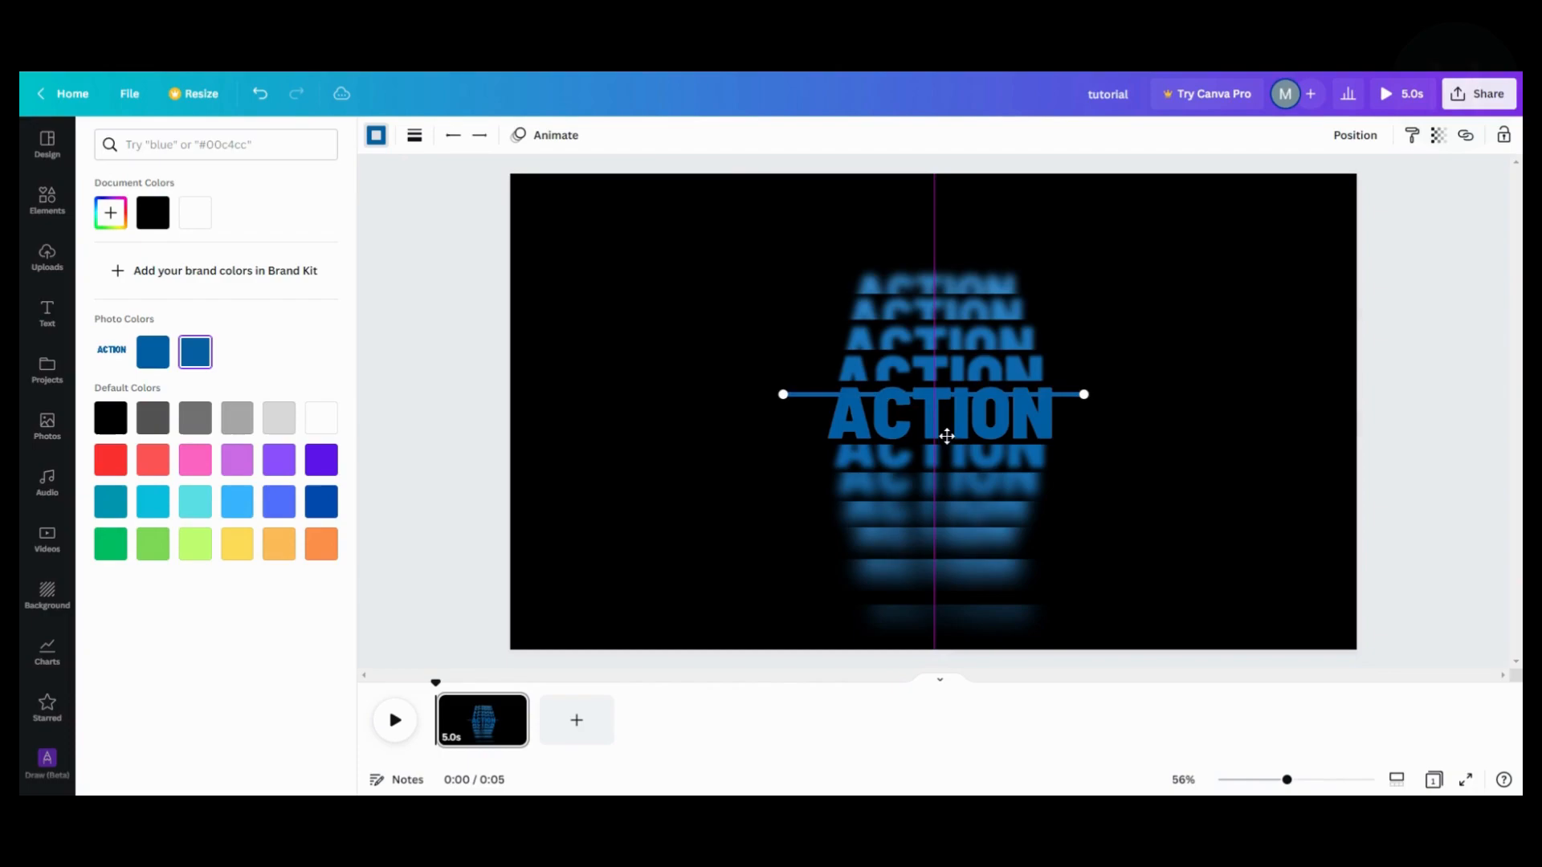
pyautogui.click(939, 413)
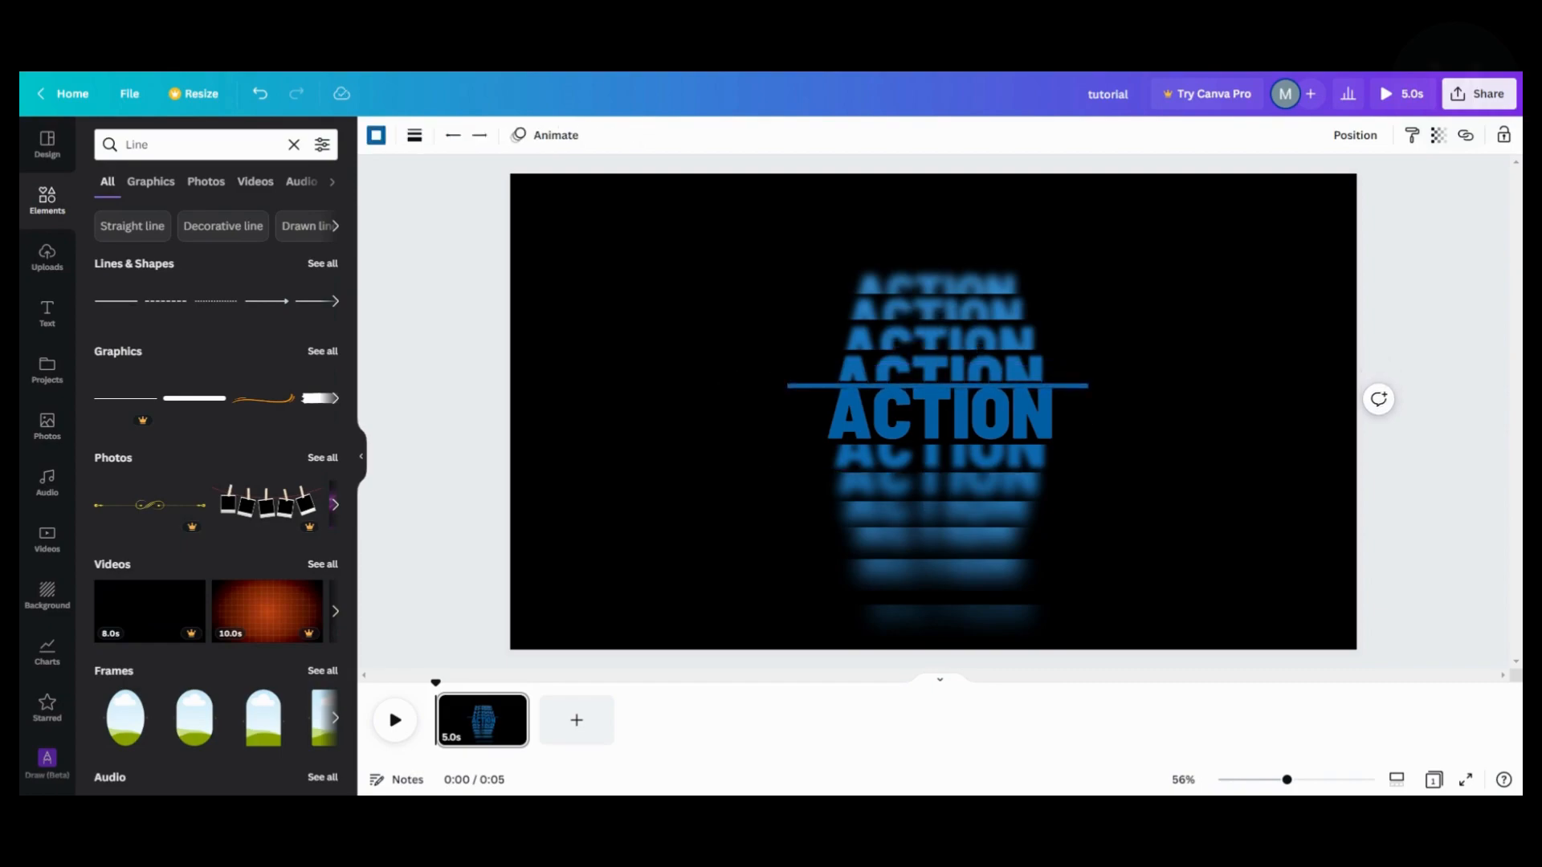
pyautogui.click(934, 386)
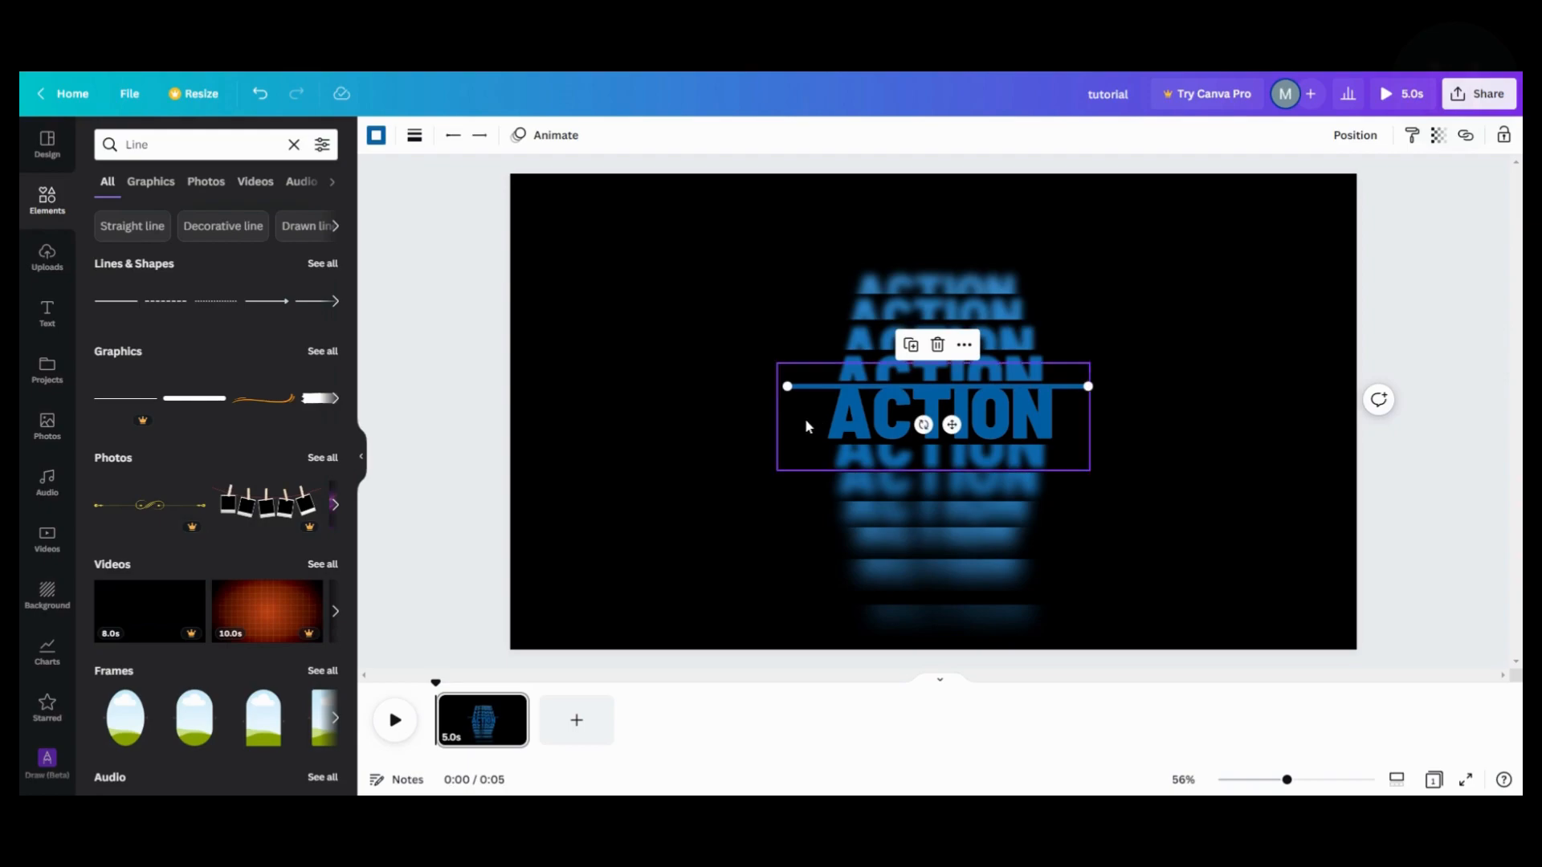